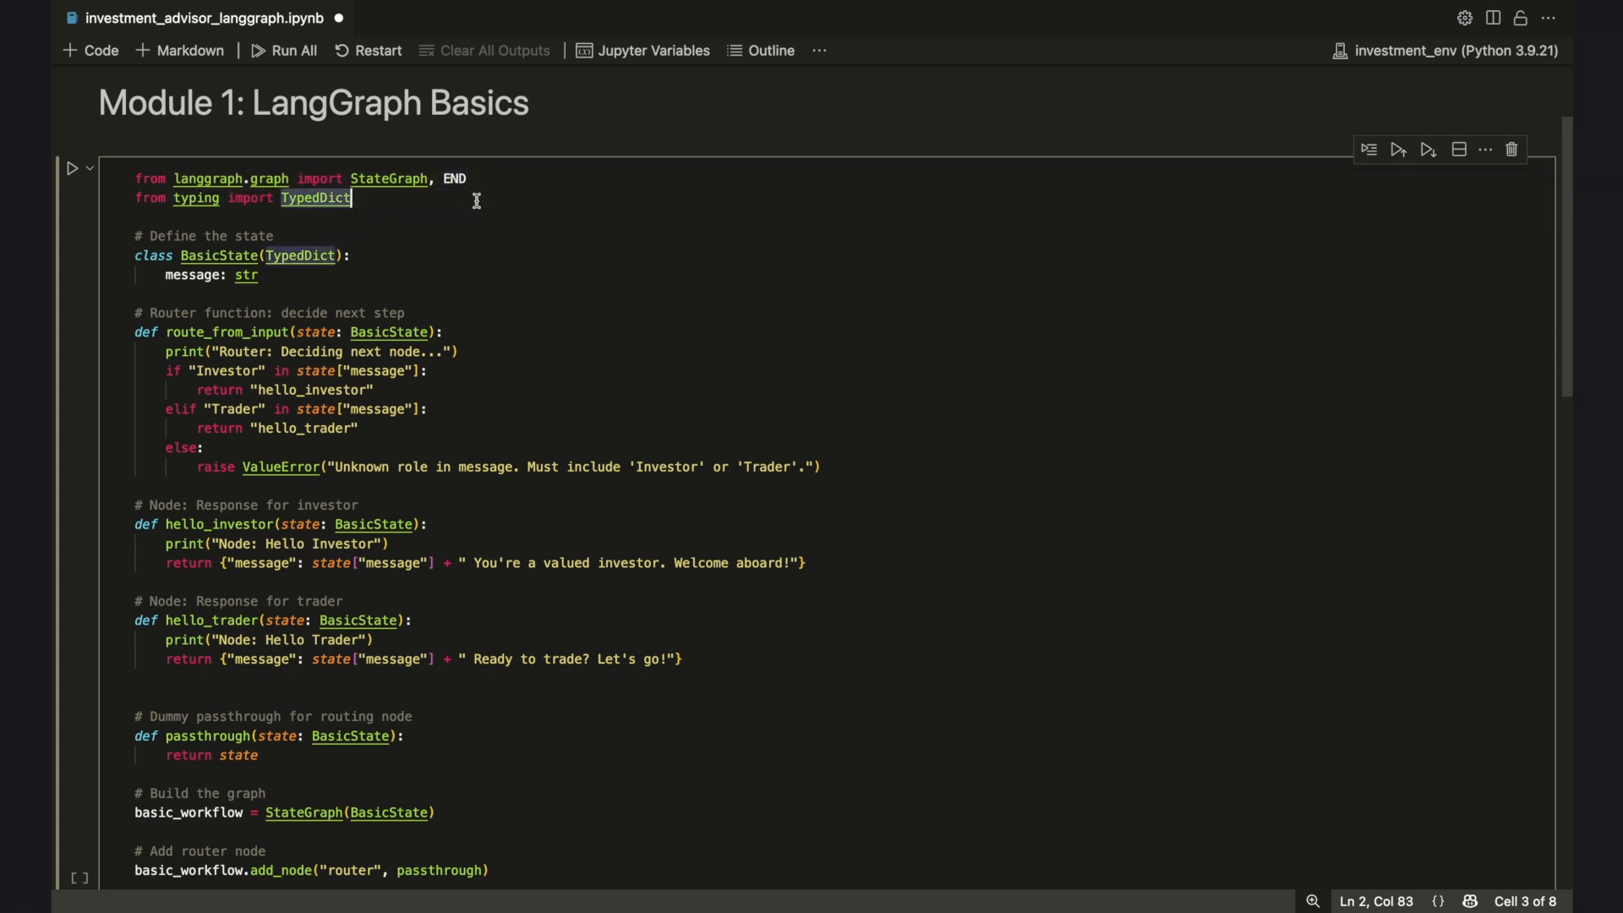
Review the notebook code from the TypedDict import down through the graph cells
triple_click(244, 198)
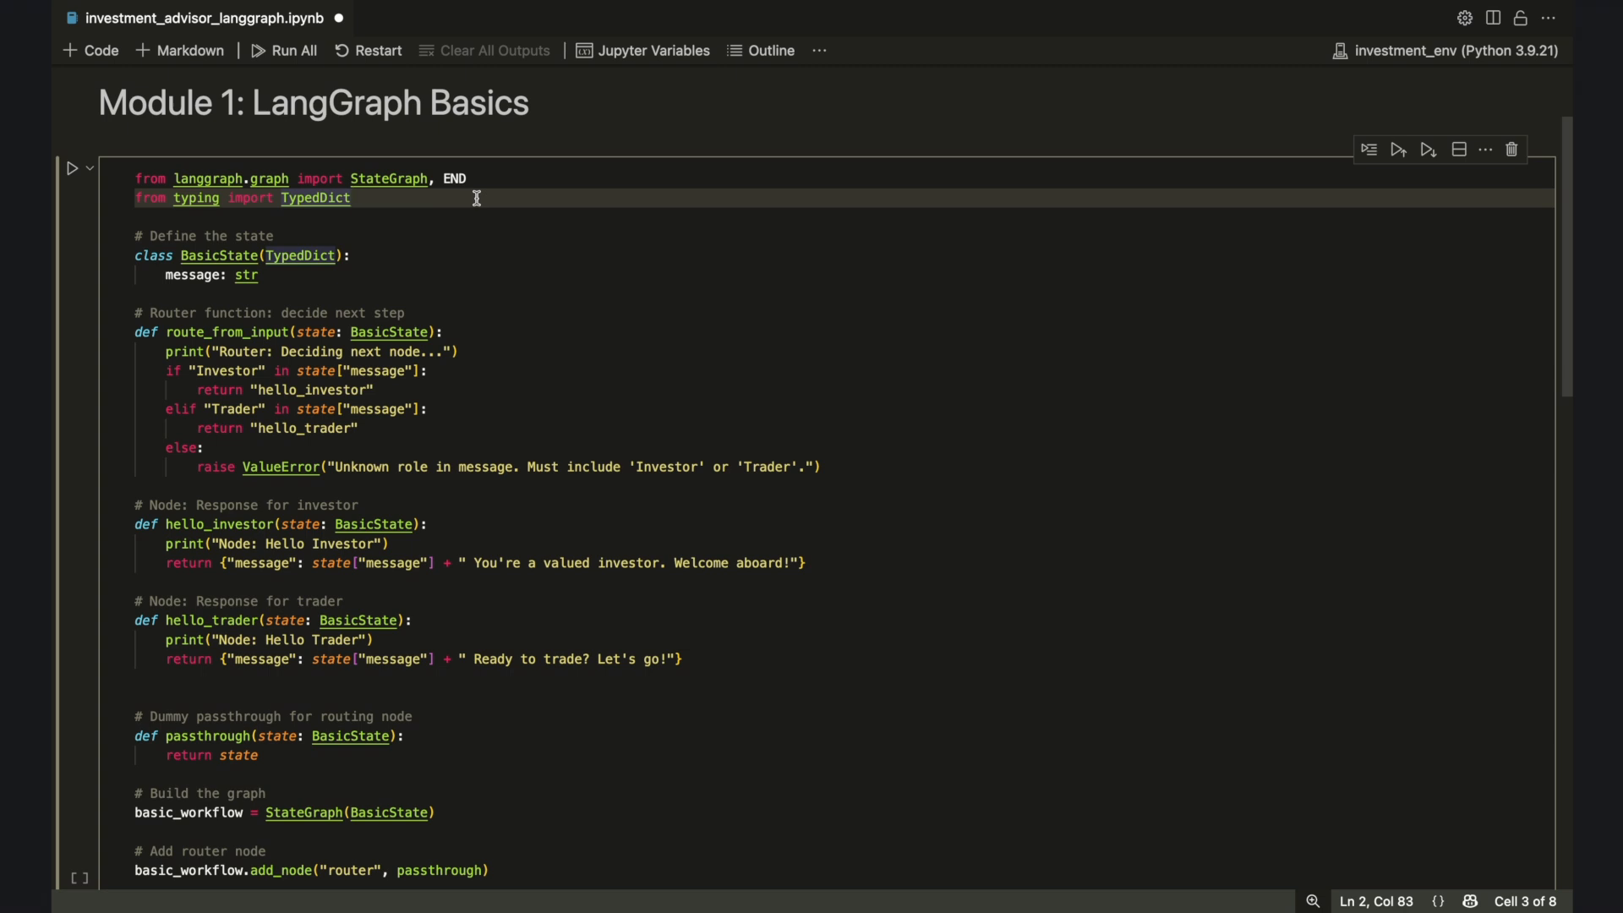
mouse_move(442, 222)
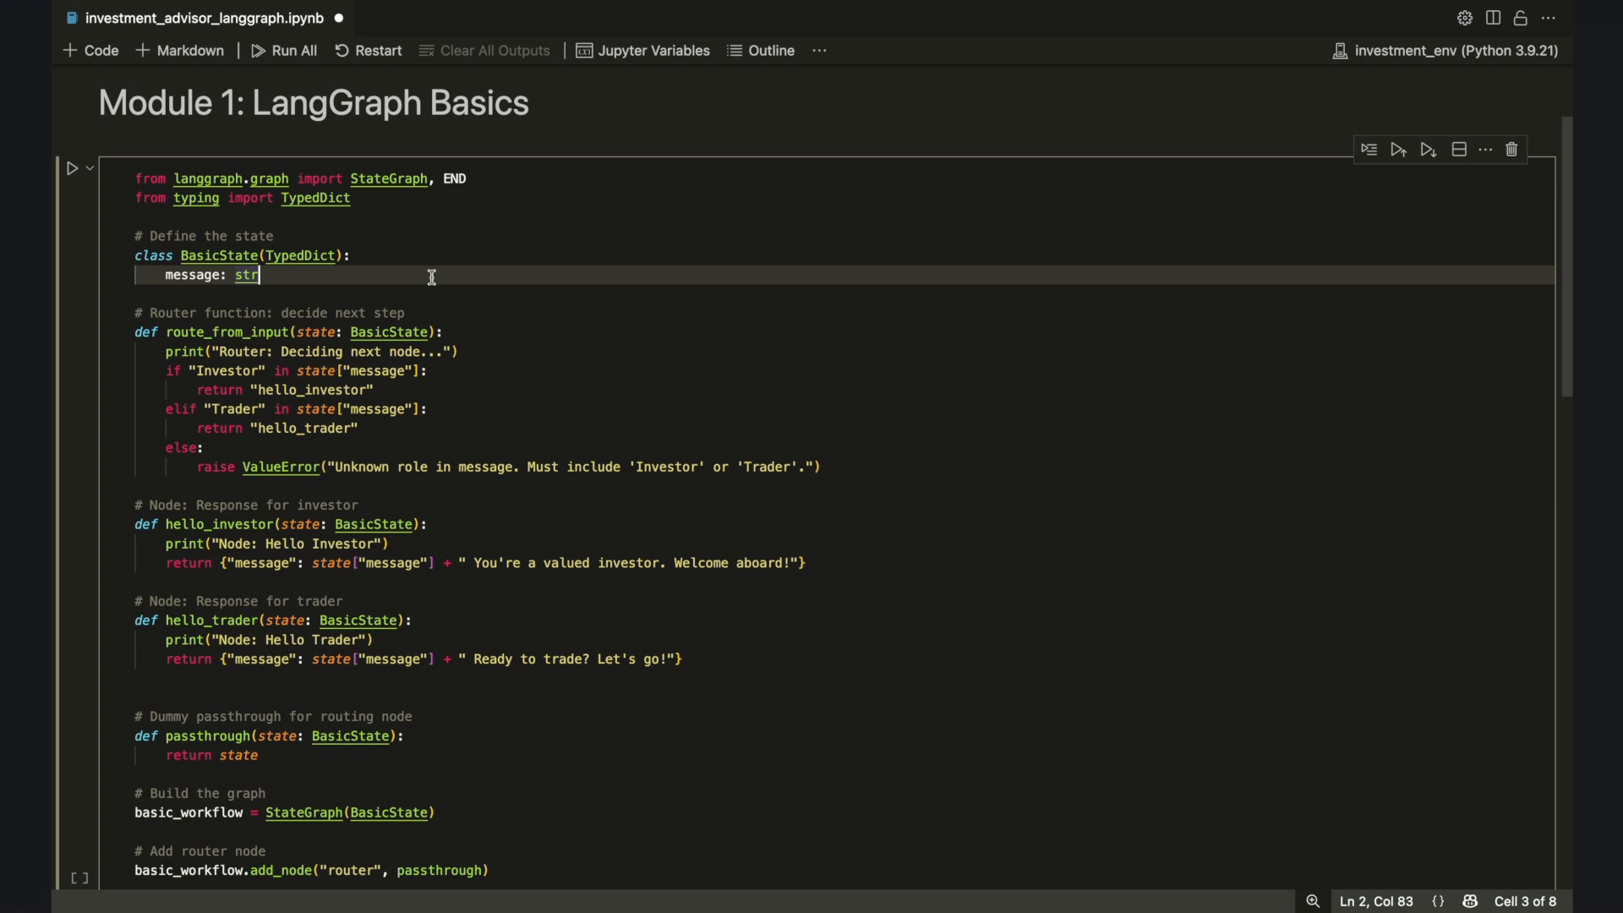
mouse_move(457, 303)
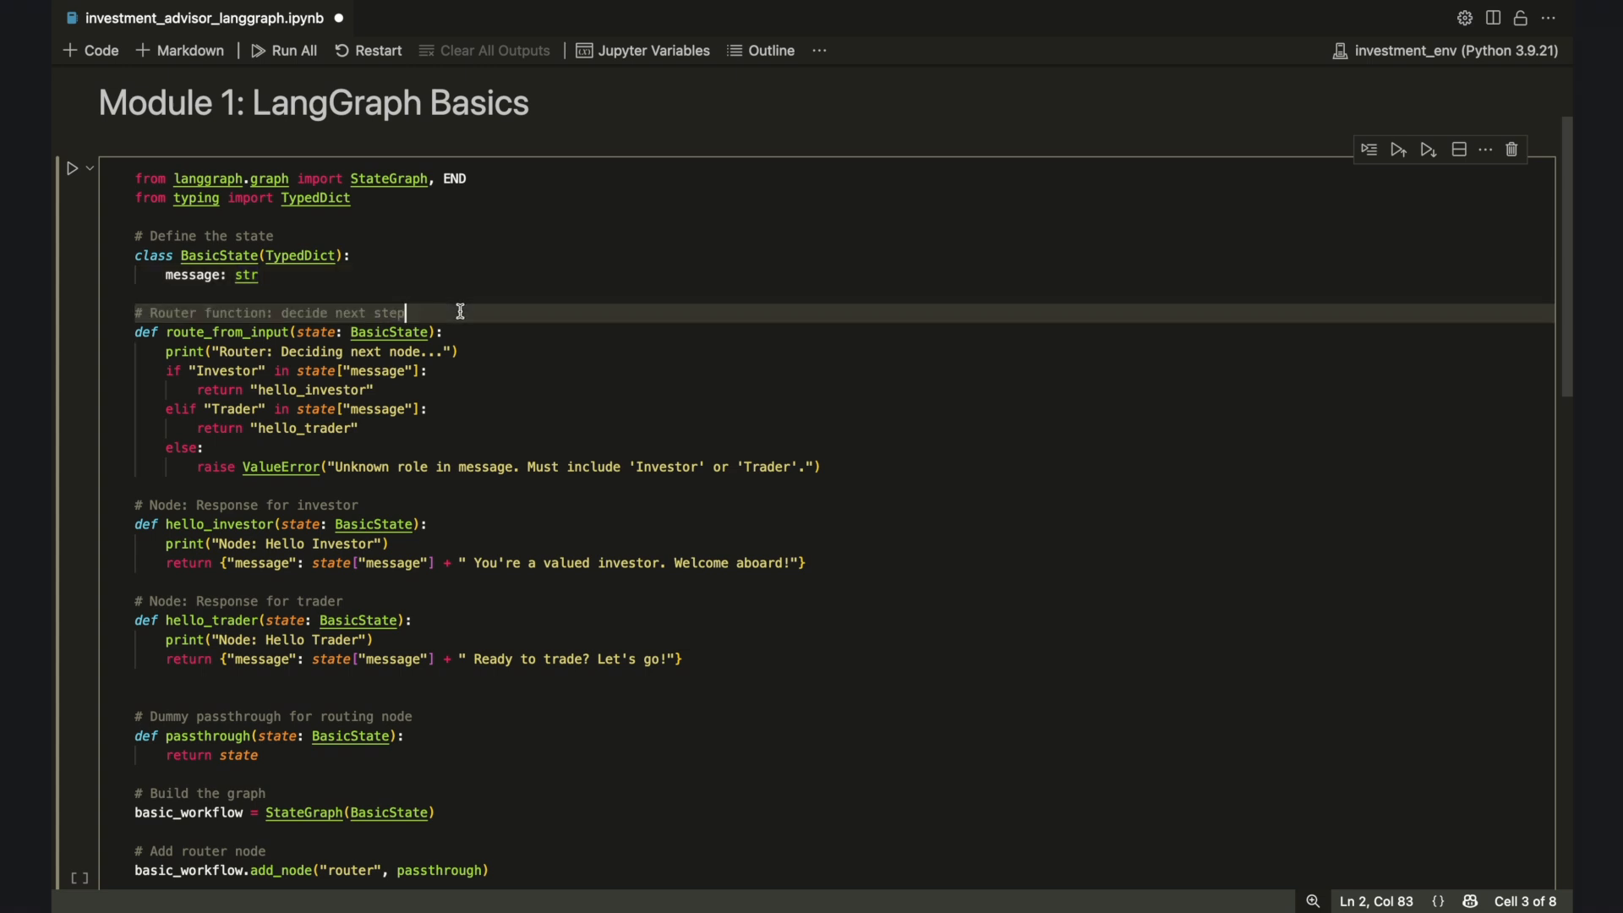
mouse_move(310, 333)
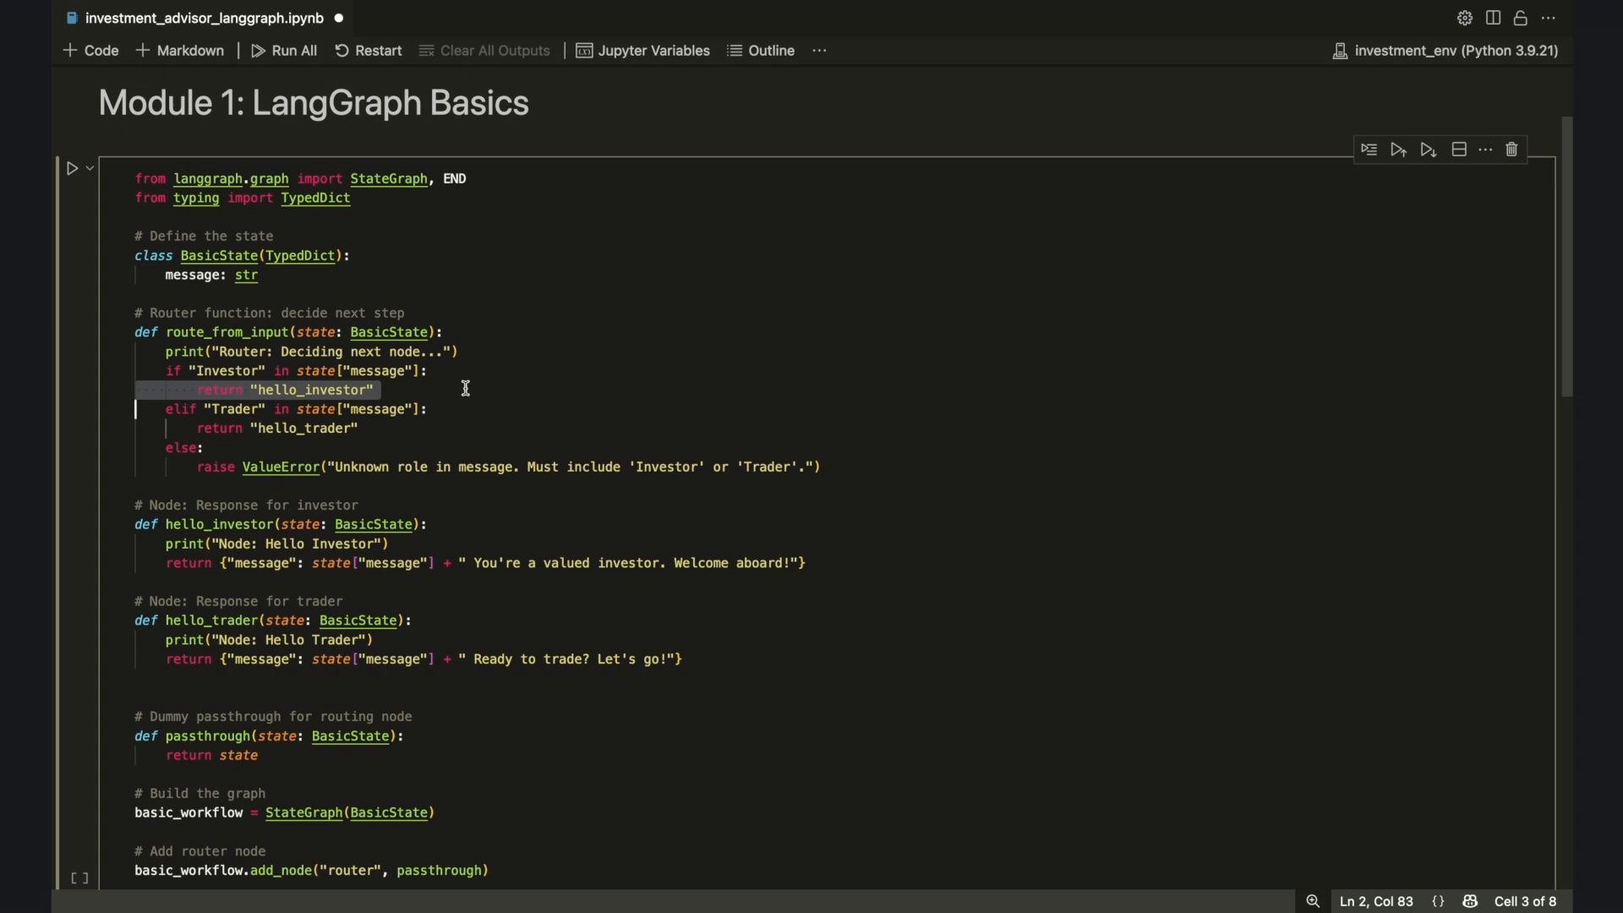
left_click(428, 407)
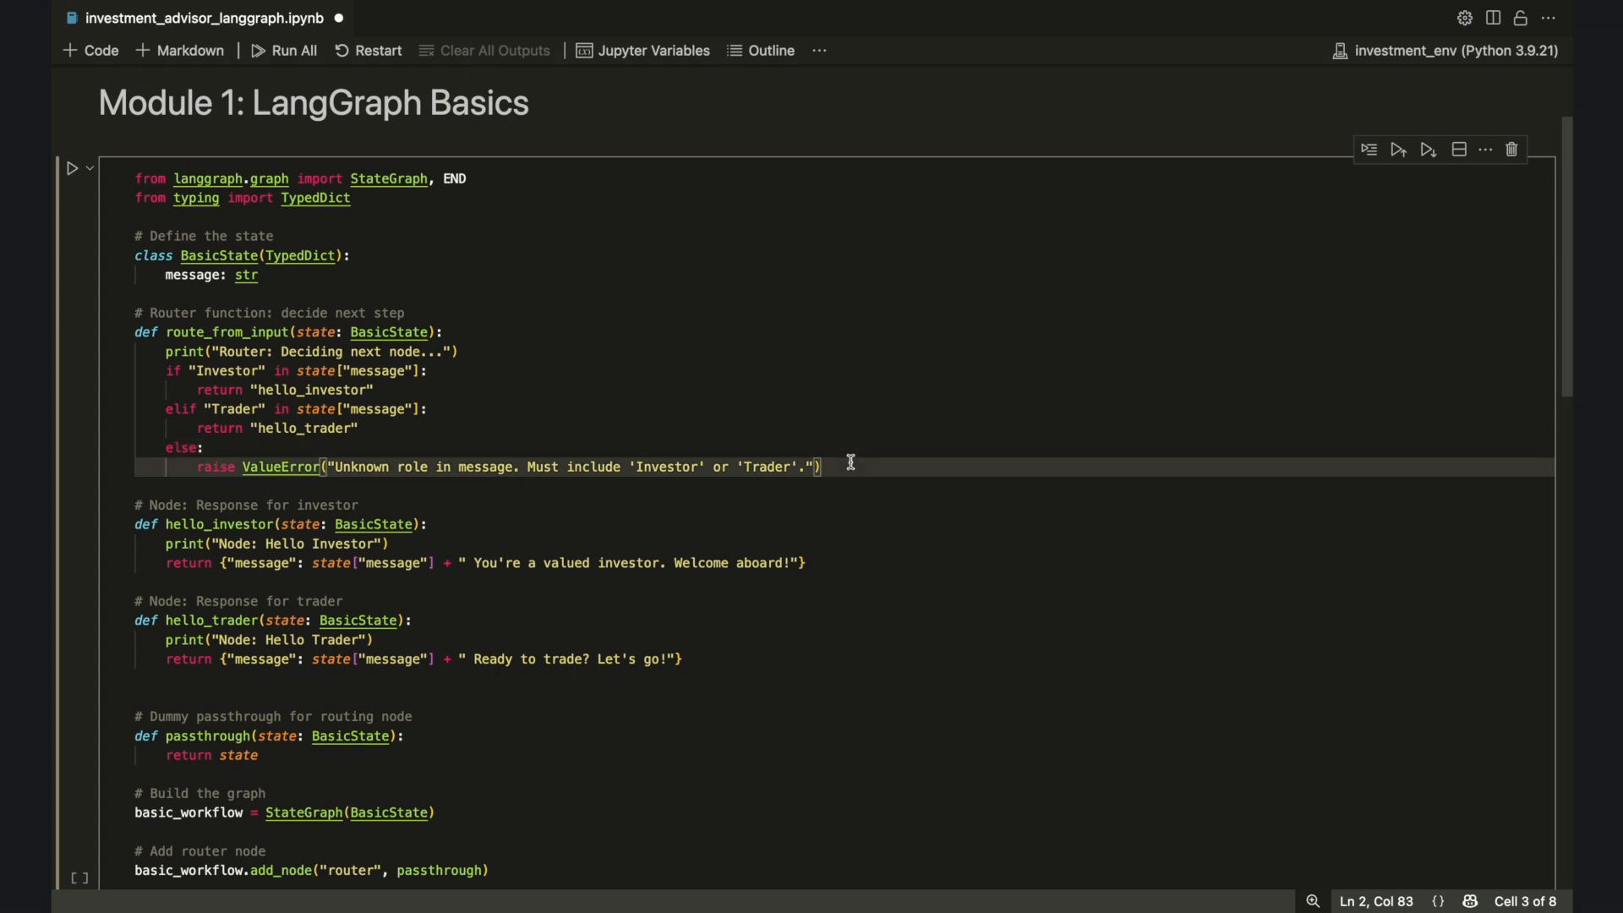
scroll("down", 3)
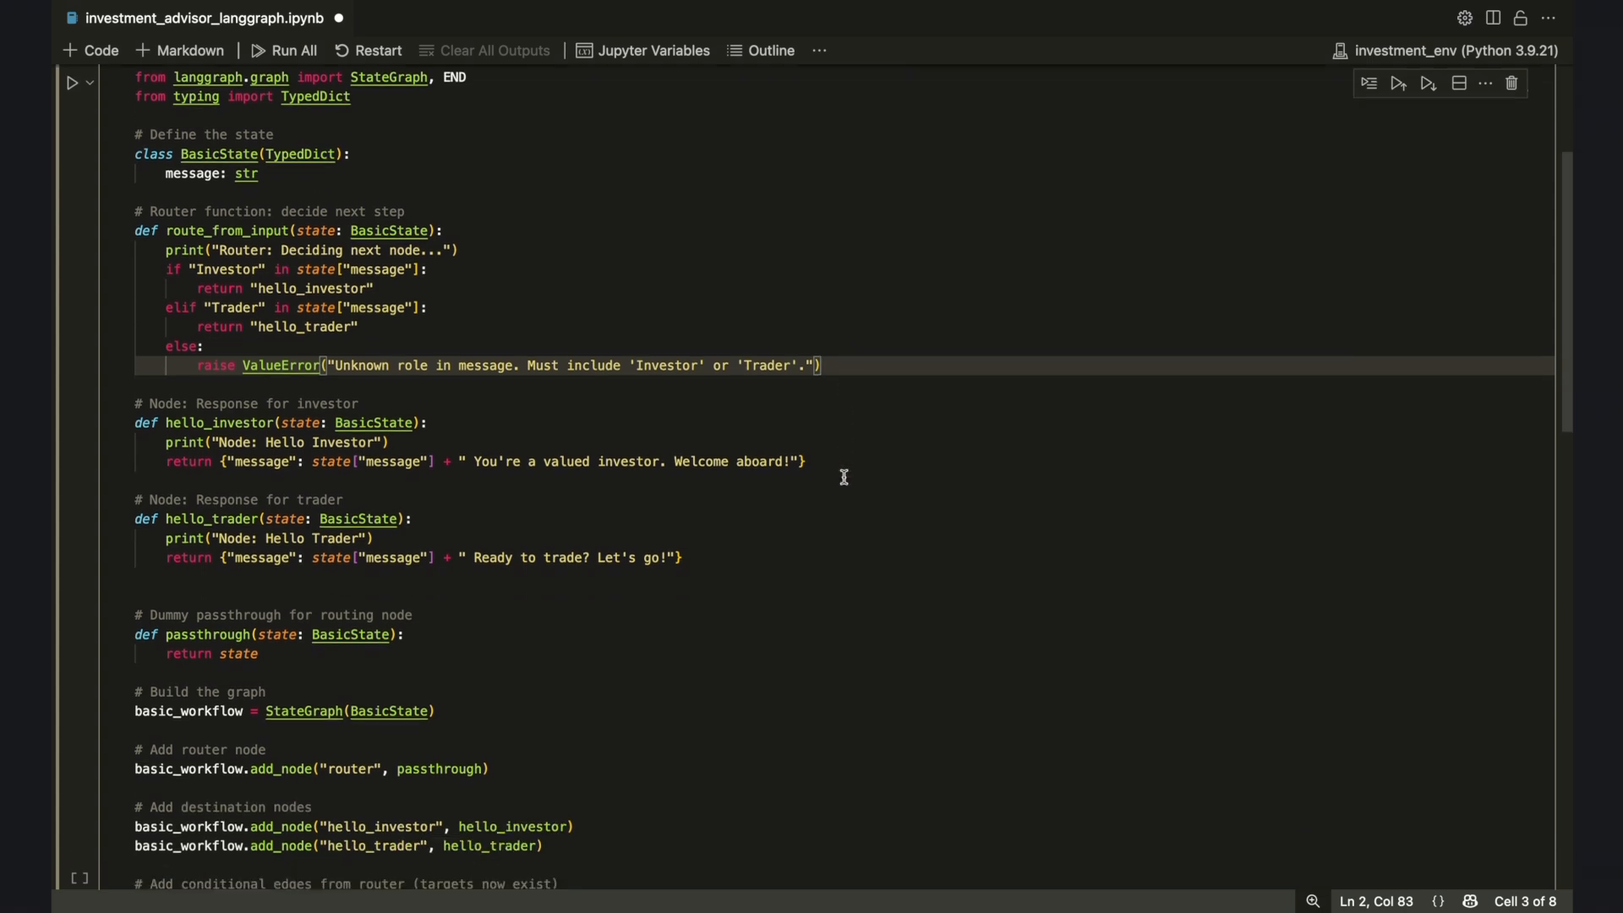
scroll("down", 3)
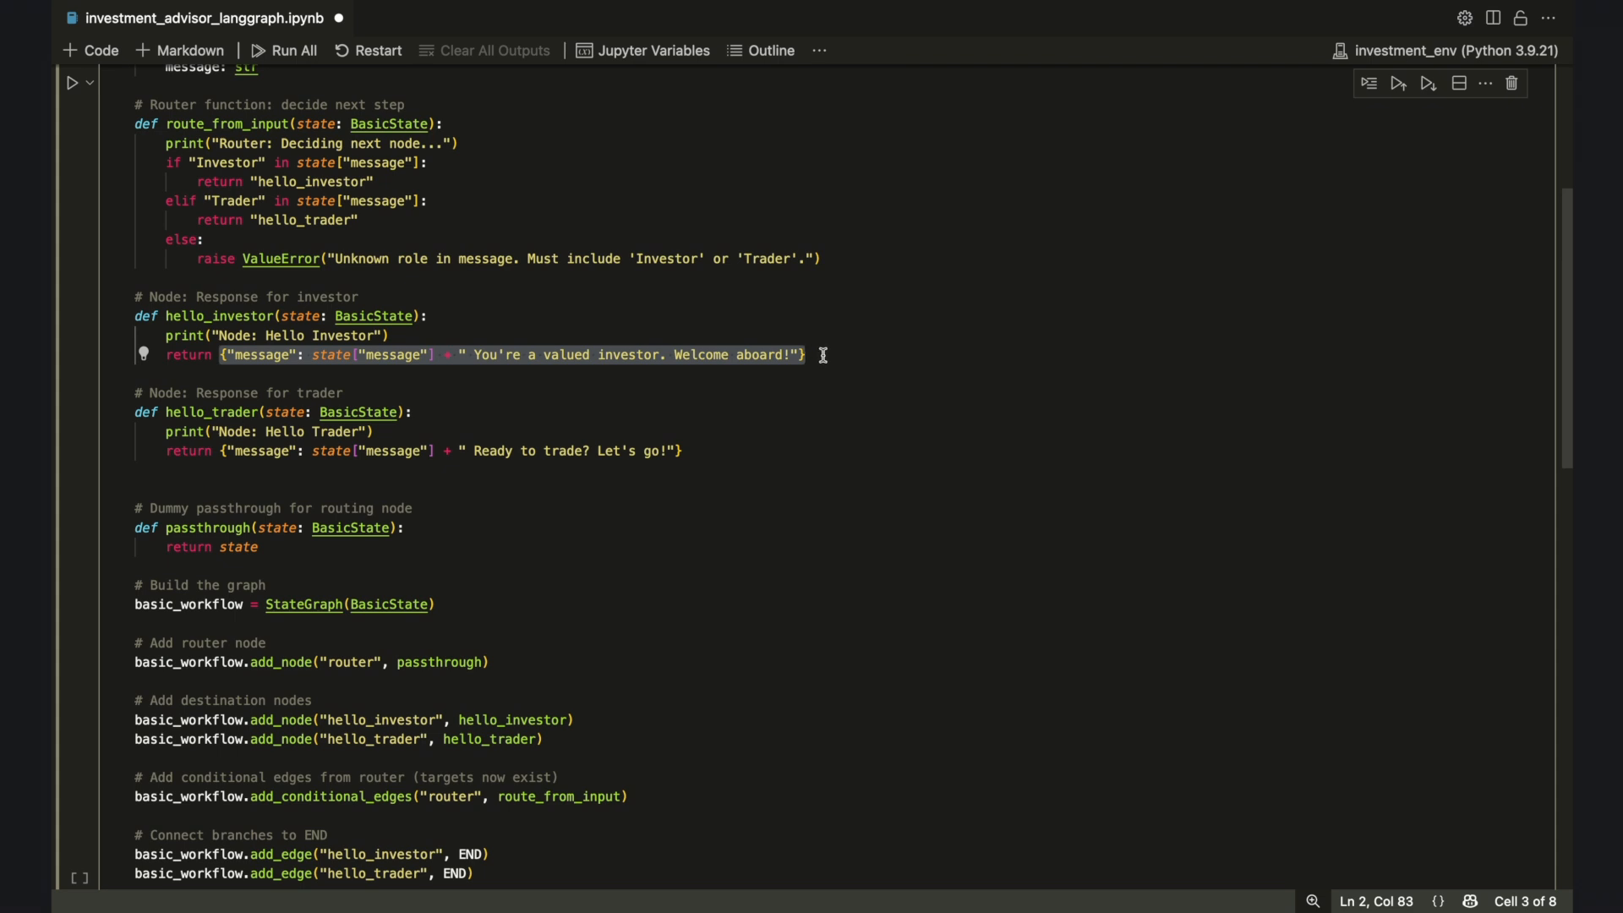
mouse_move(692, 450)
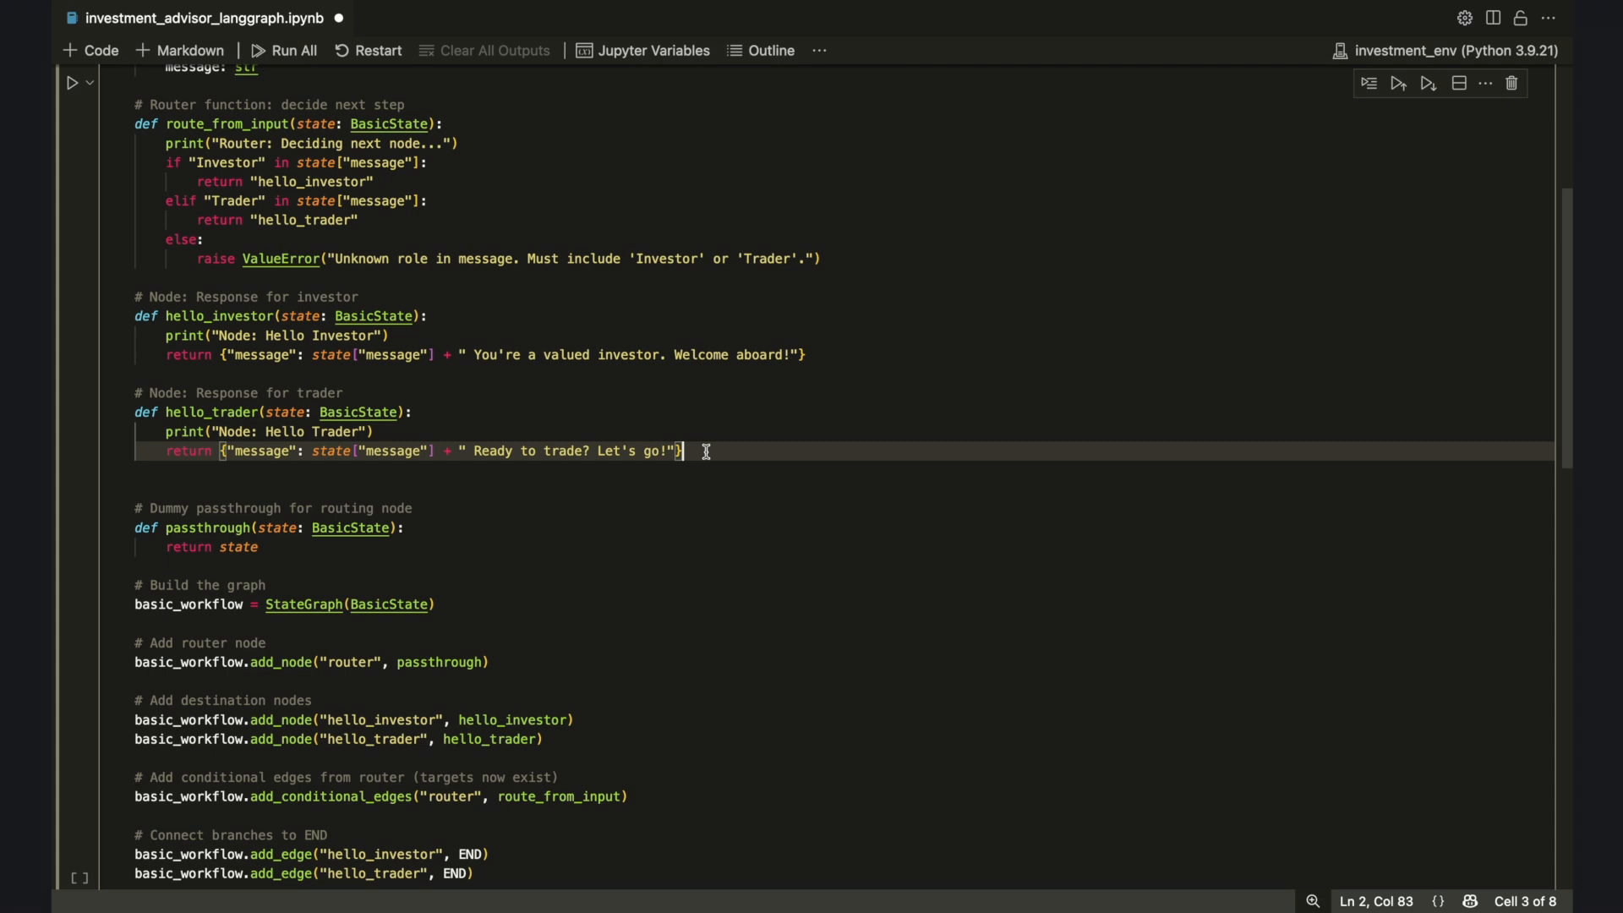
scroll("down", 3)
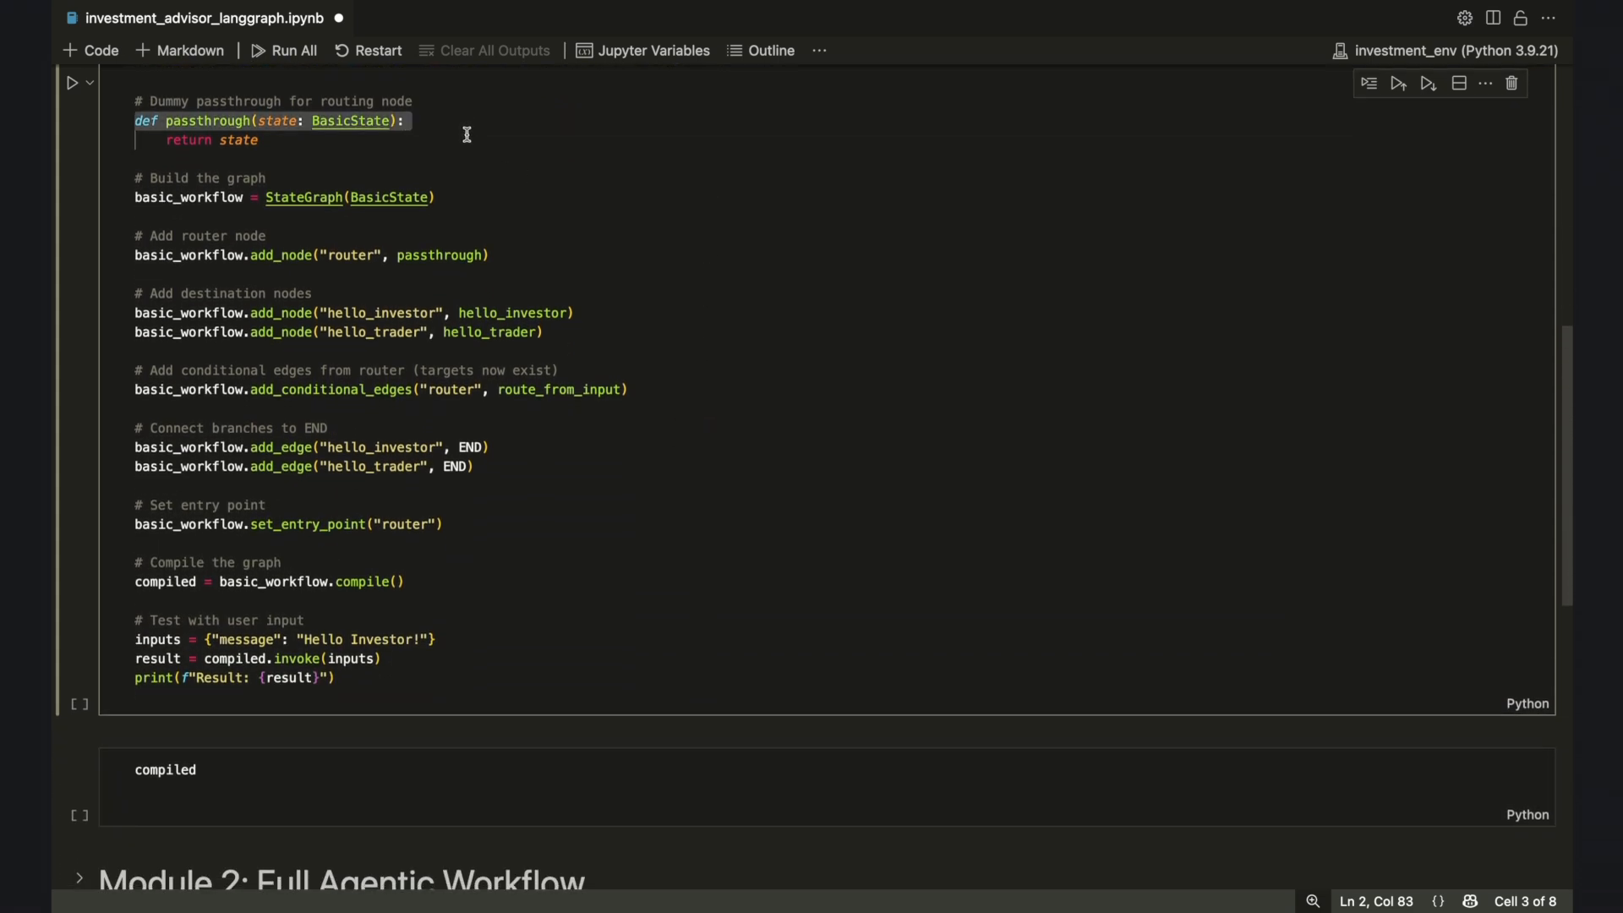
left_click(259, 140)
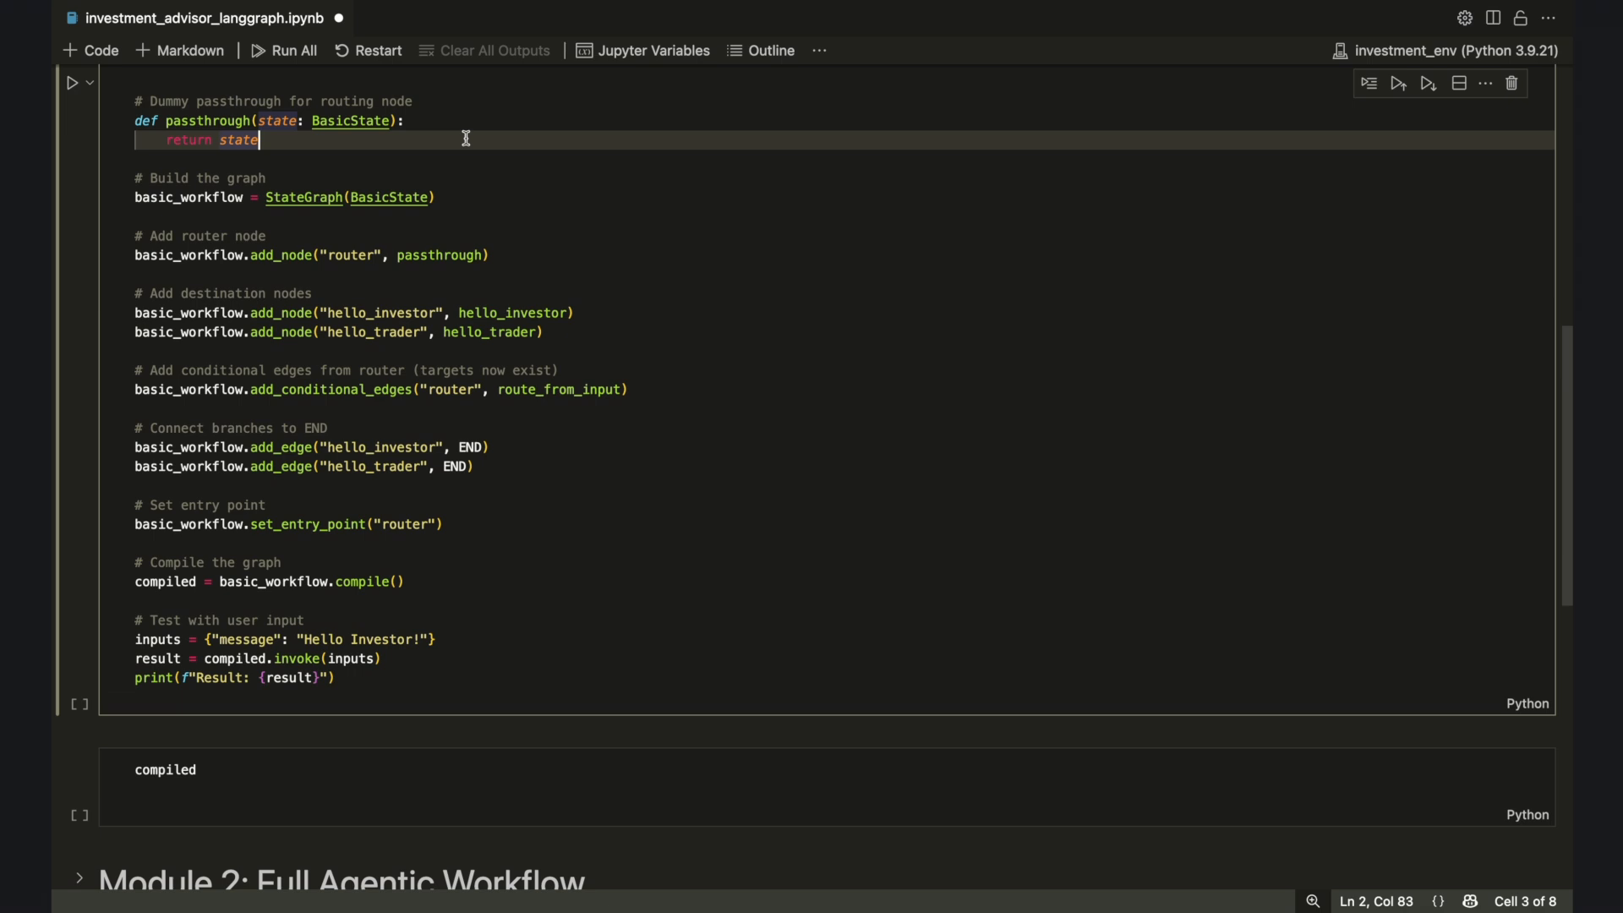
mouse_move(582, 152)
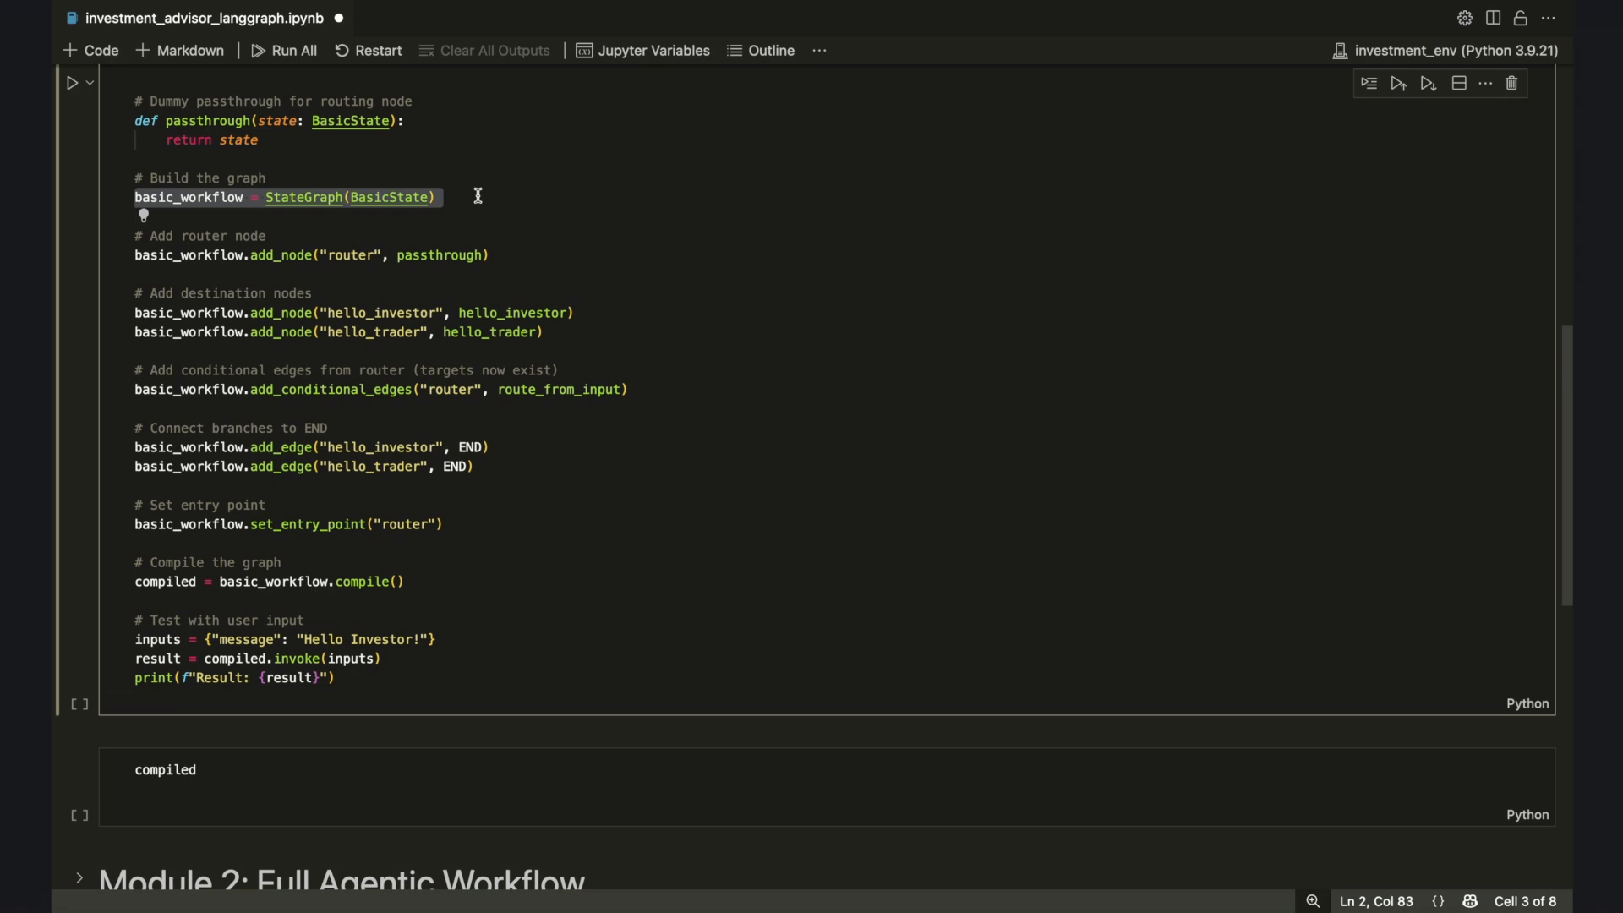
Inspect the router graph code, selecting the route_from_input argument
left_click(437, 197)
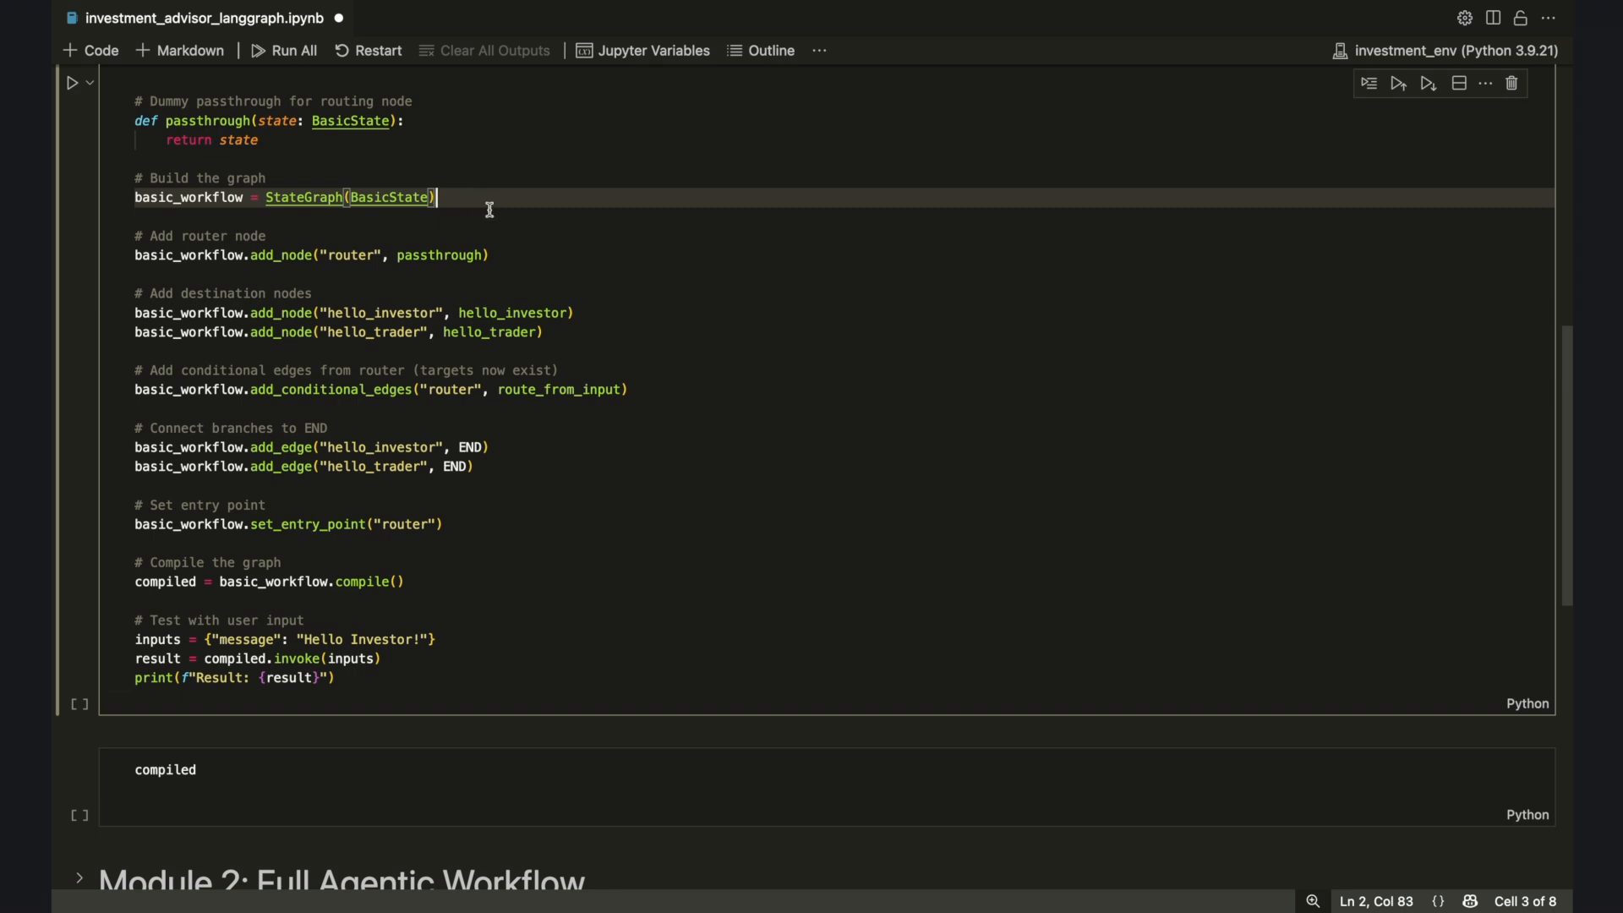
mouse_move(501, 229)
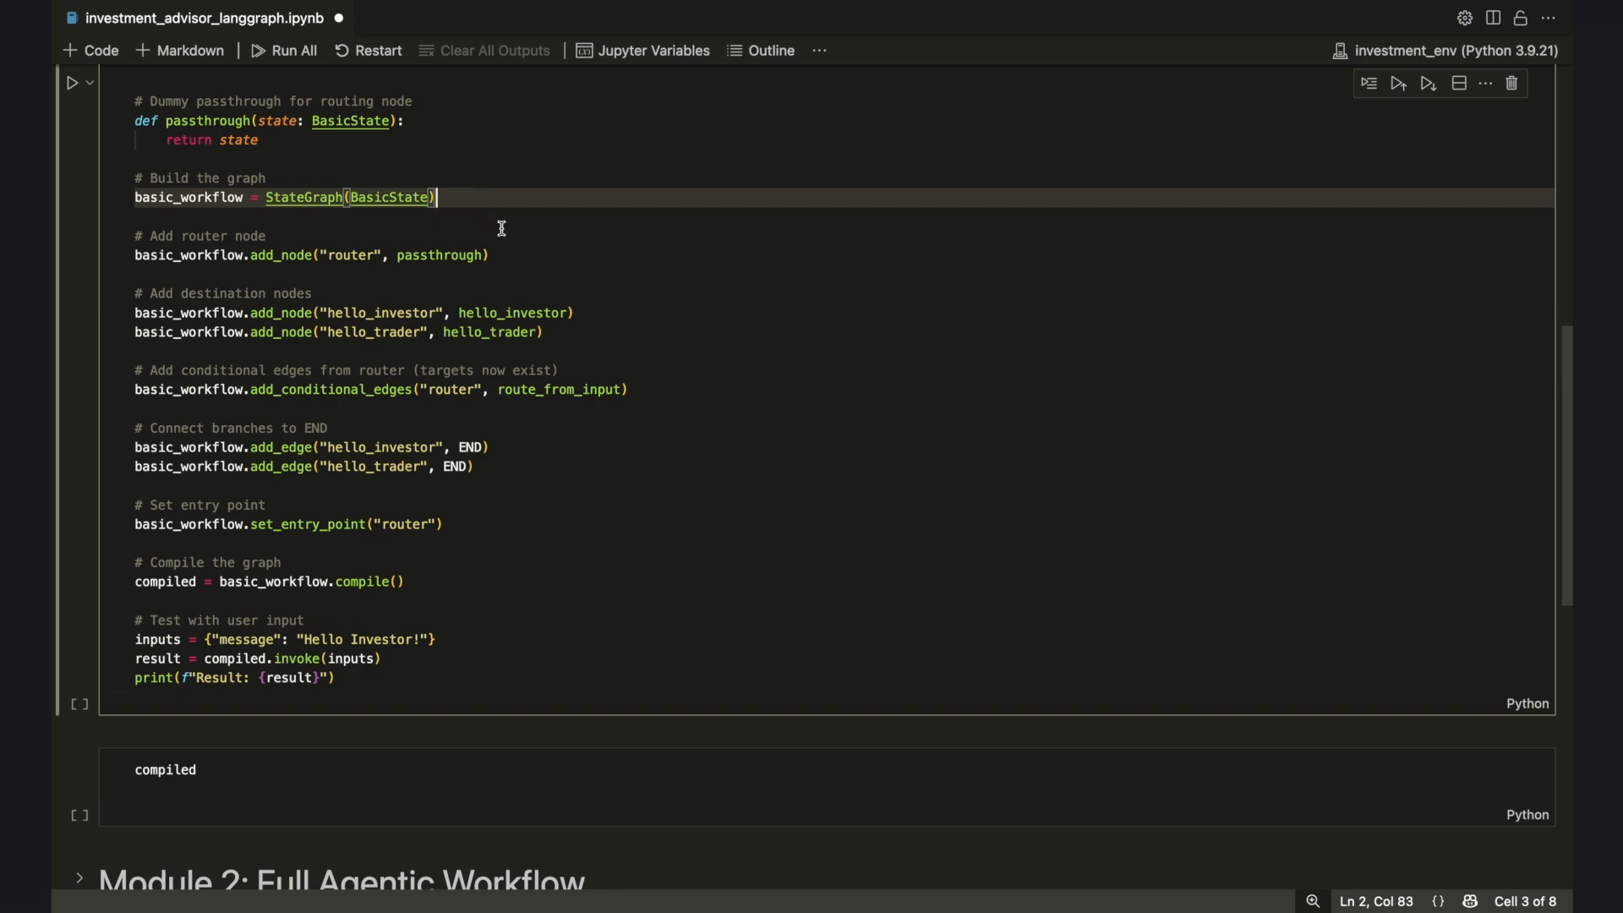
left_click(492, 255)
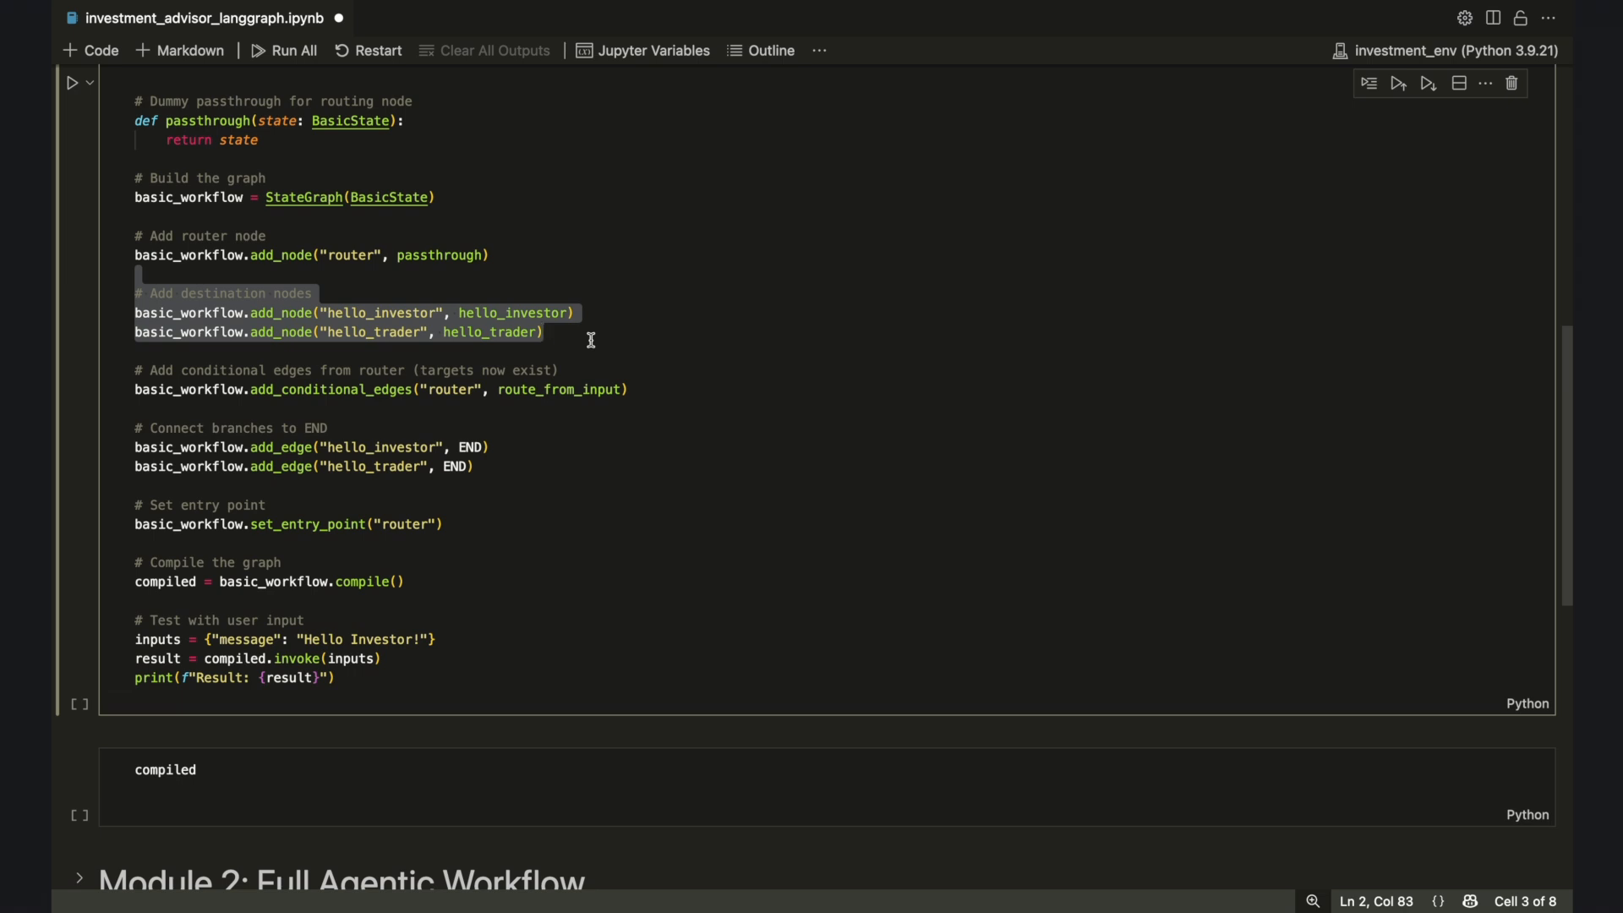
mouse_move(583, 350)
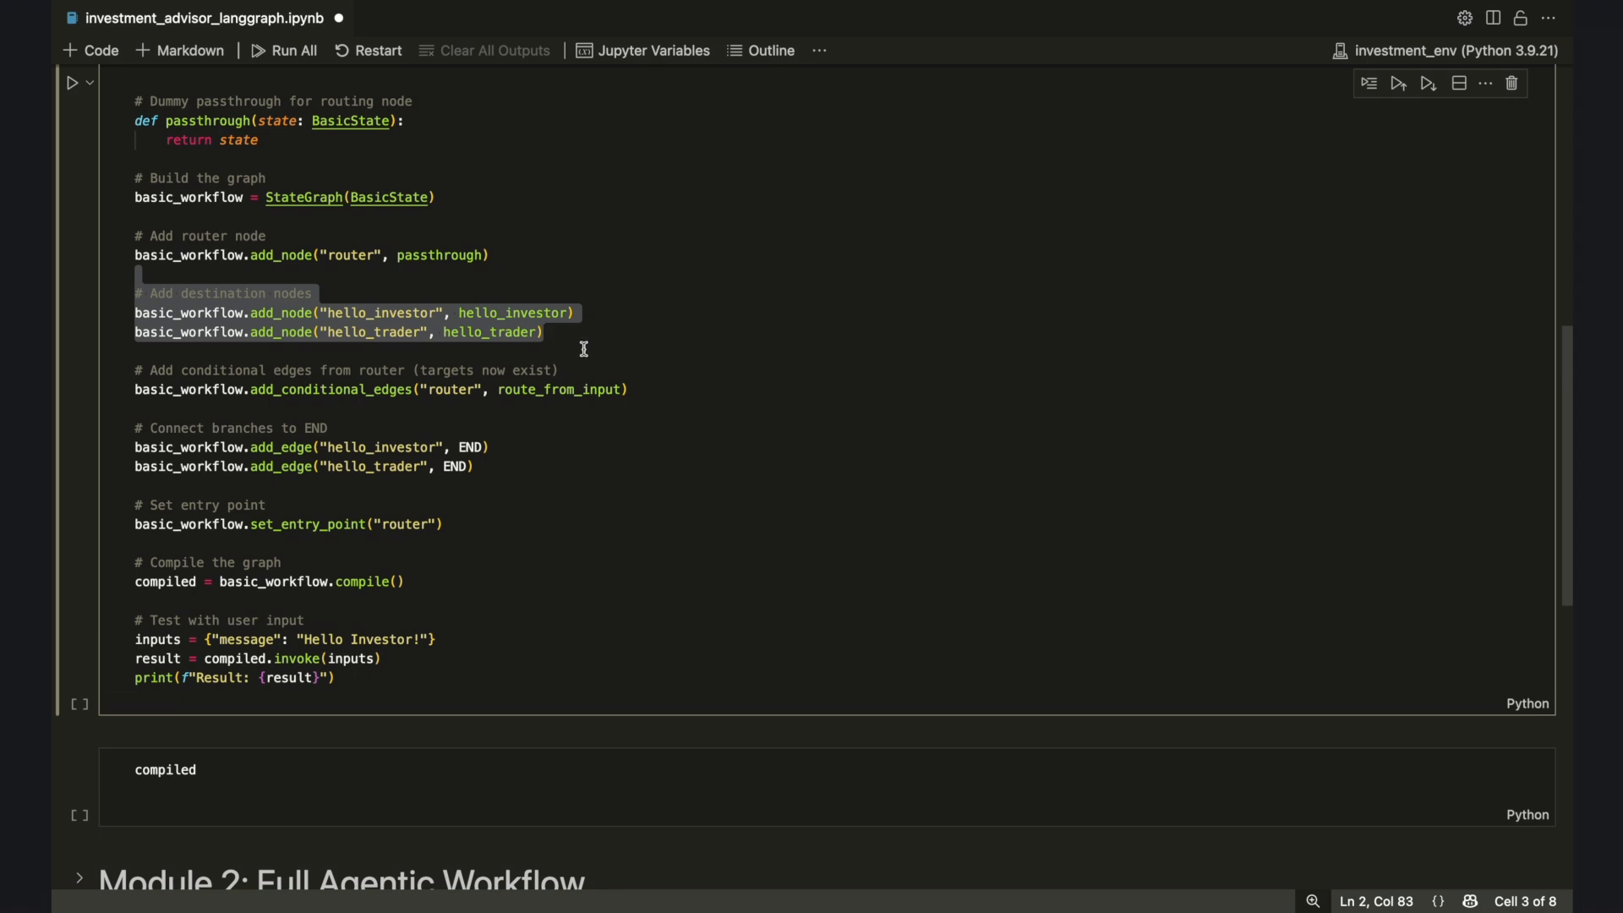
left_click(629, 388)
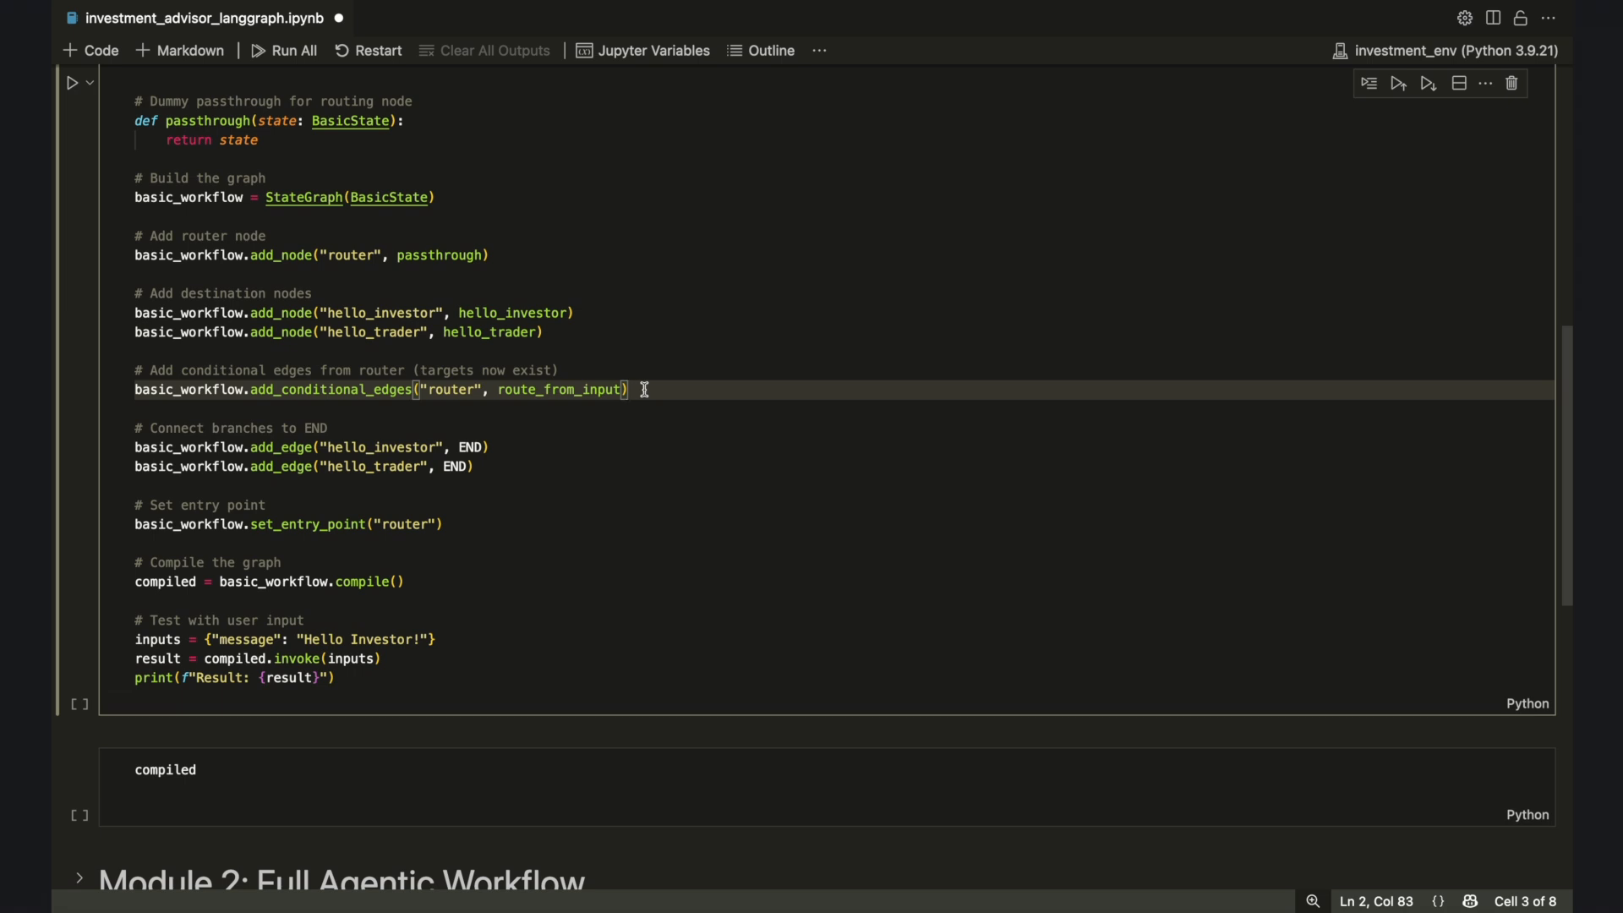
double_click(559, 389)
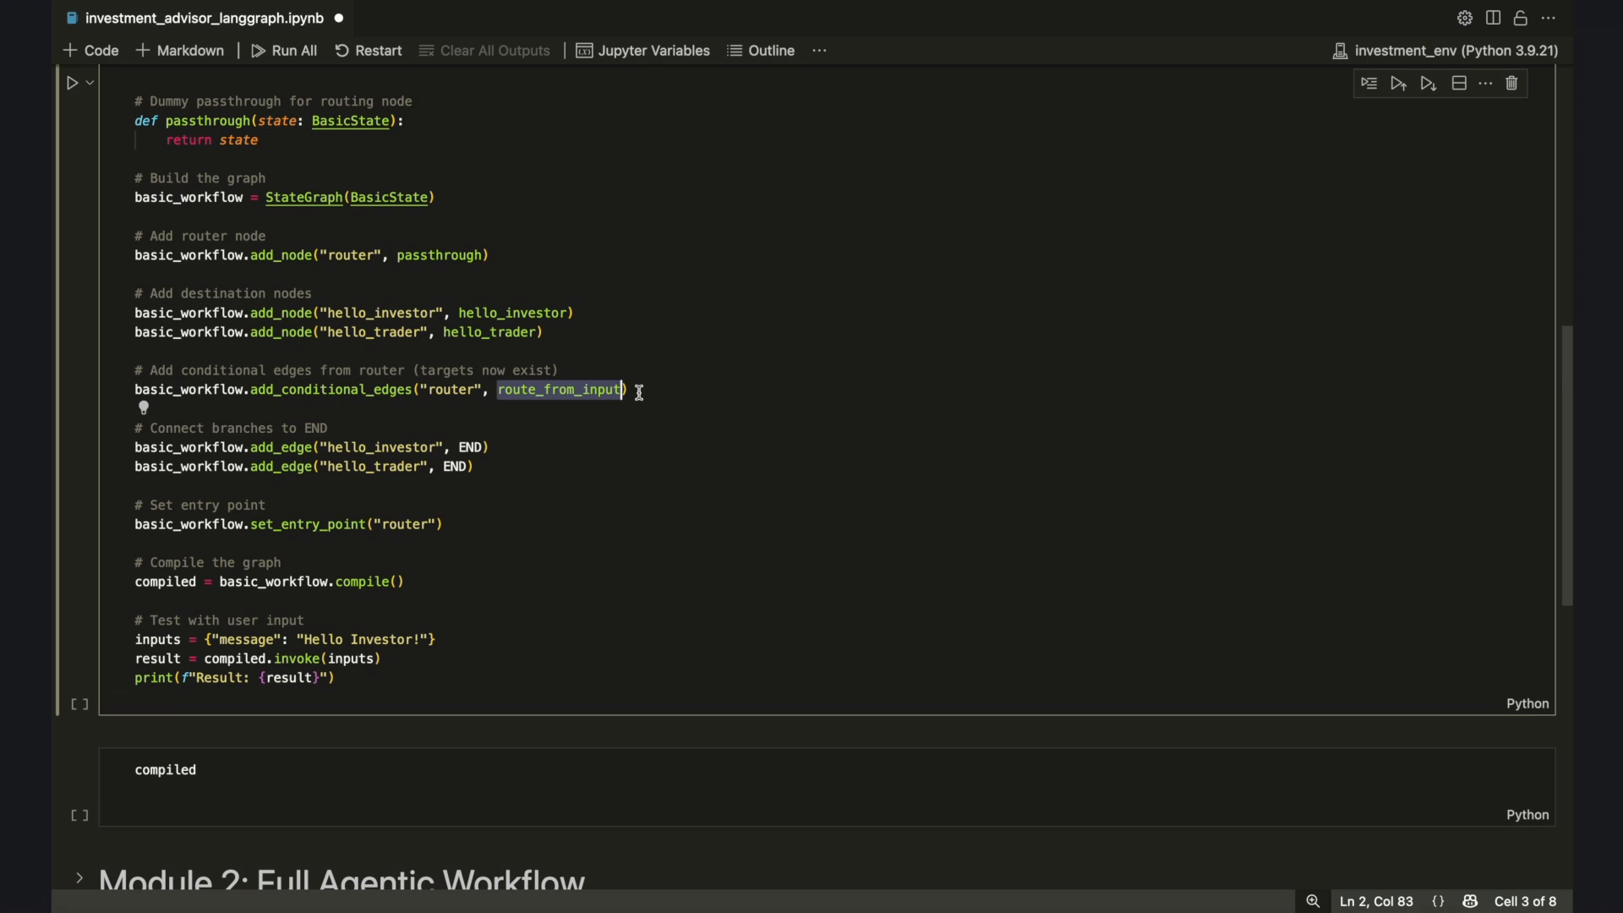
mouse_move(504, 426)
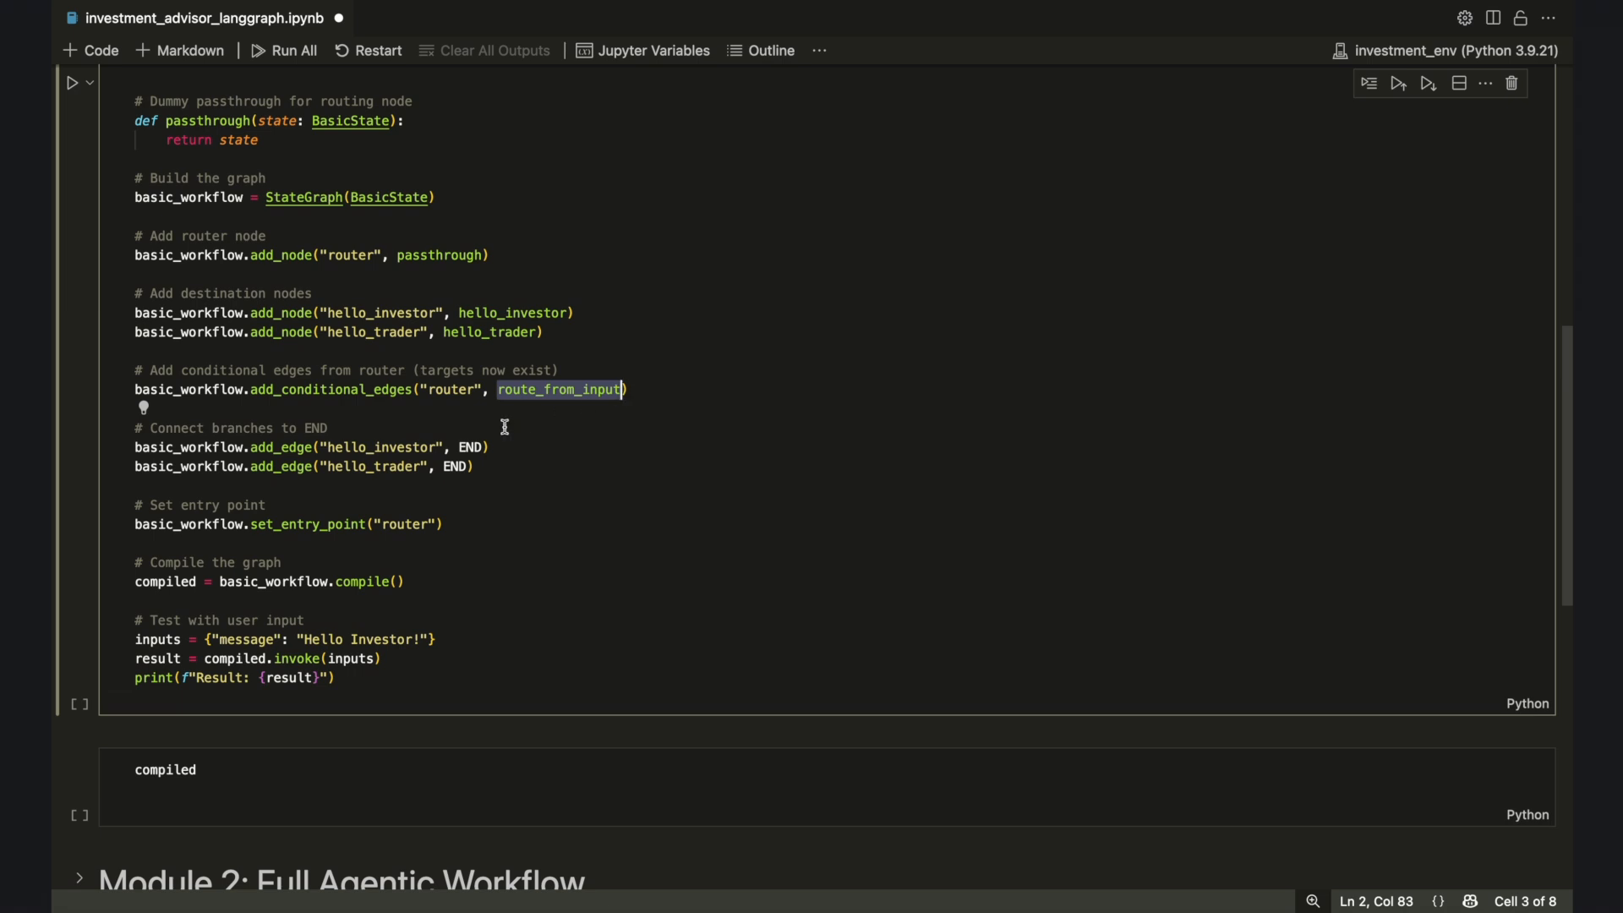
left_click(476, 466)
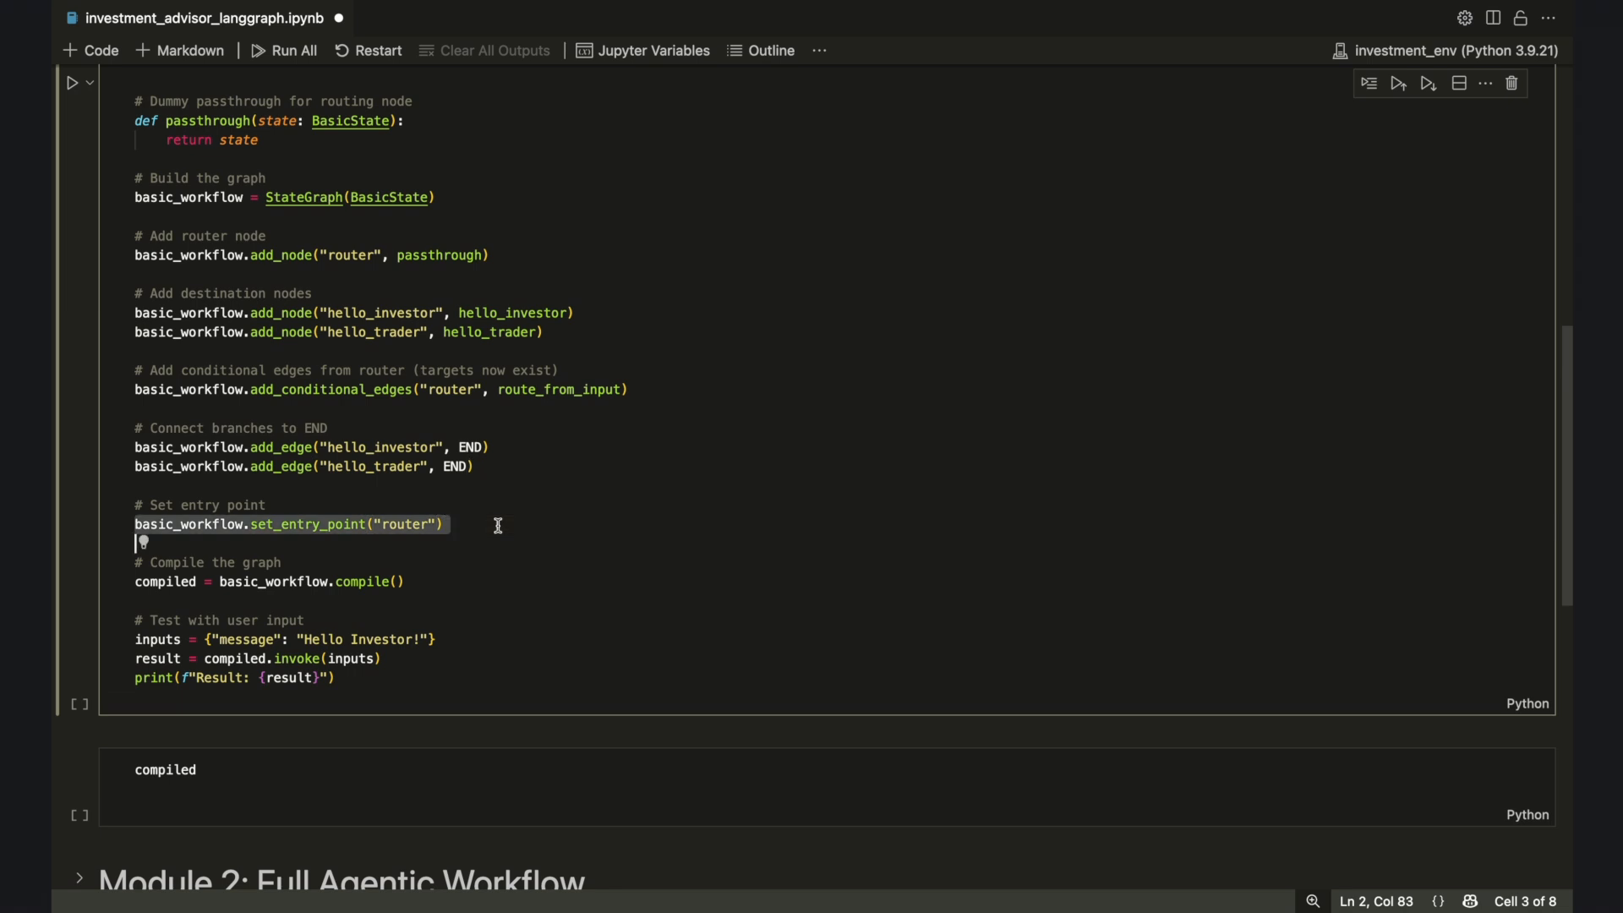
mouse_move(480, 572)
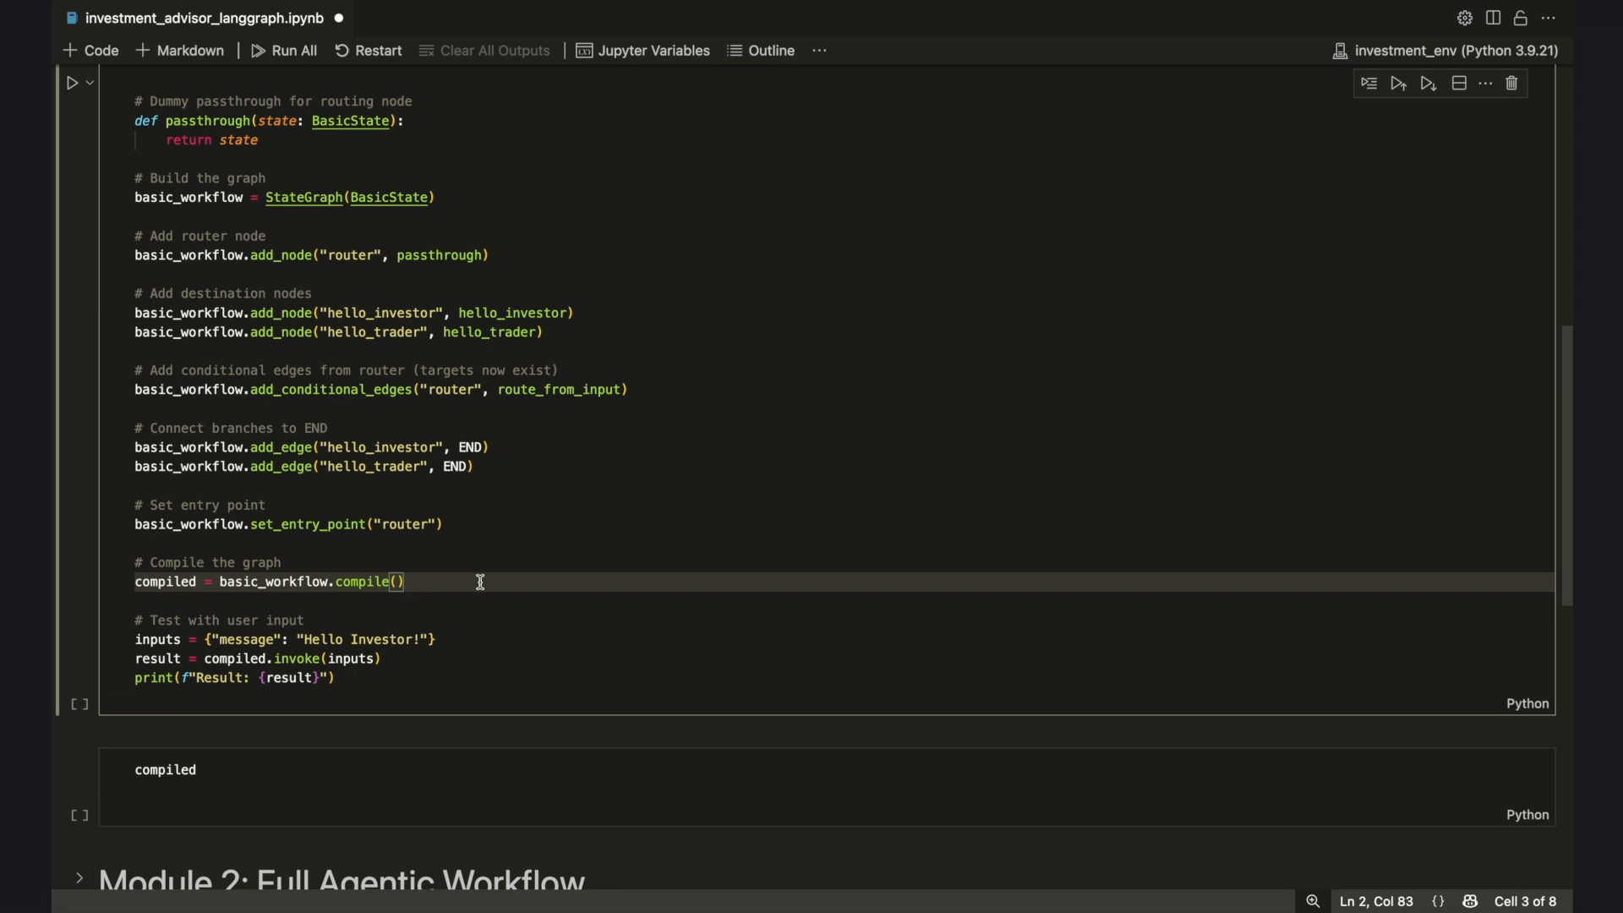
Run the cell, change the test message to 'Hello Trader!', and rerun it
left_click(71, 82)
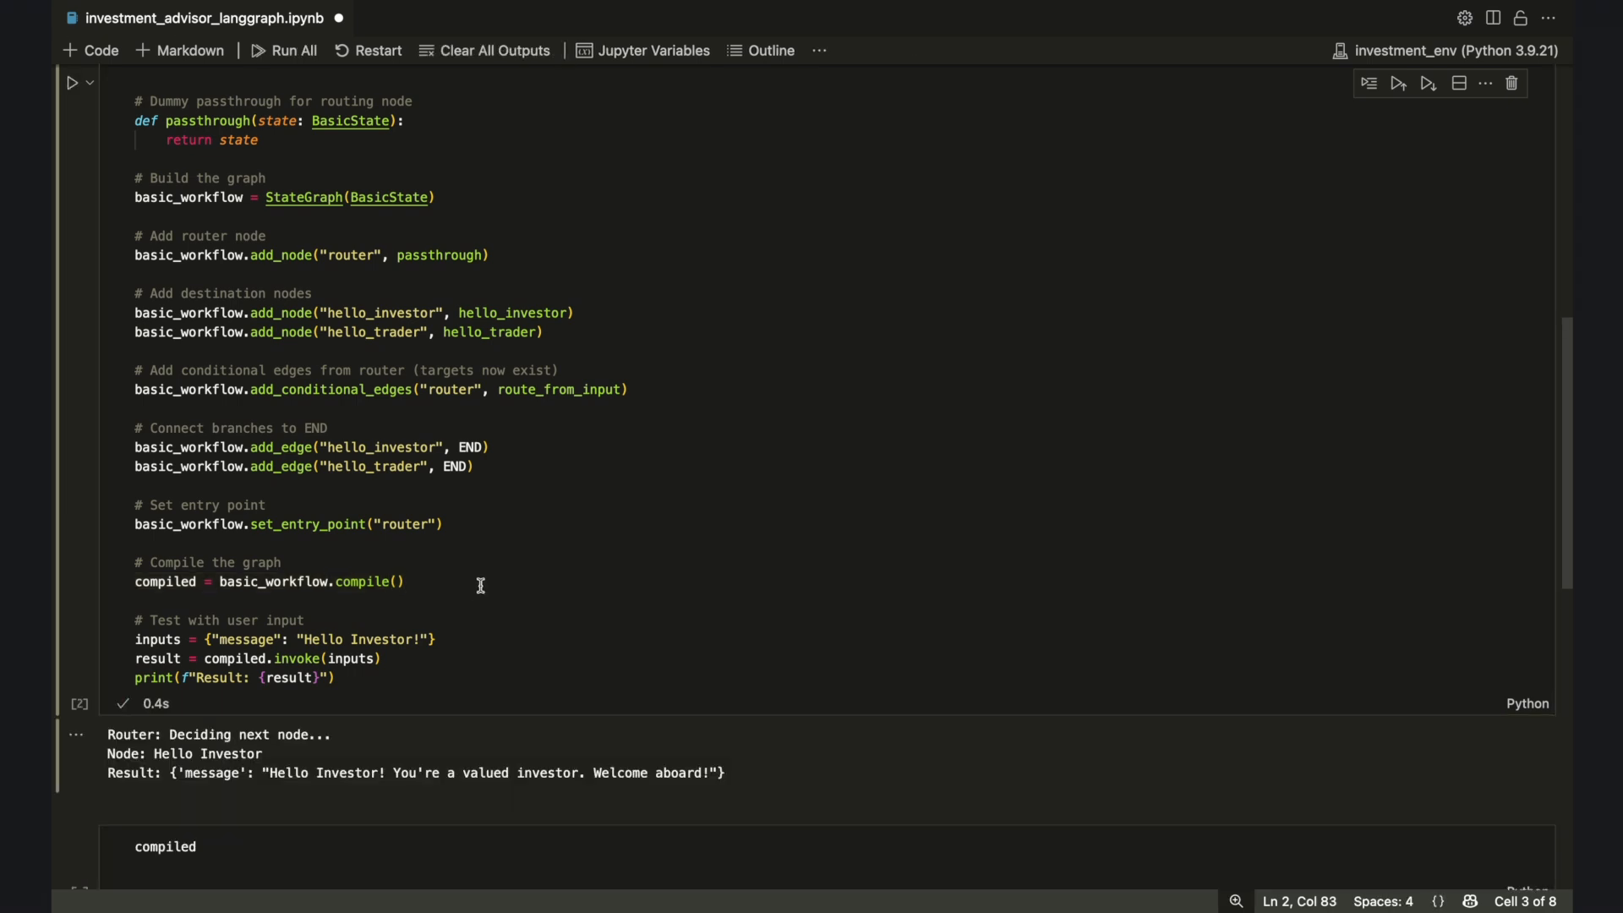
double_click(380, 639)
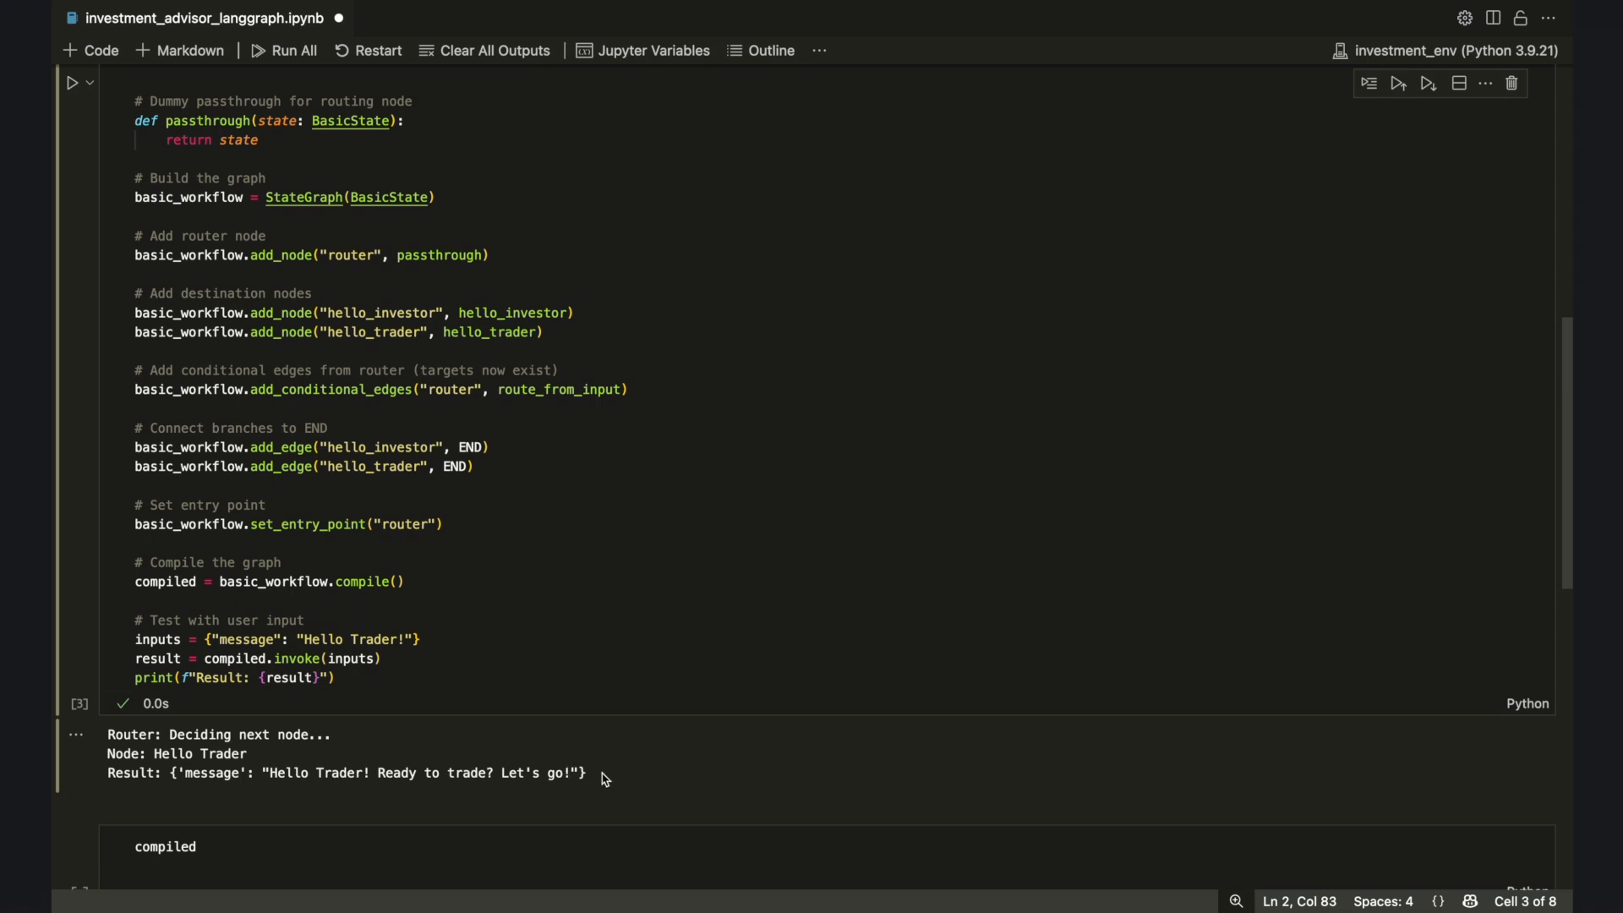
mouse_move(359, 640)
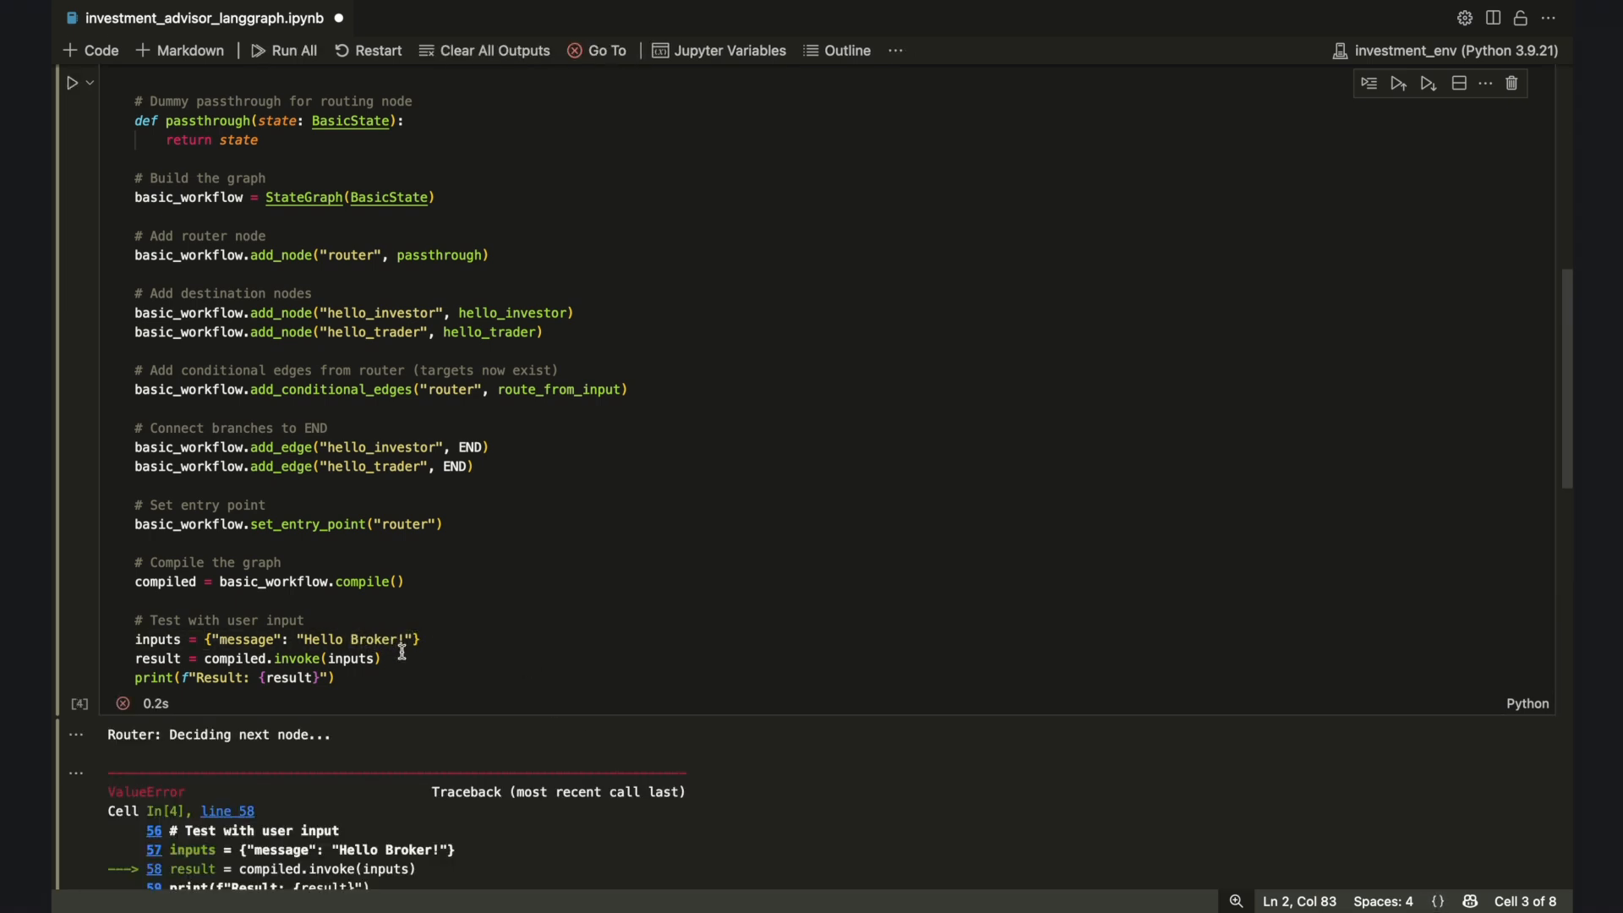
mouse_move(453, 654)
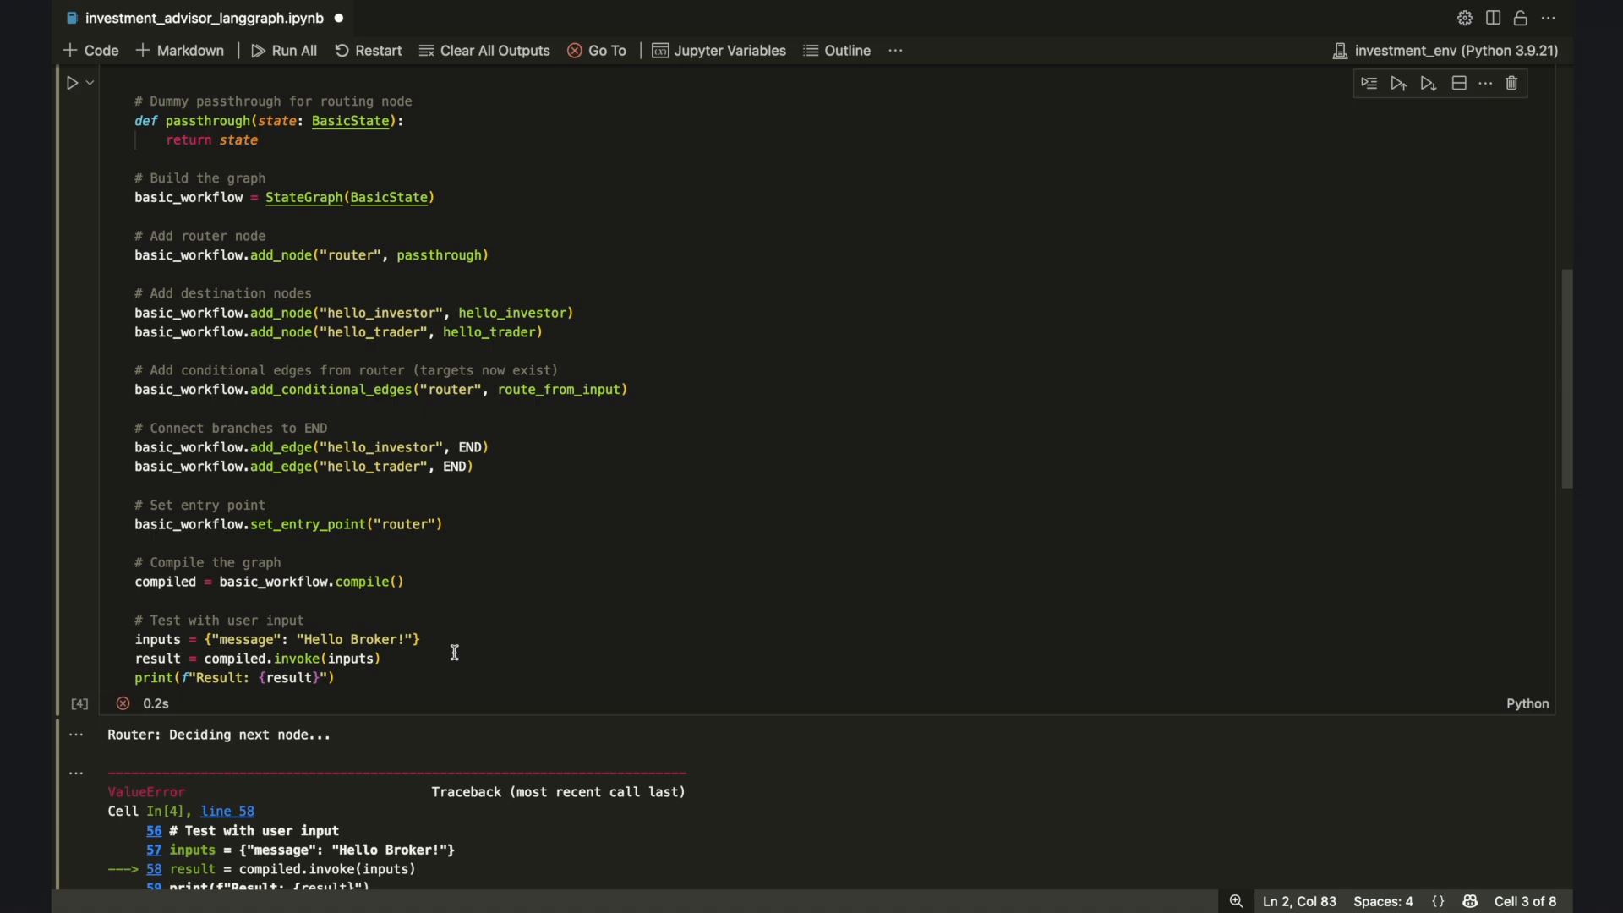
type("Trader")
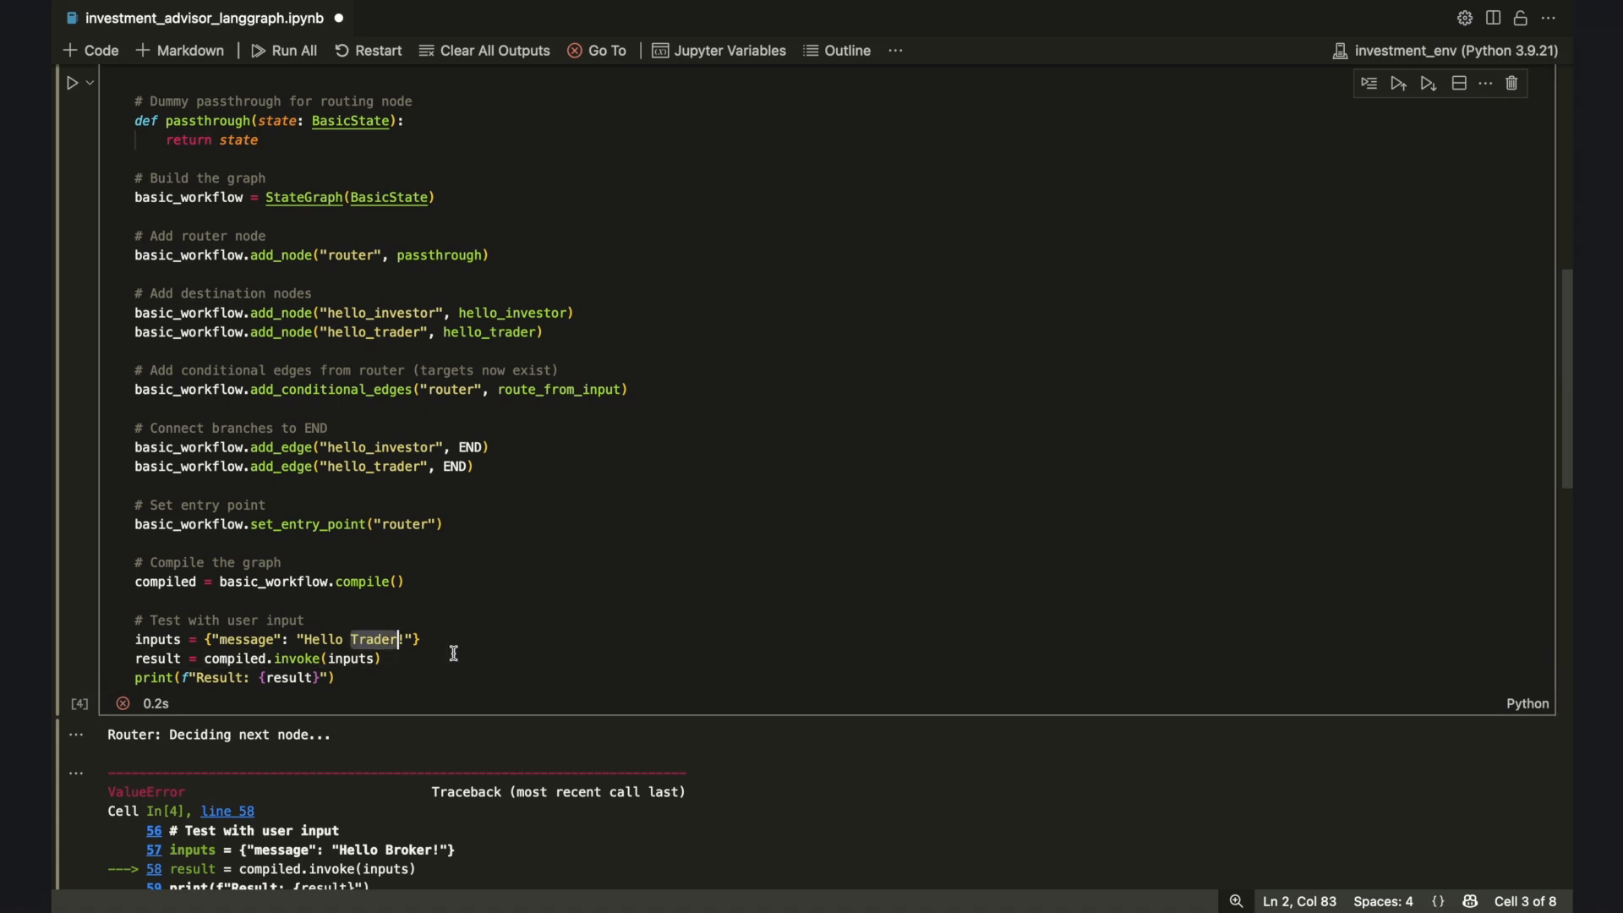
left_click(76, 83)
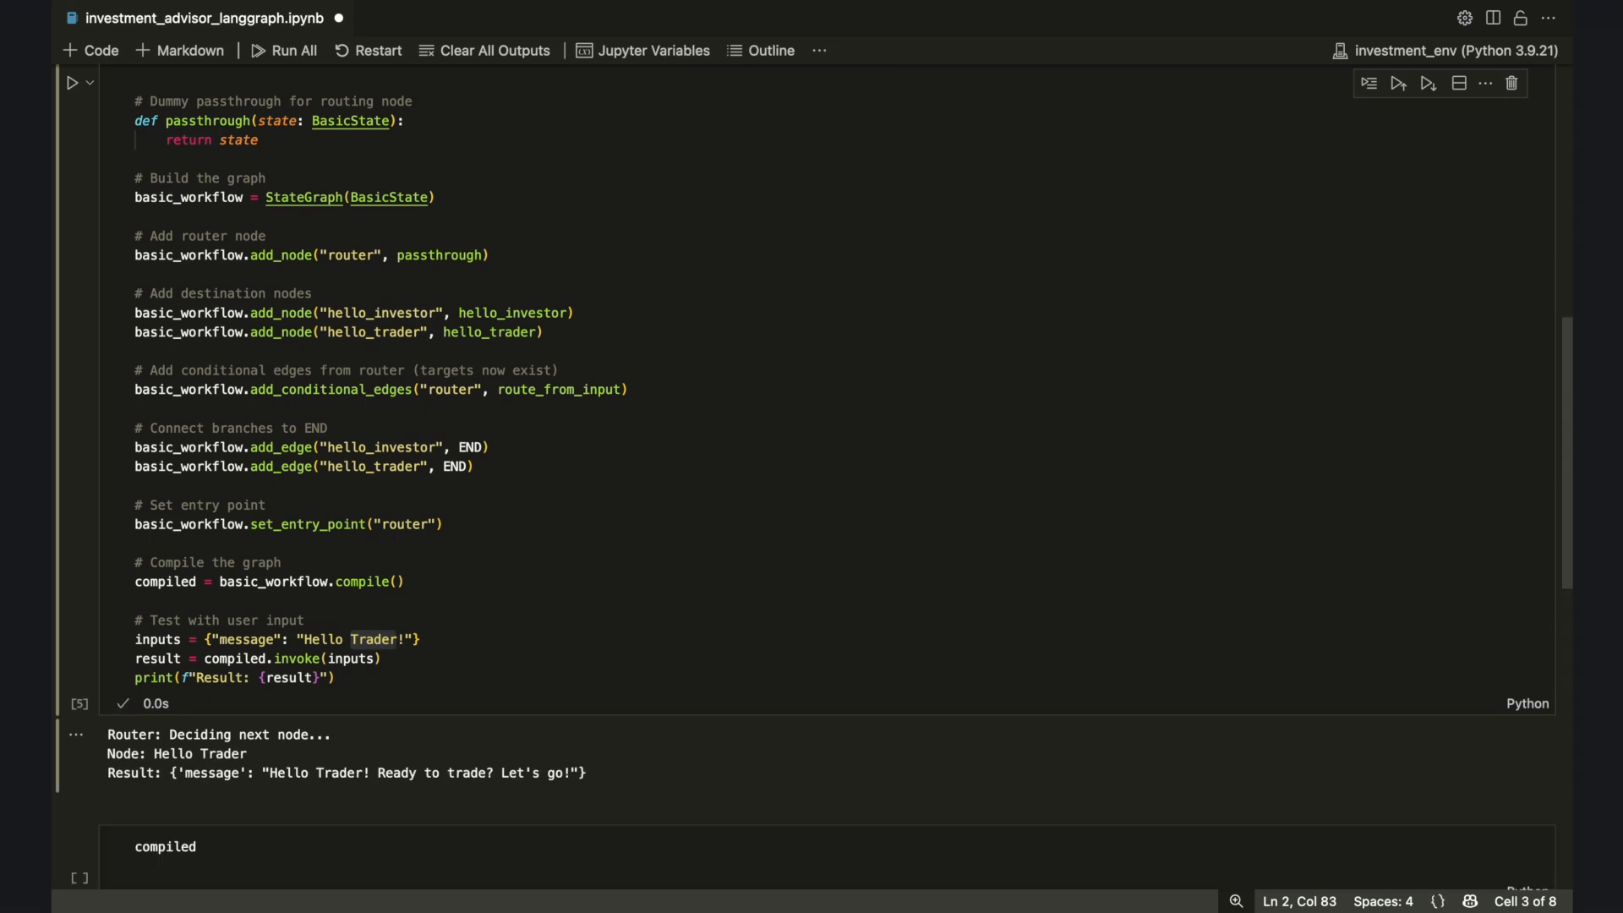
scroll("down", 3)
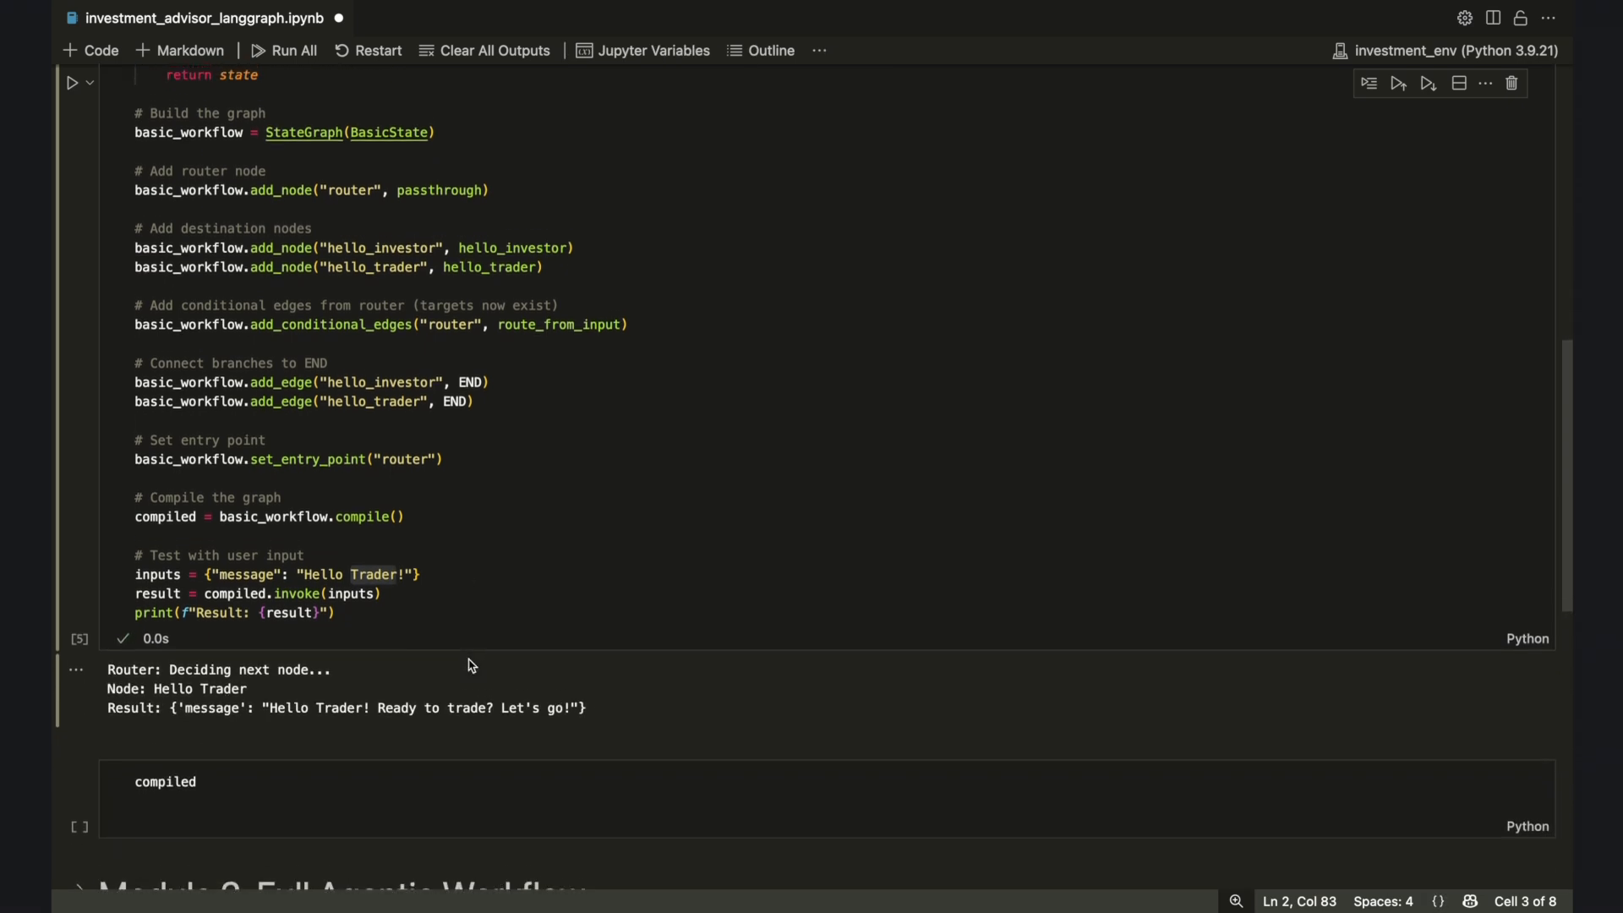
scroll("up", 3)
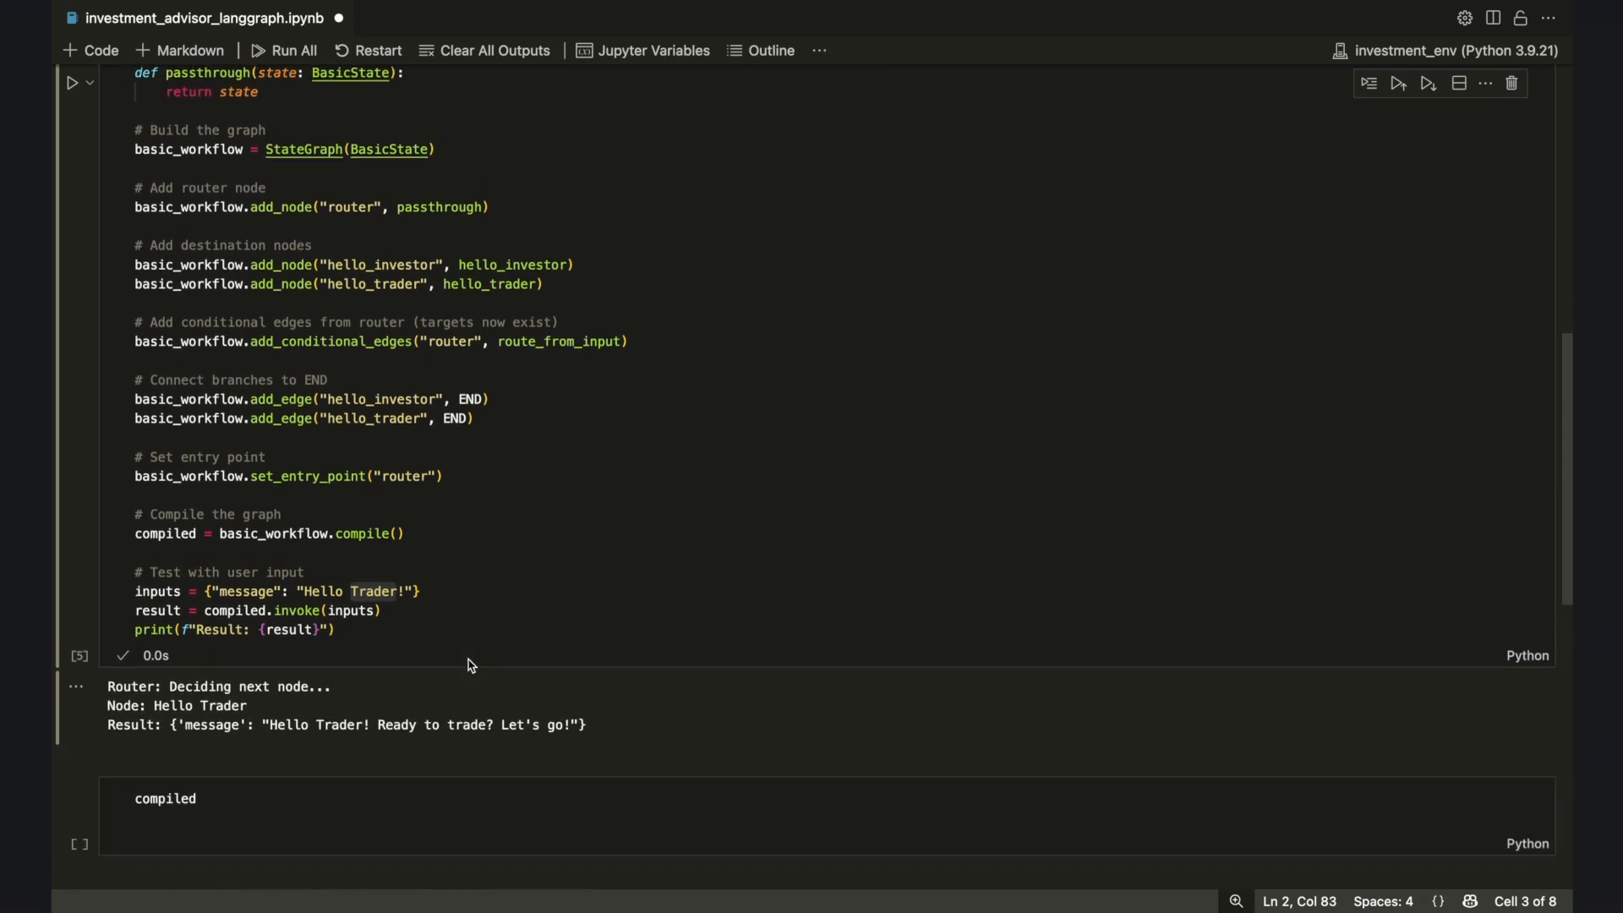
mouse_move(451, 774)
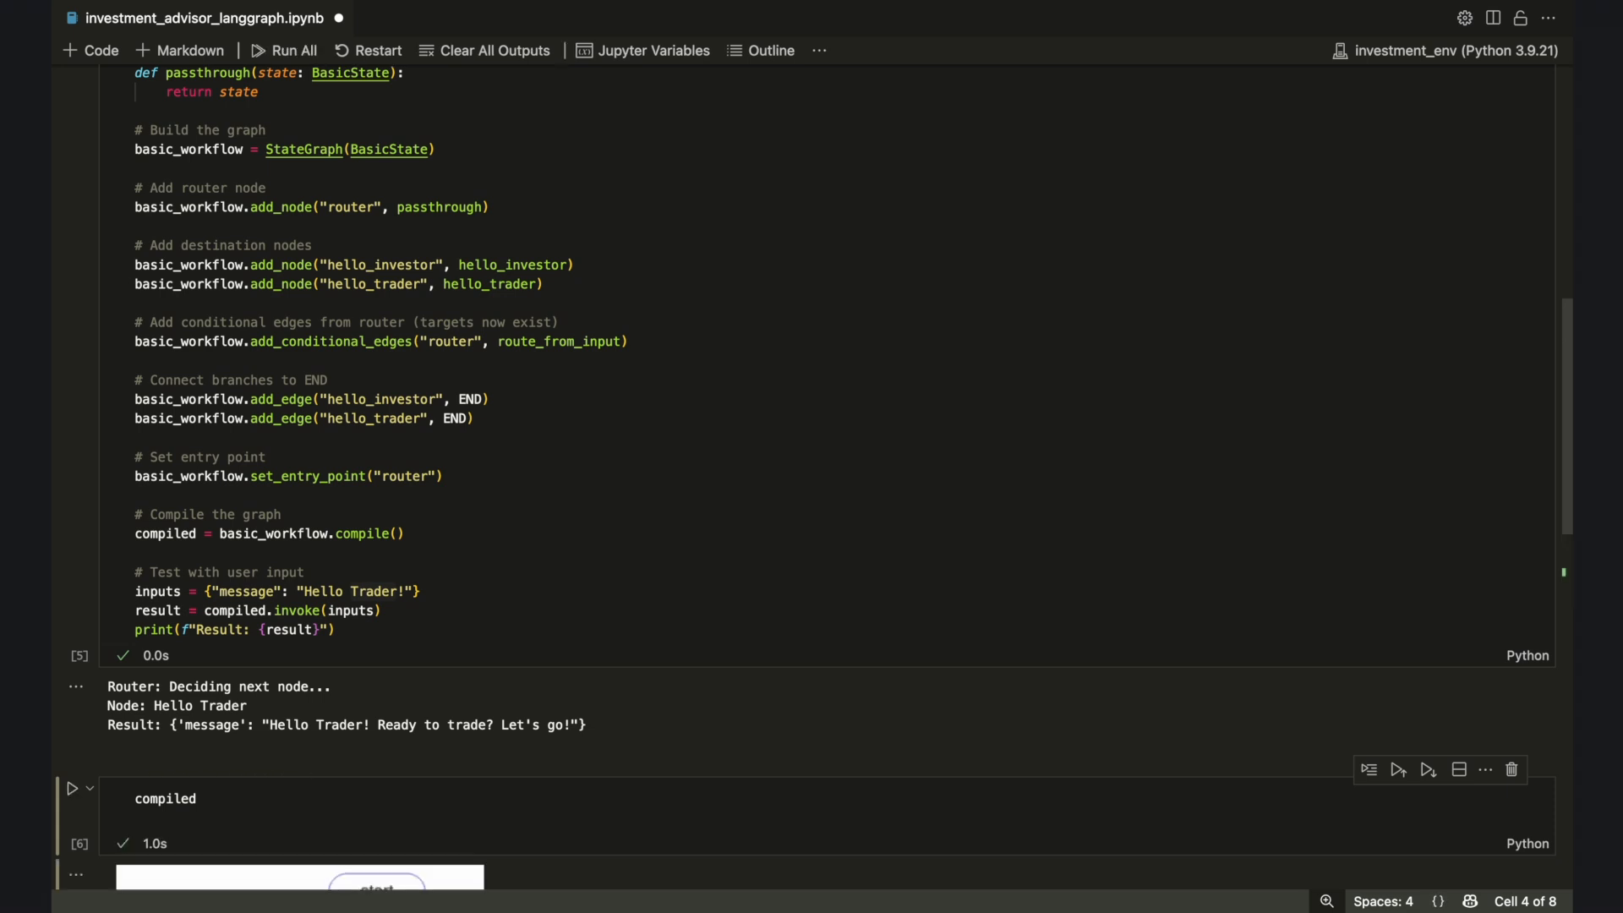
Scroll past the rendered diagram to the Module 2 cell defining InvestorState
scroll("down", 3)
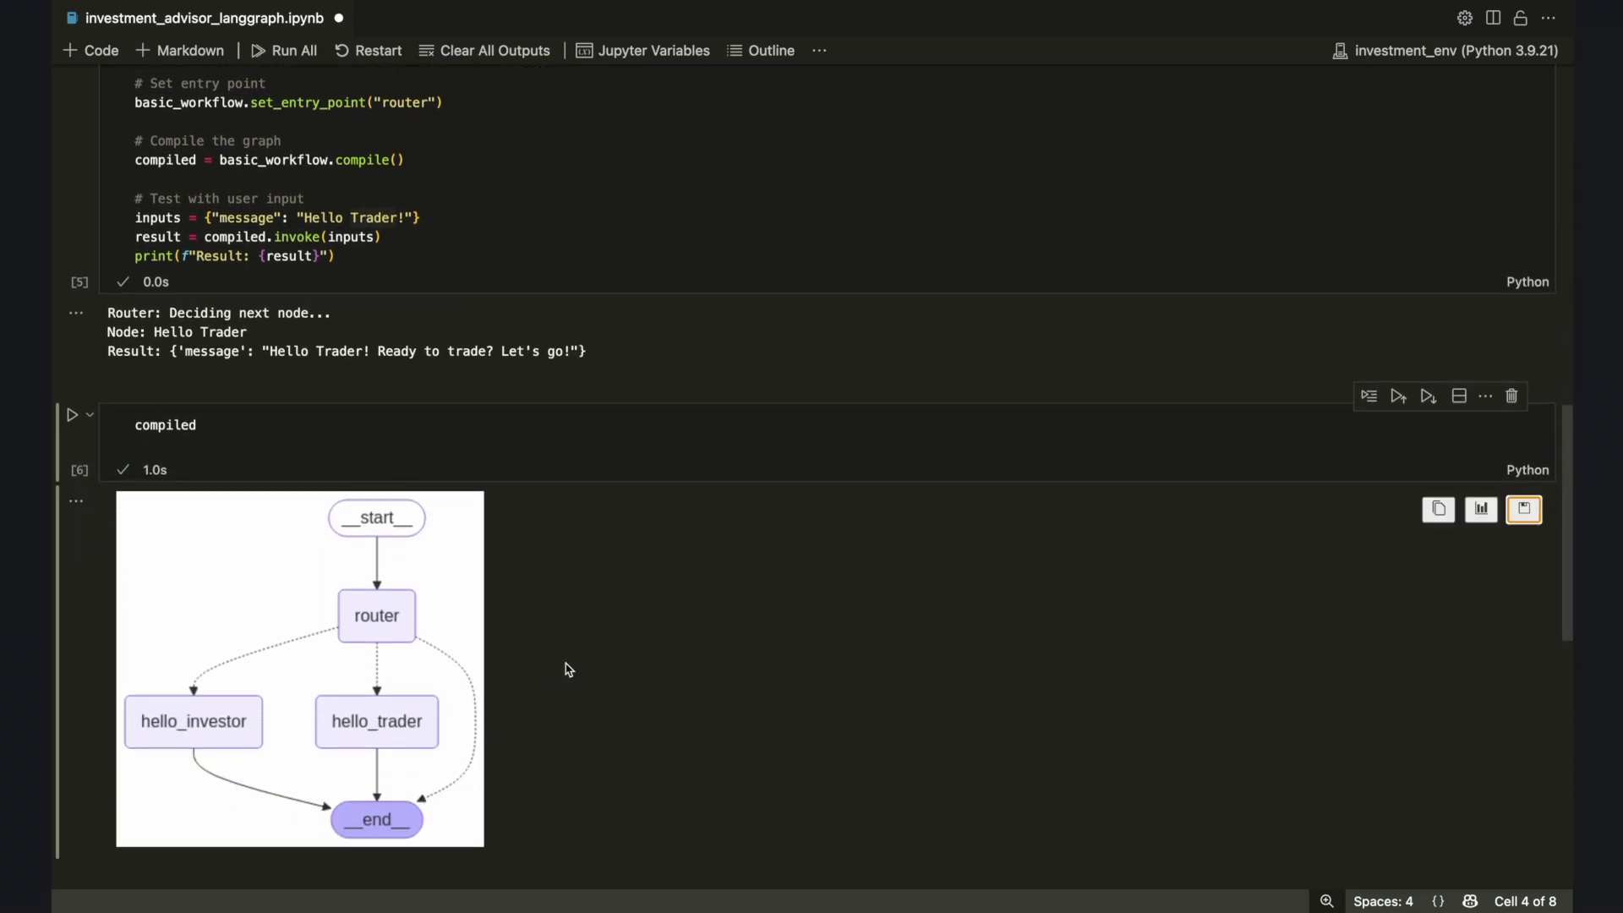
mouse_move(609, 667)
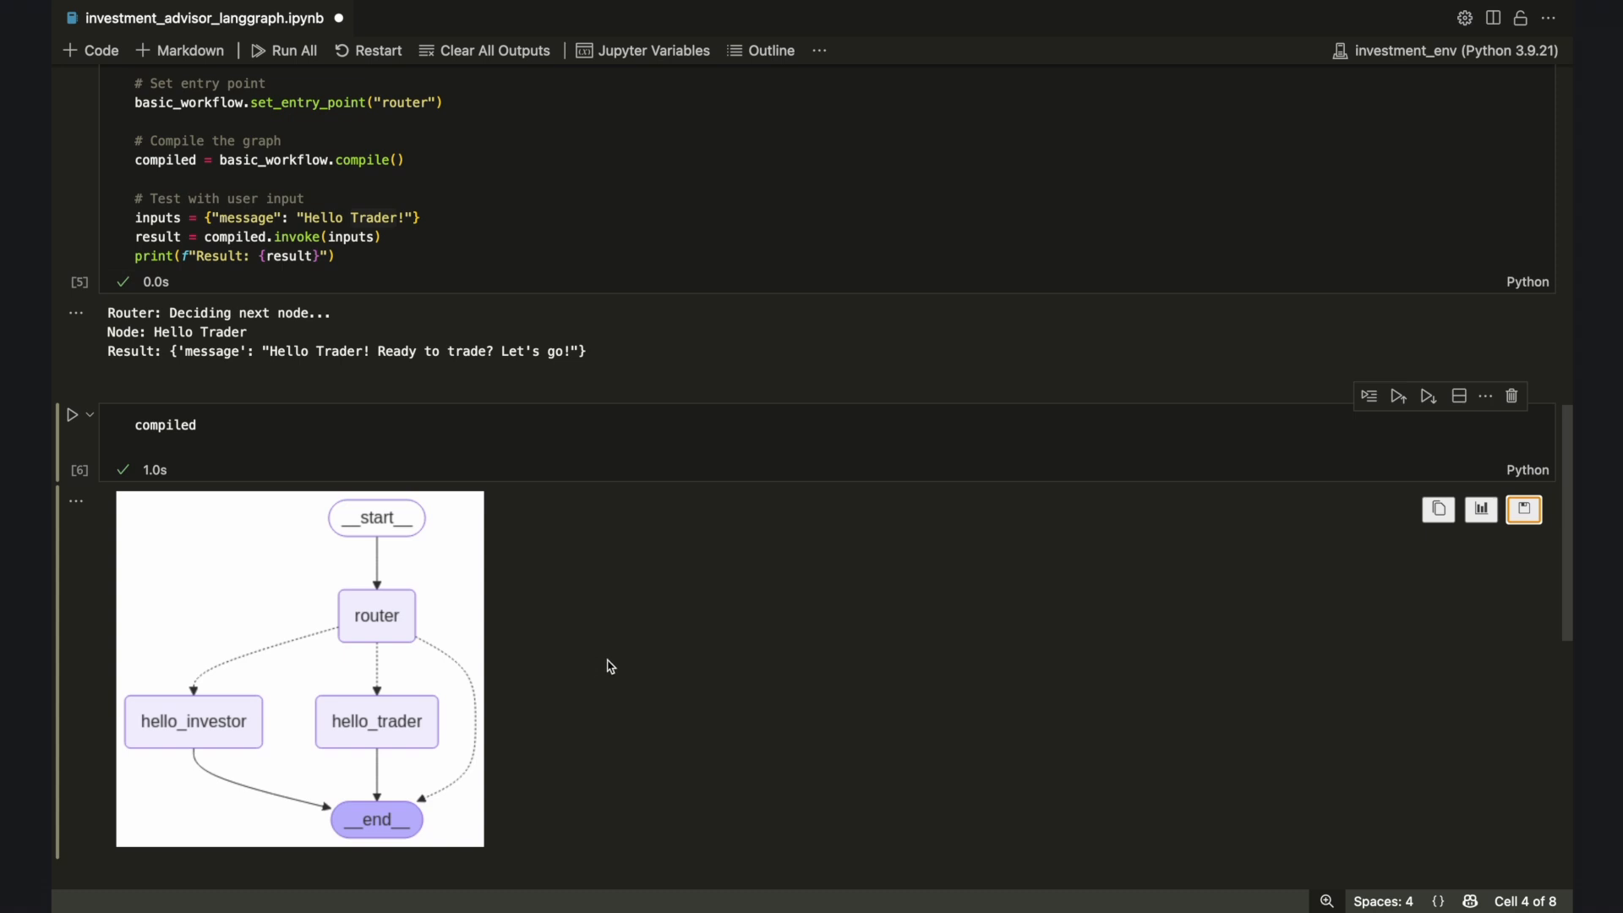
scroll("down", 3)
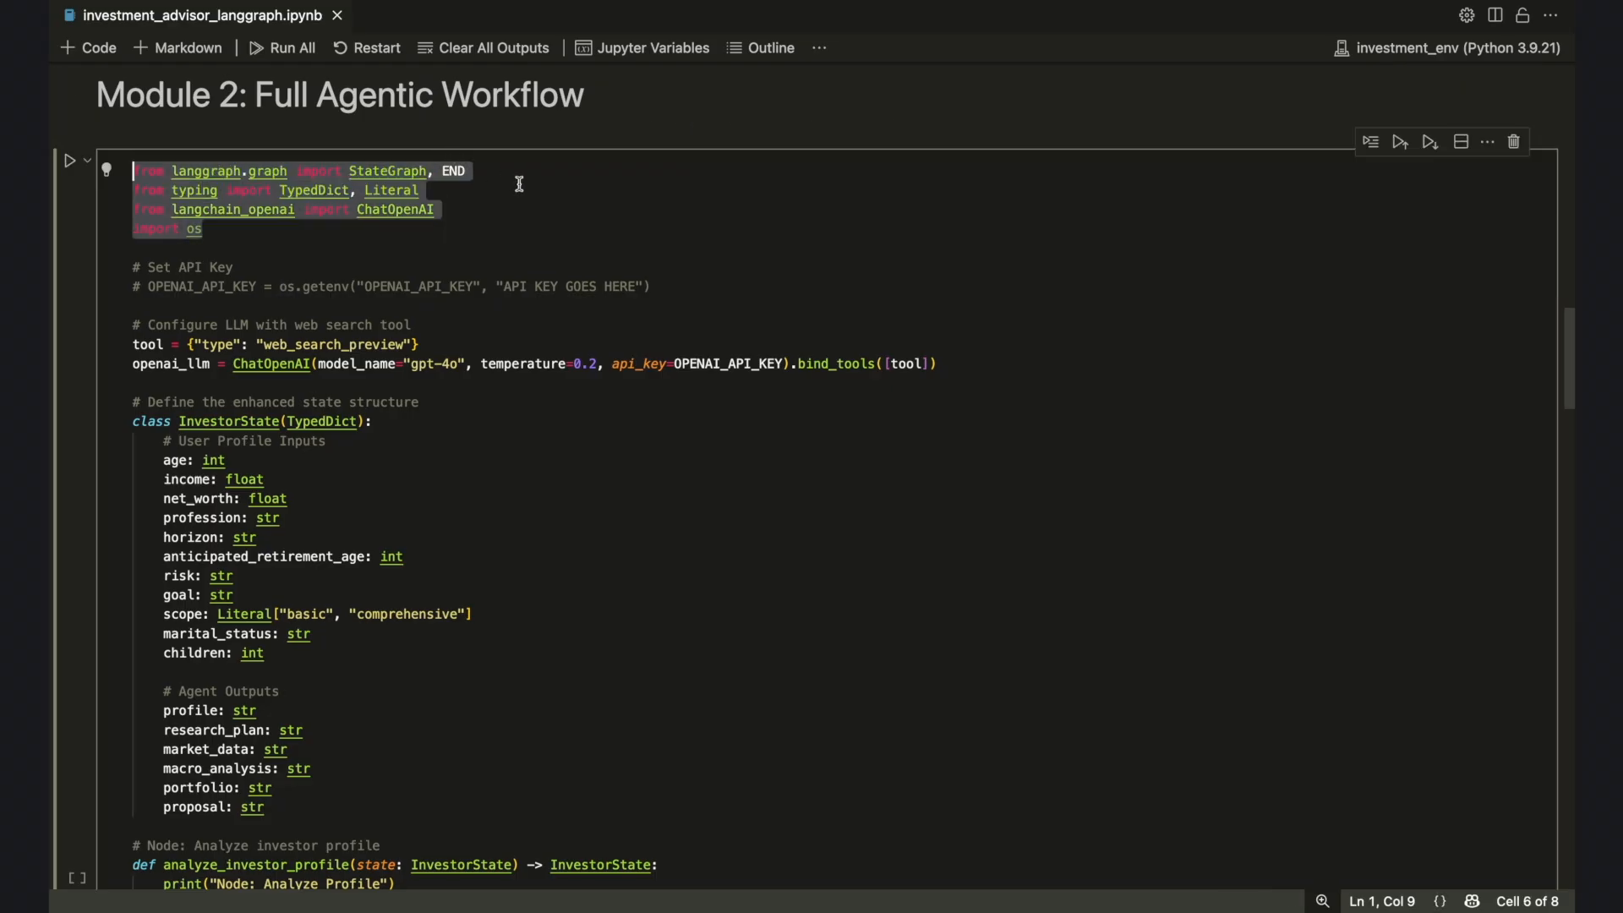
mouse_move(508, 210)
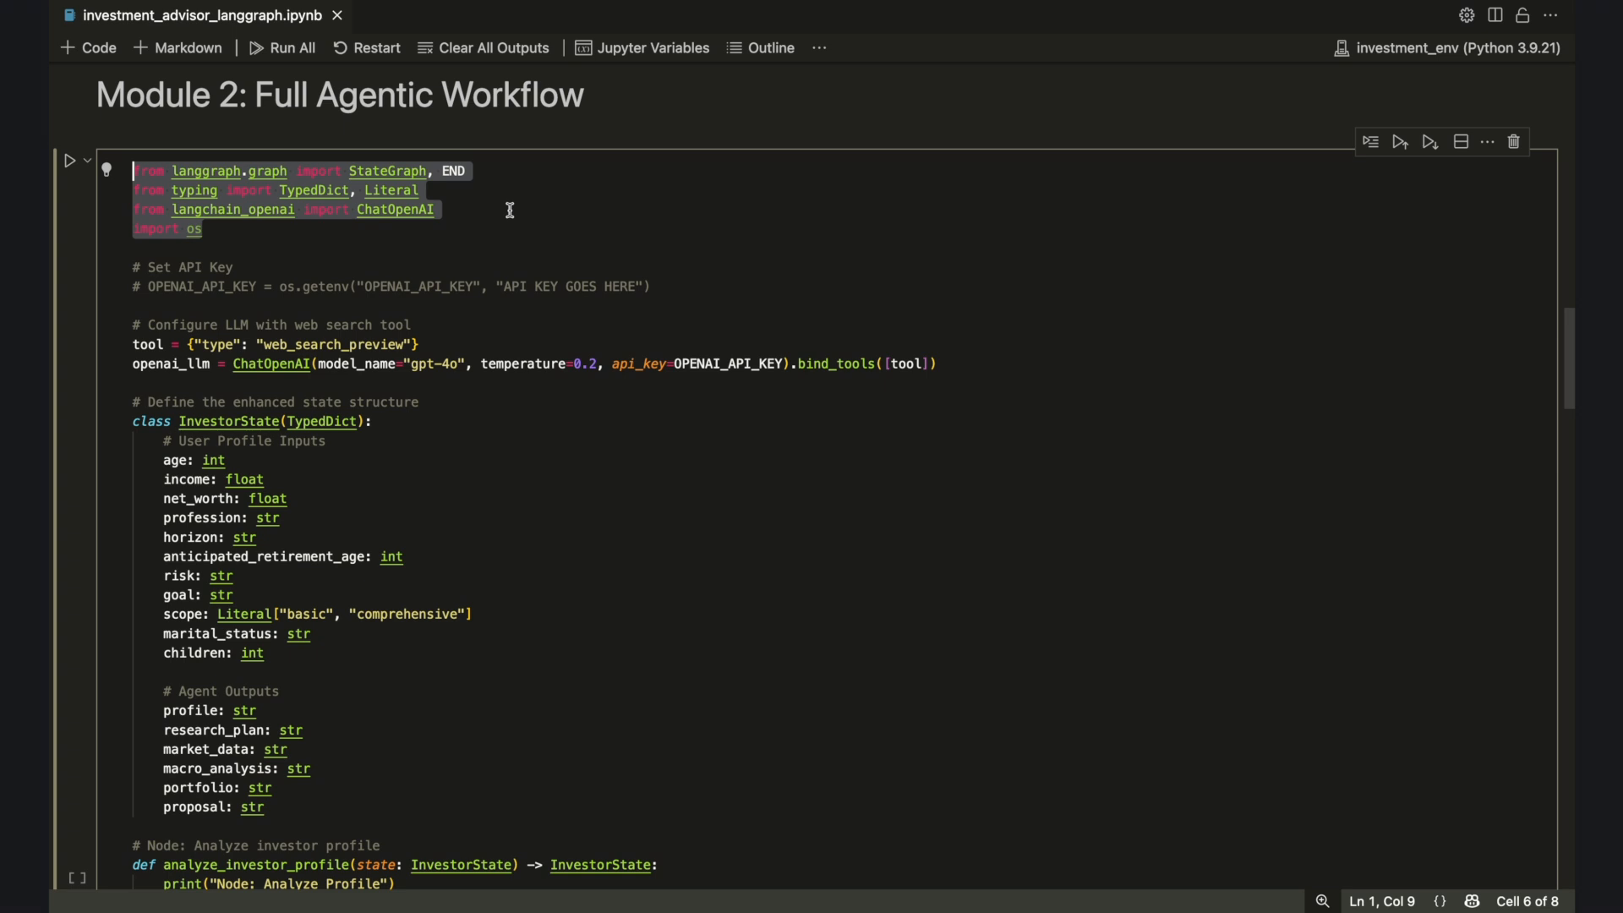
left_click(508, 209)
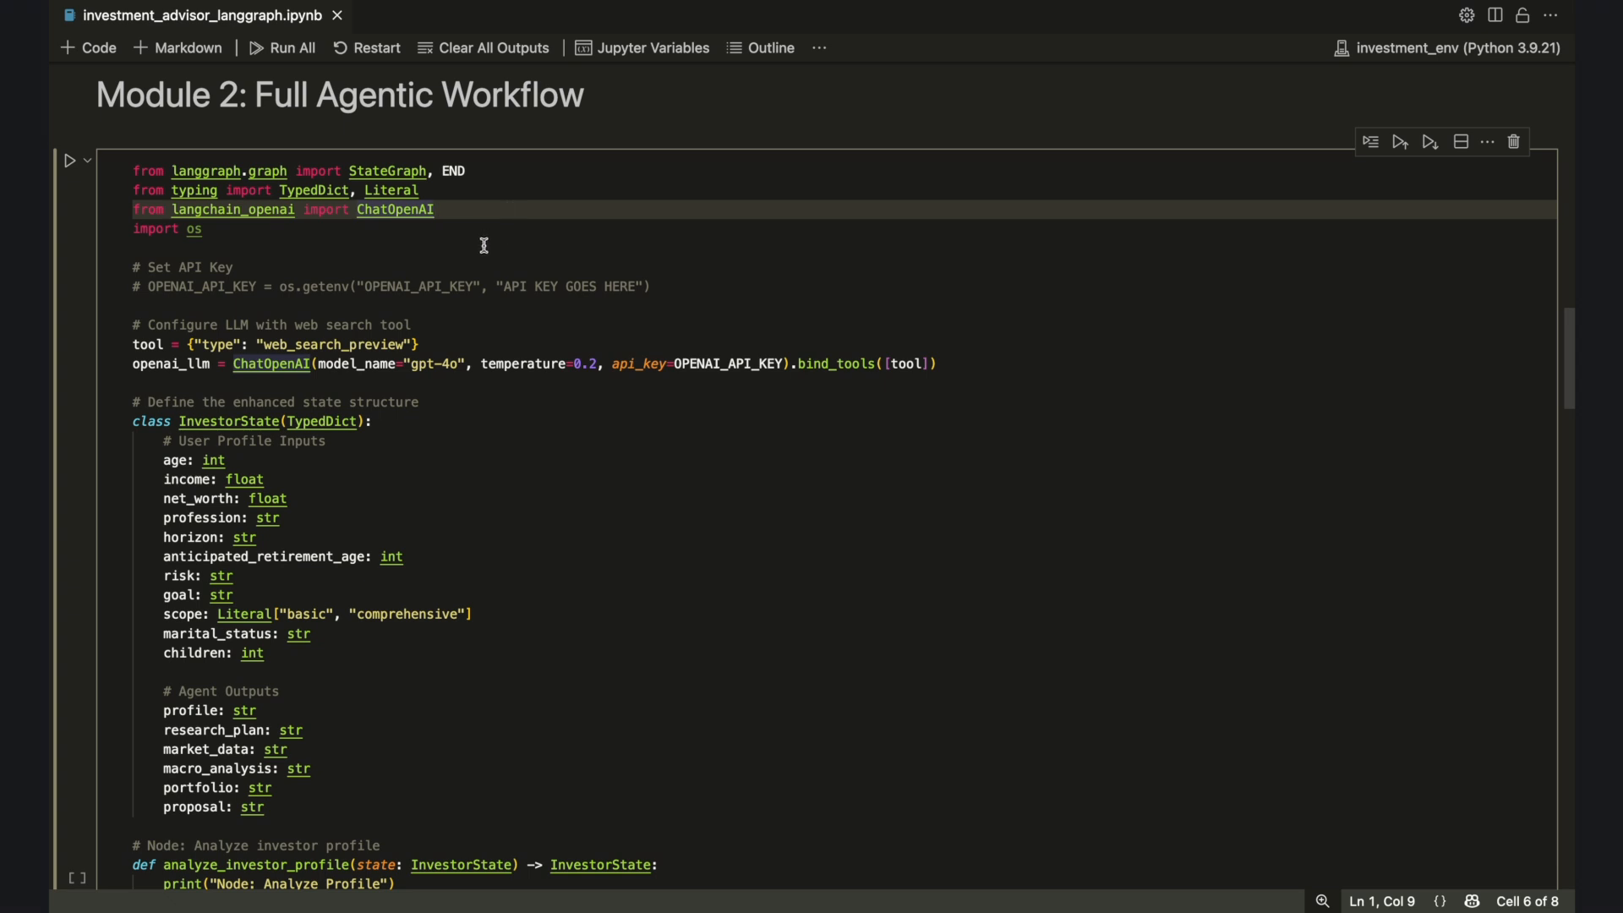
left_click_drag(135, 266, 652, 287)
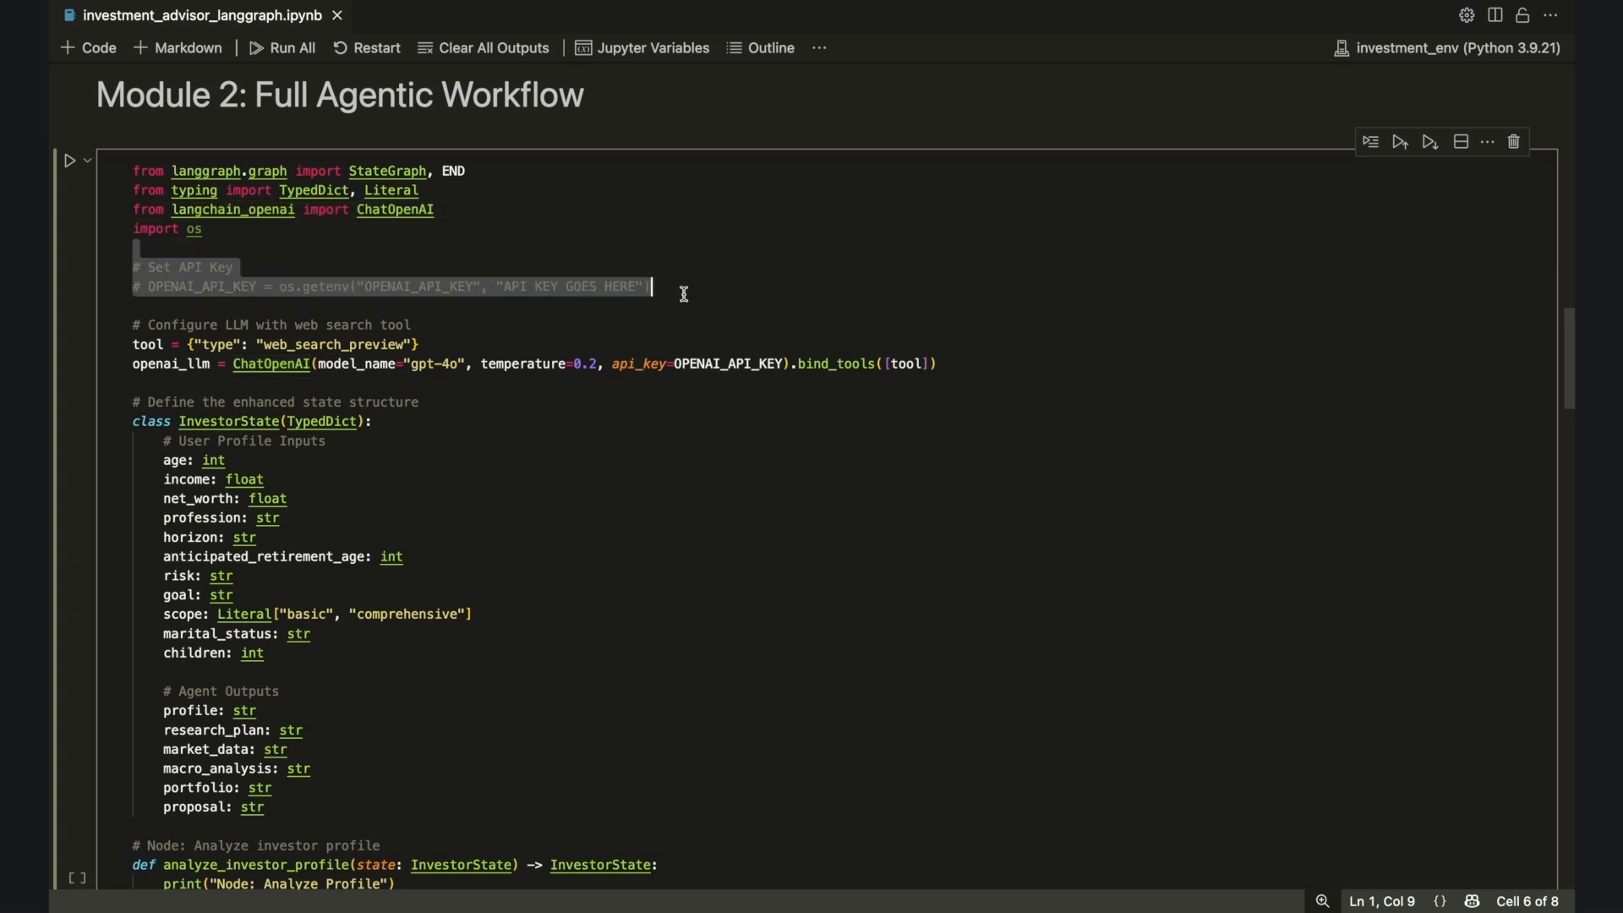
mouse_move(678, 320)
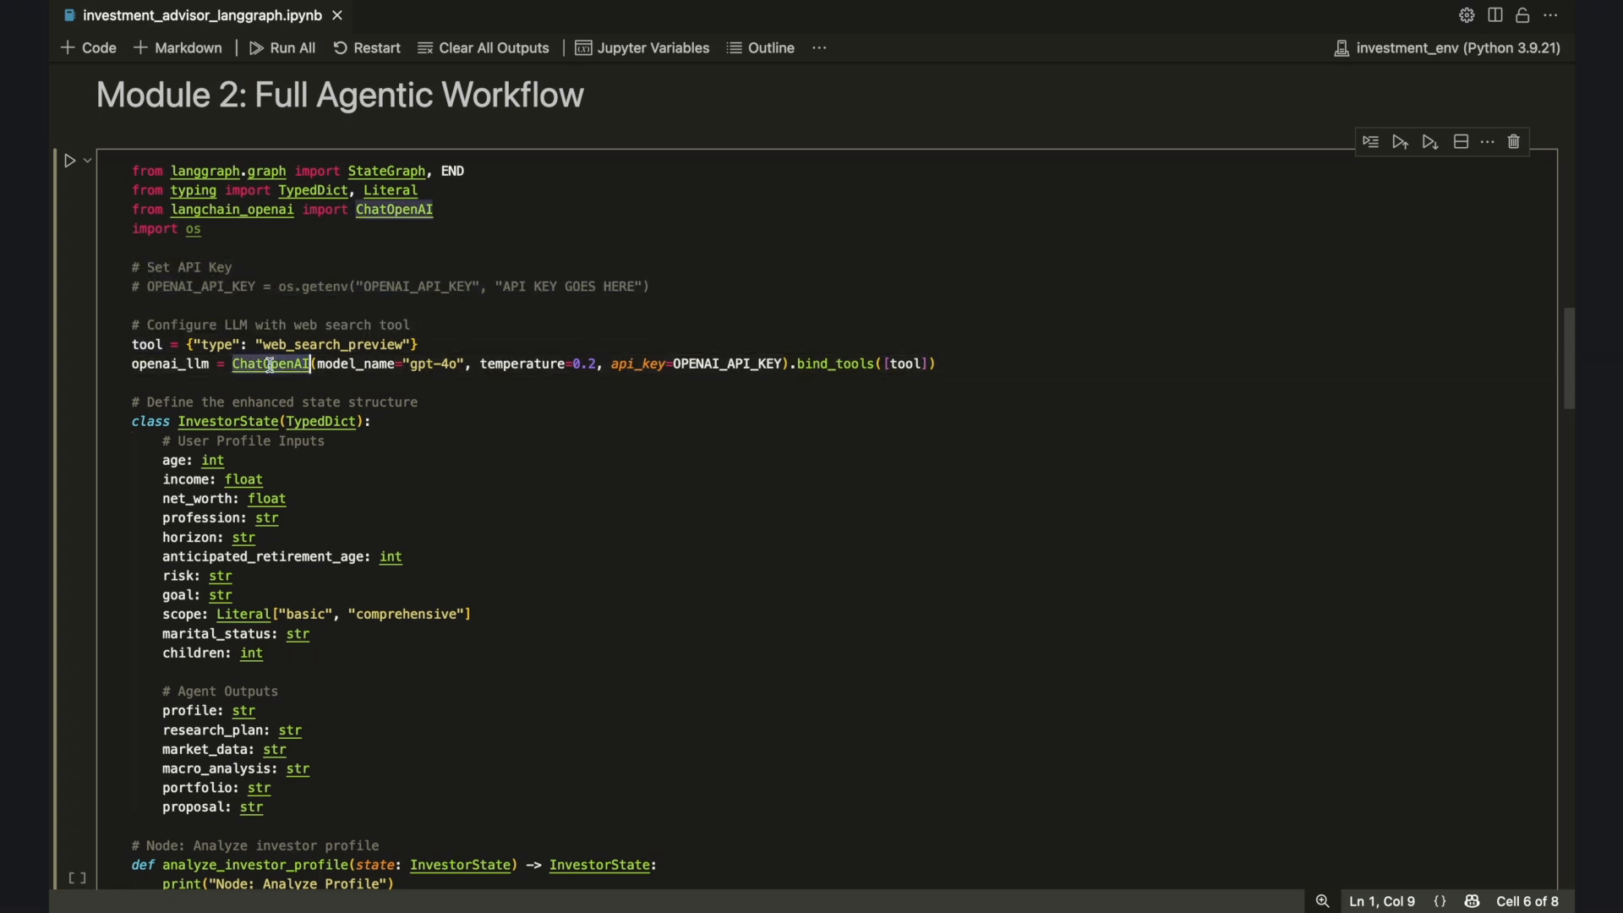
left_click(947, 364)
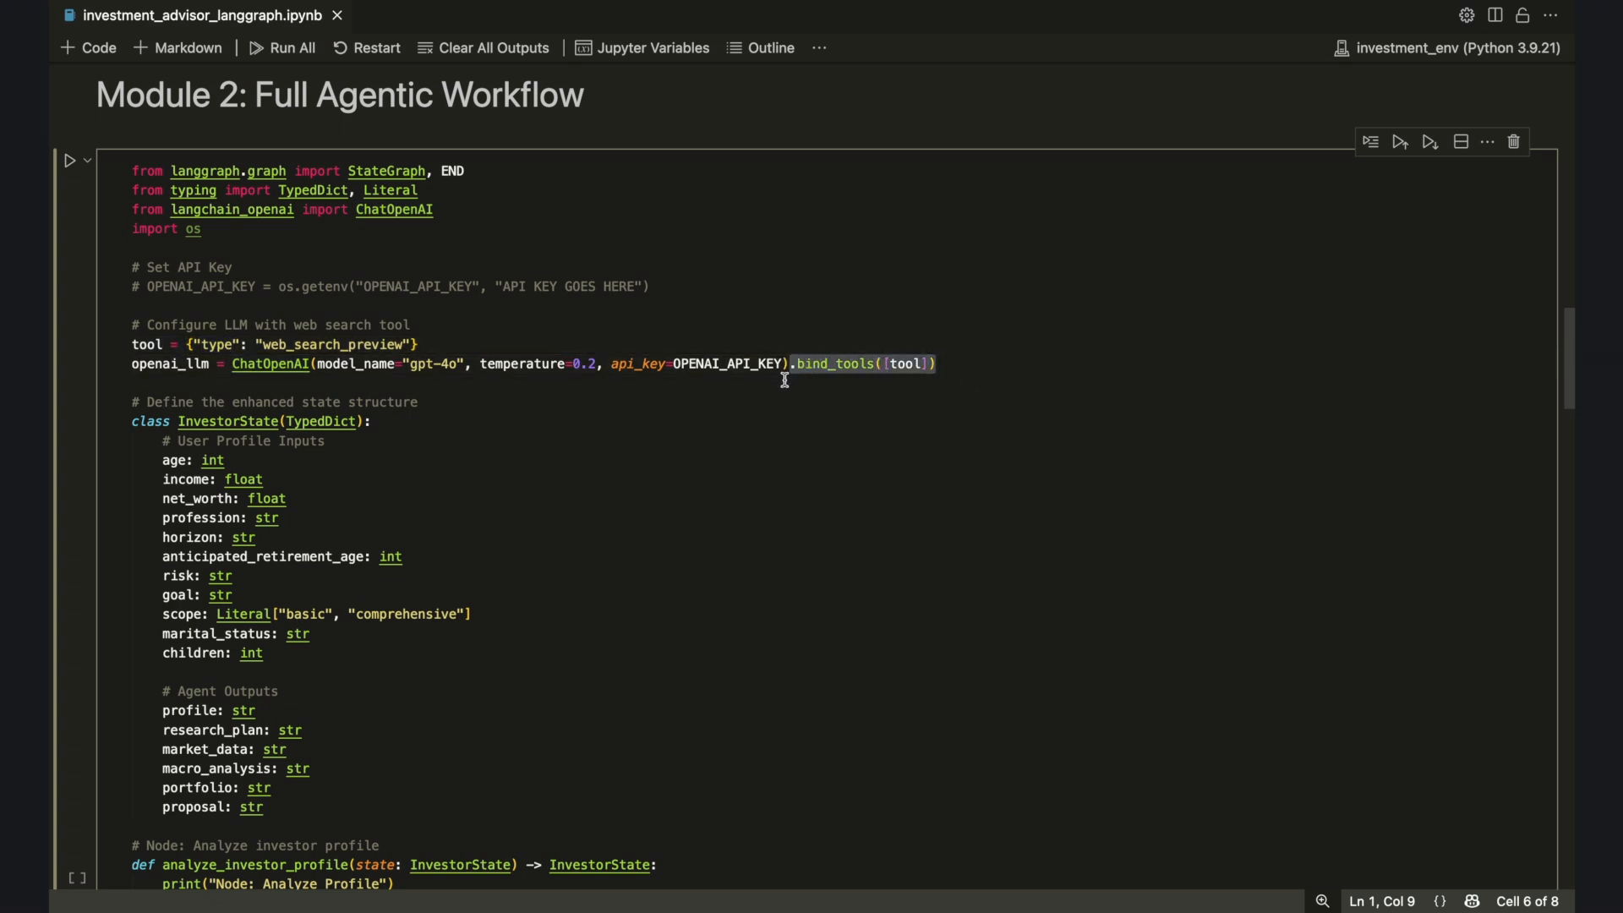
left_click(784, 383)
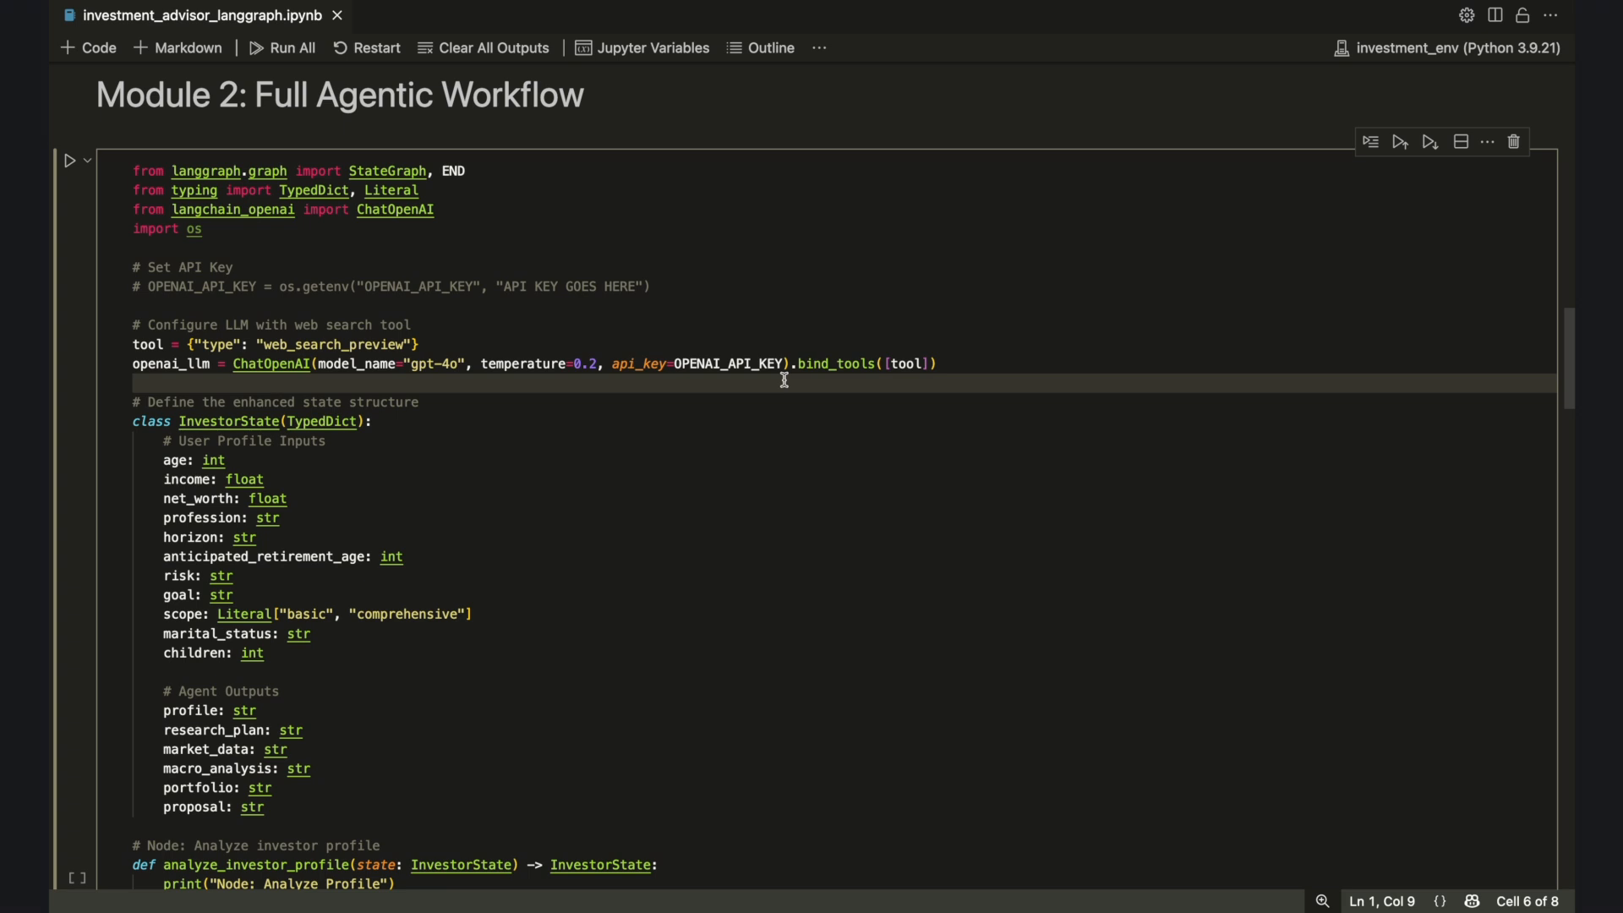
scroll("down", 3)
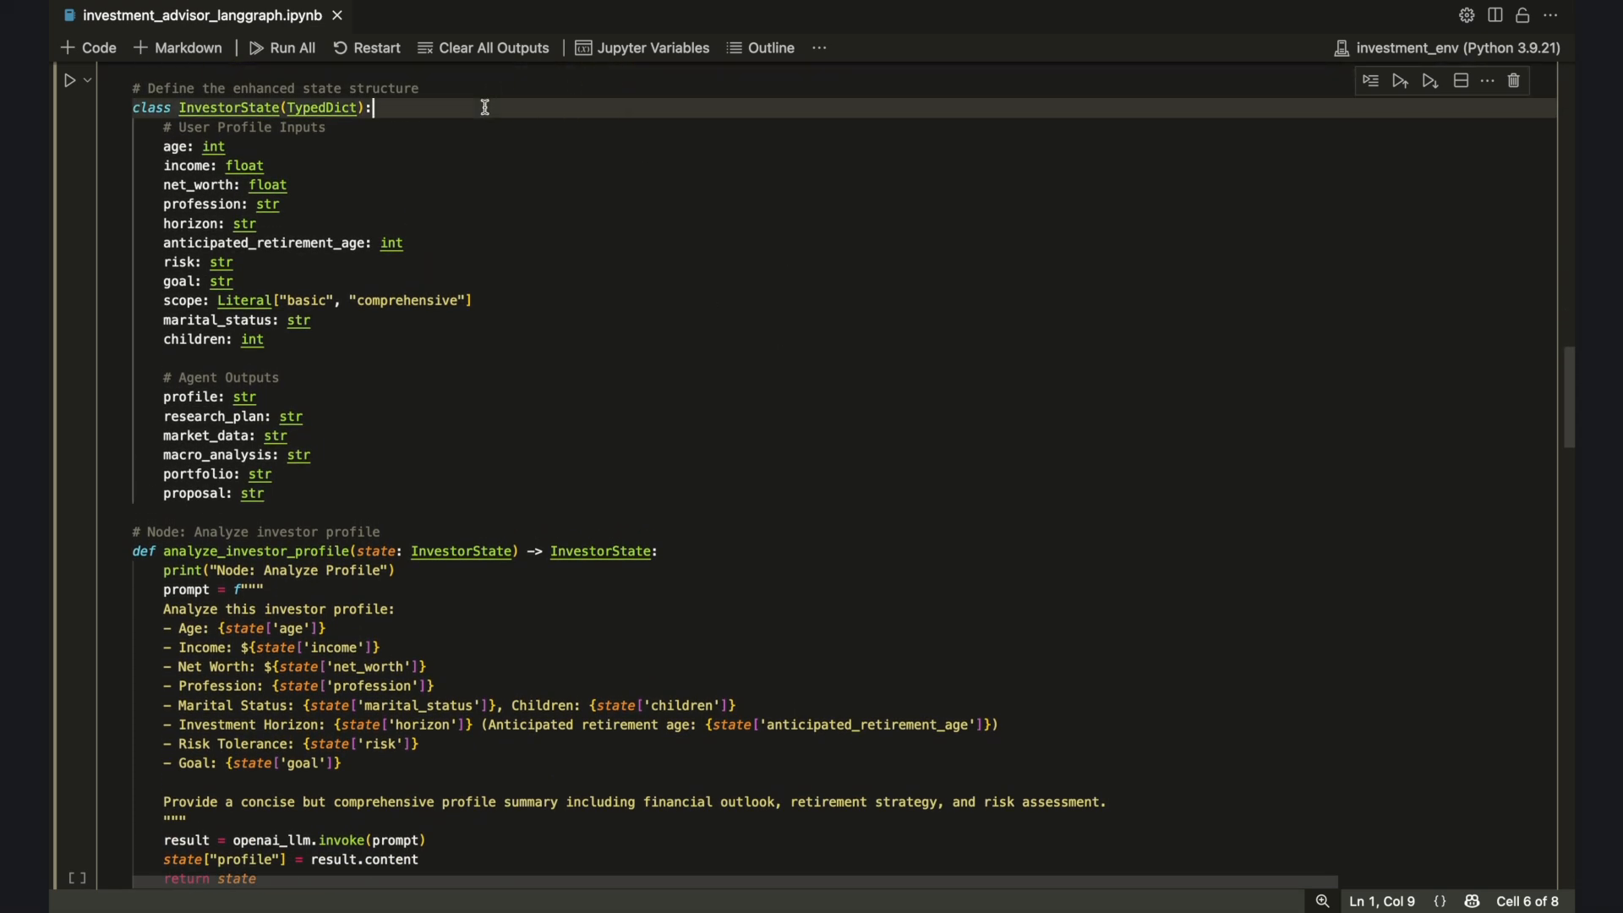
mouse_move(402, 126)
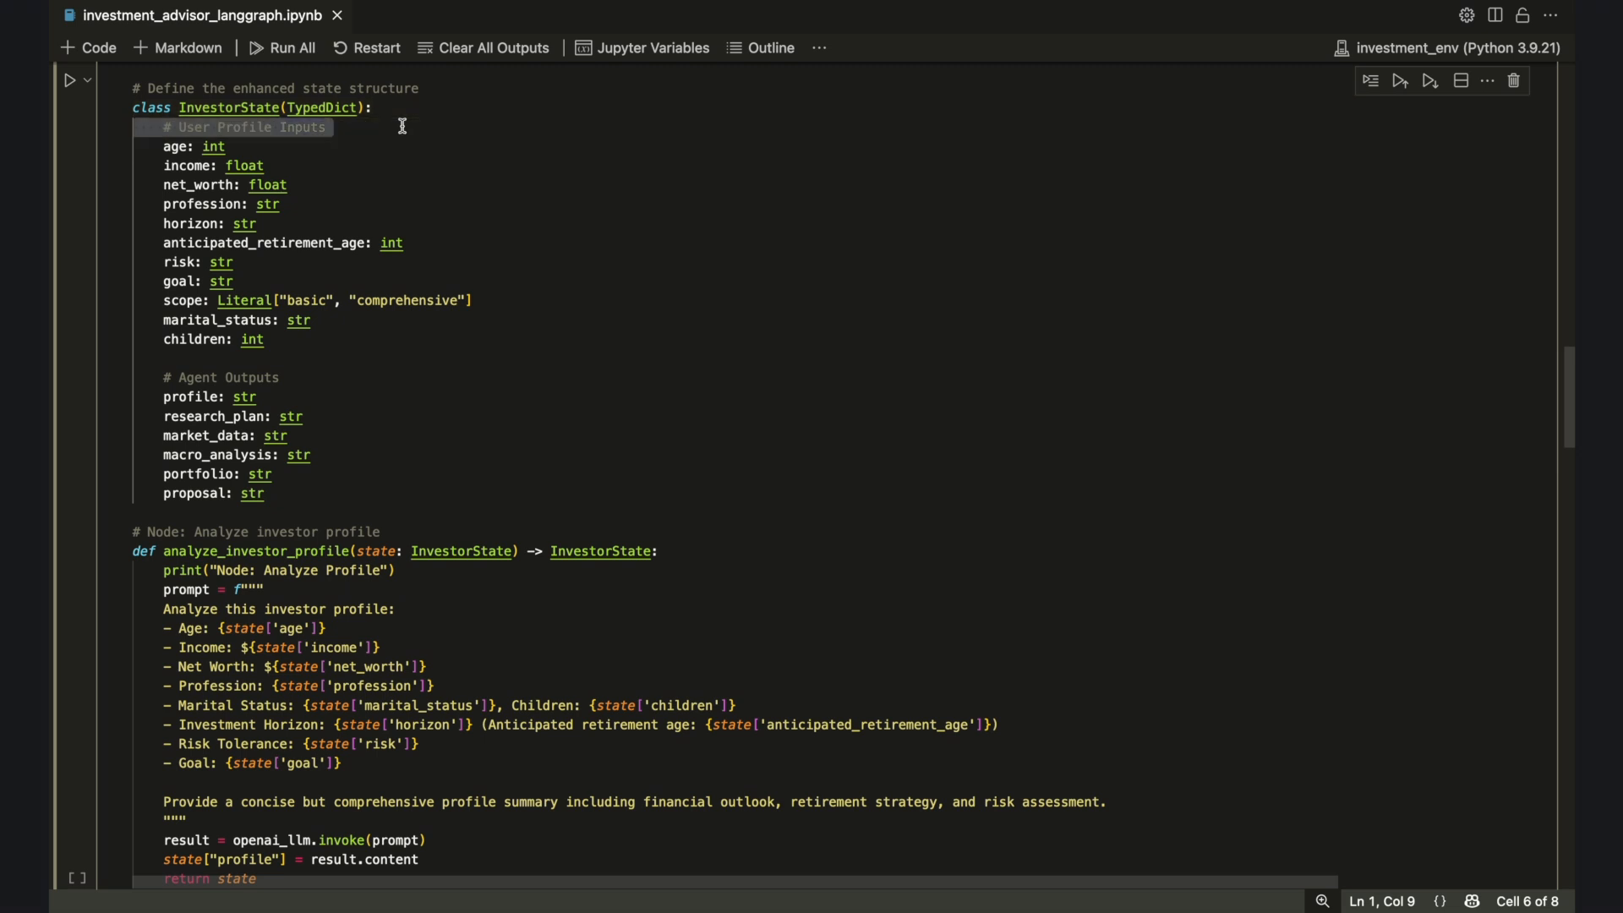
scroll("up", 3)
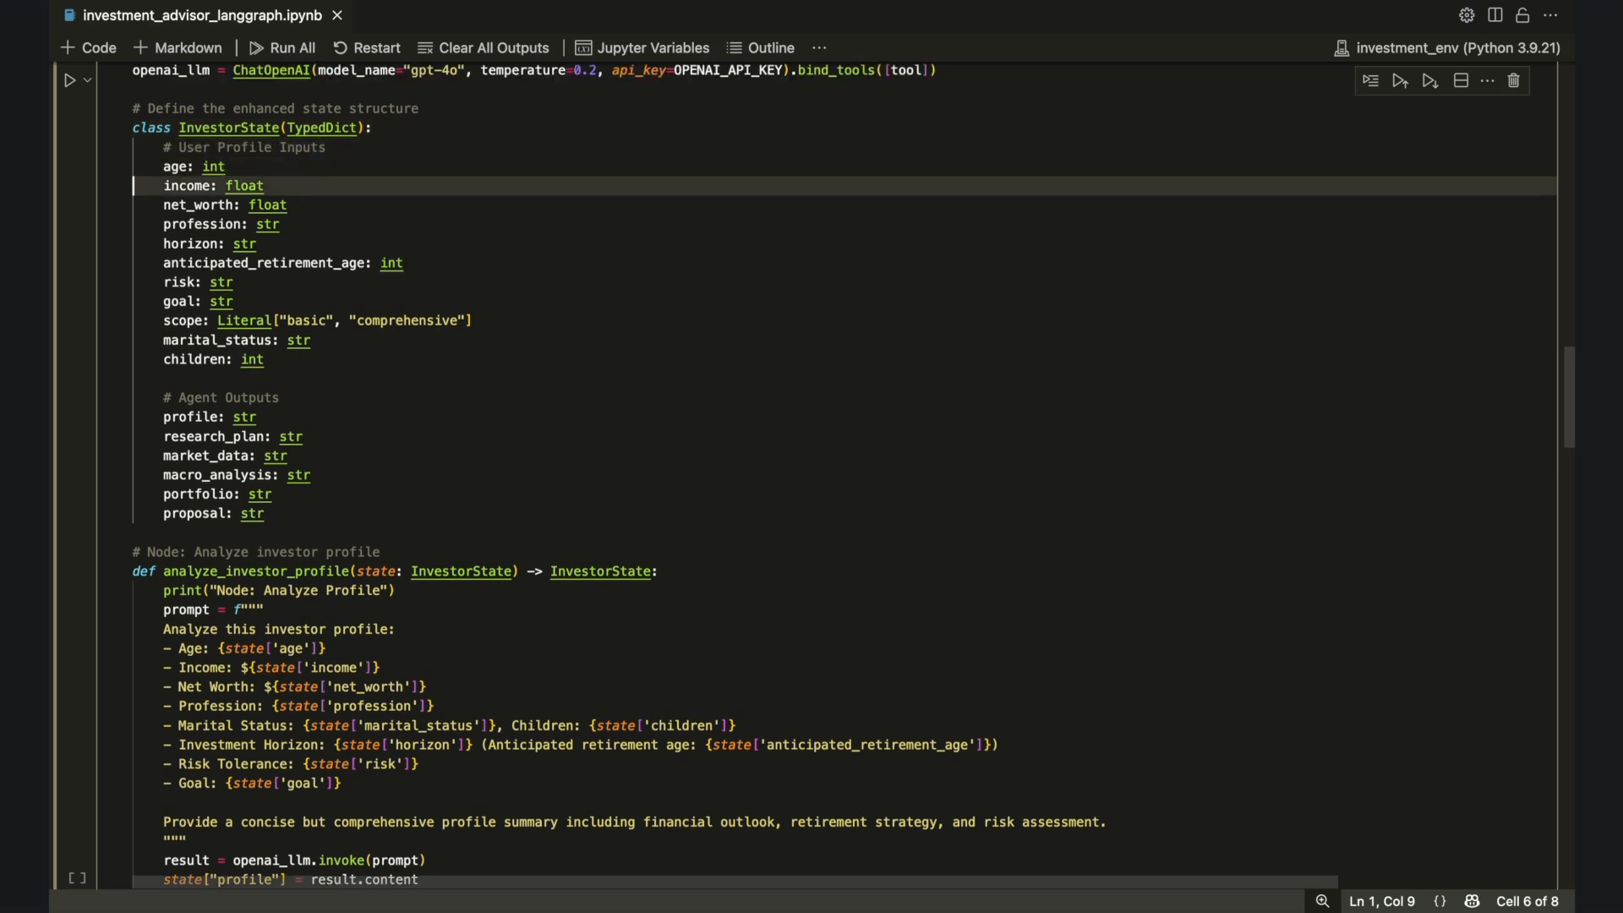
left_click(259, 204)
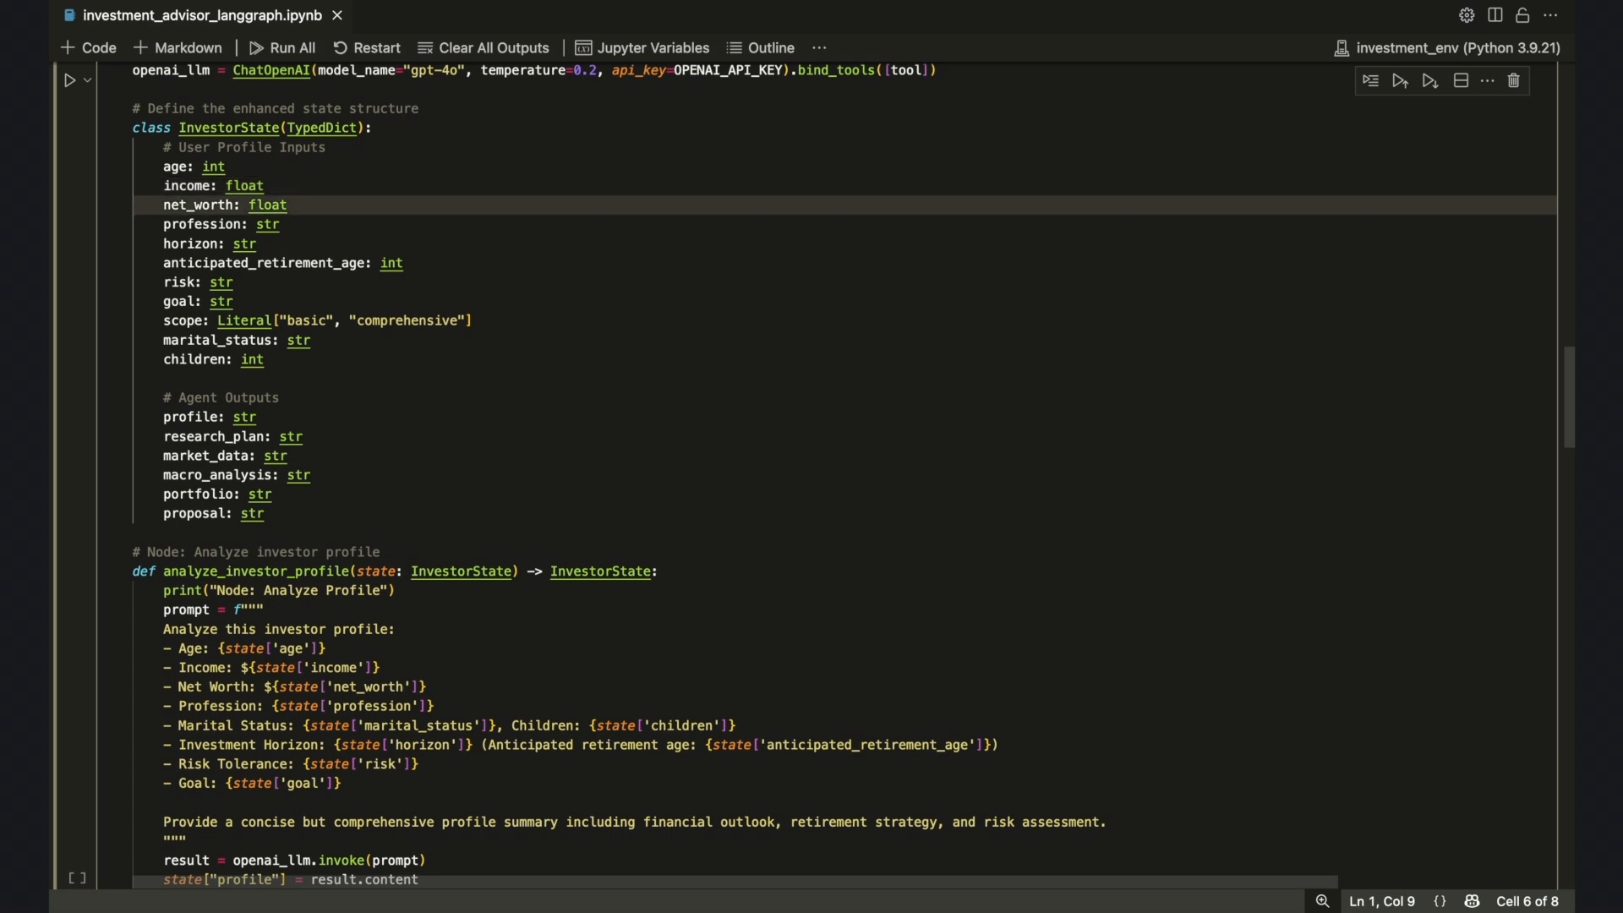
left_click(208, 282)
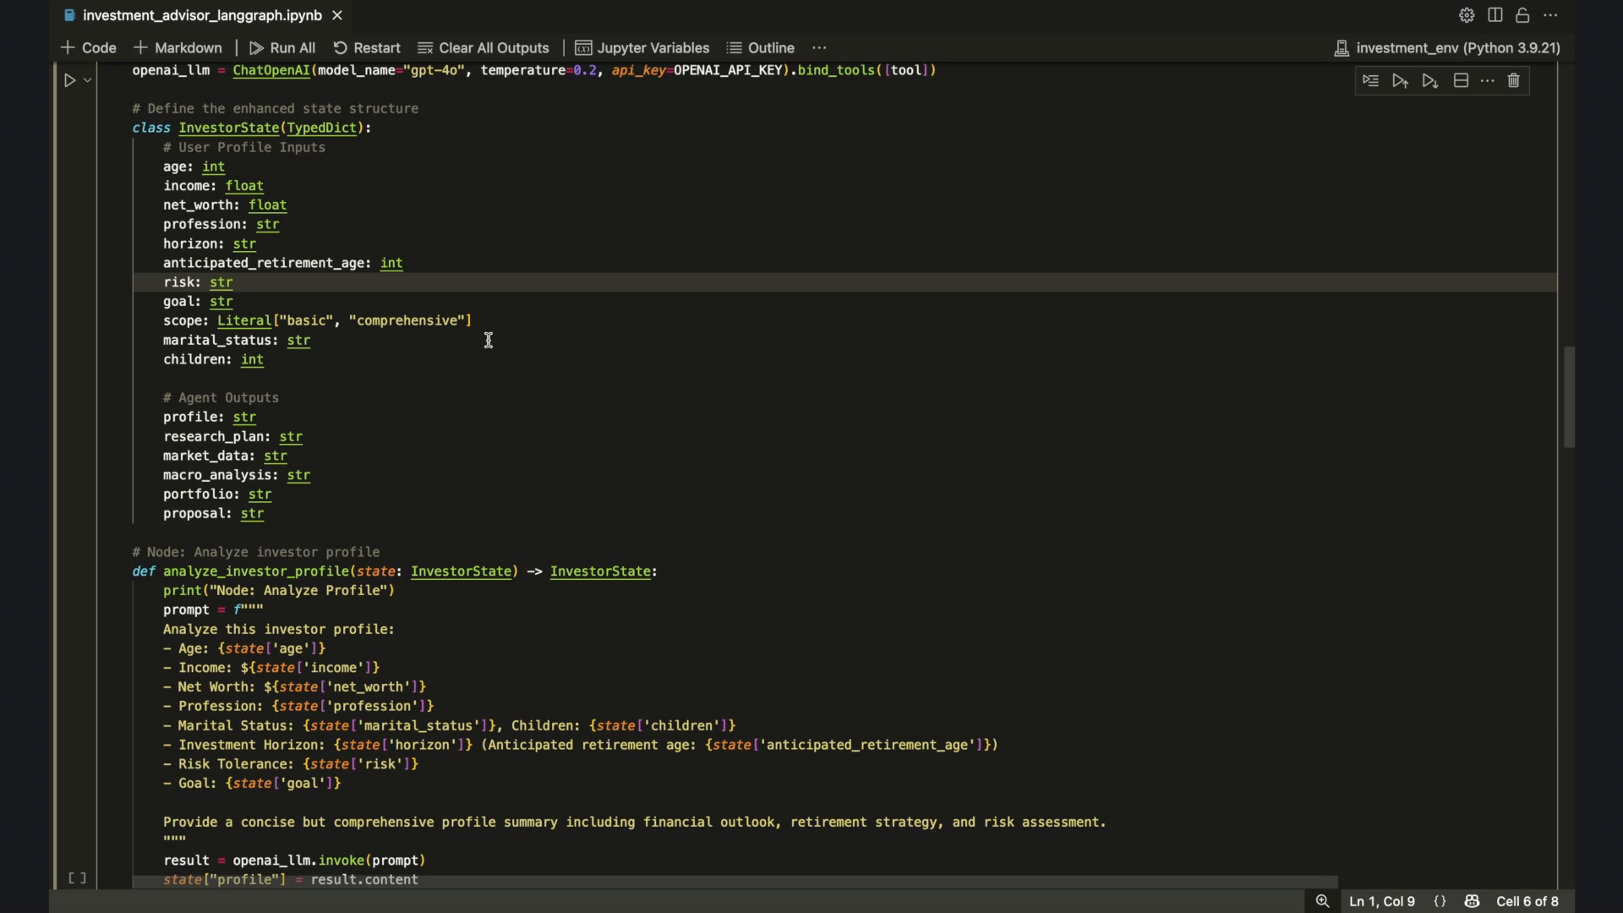
left_click(386, 397)
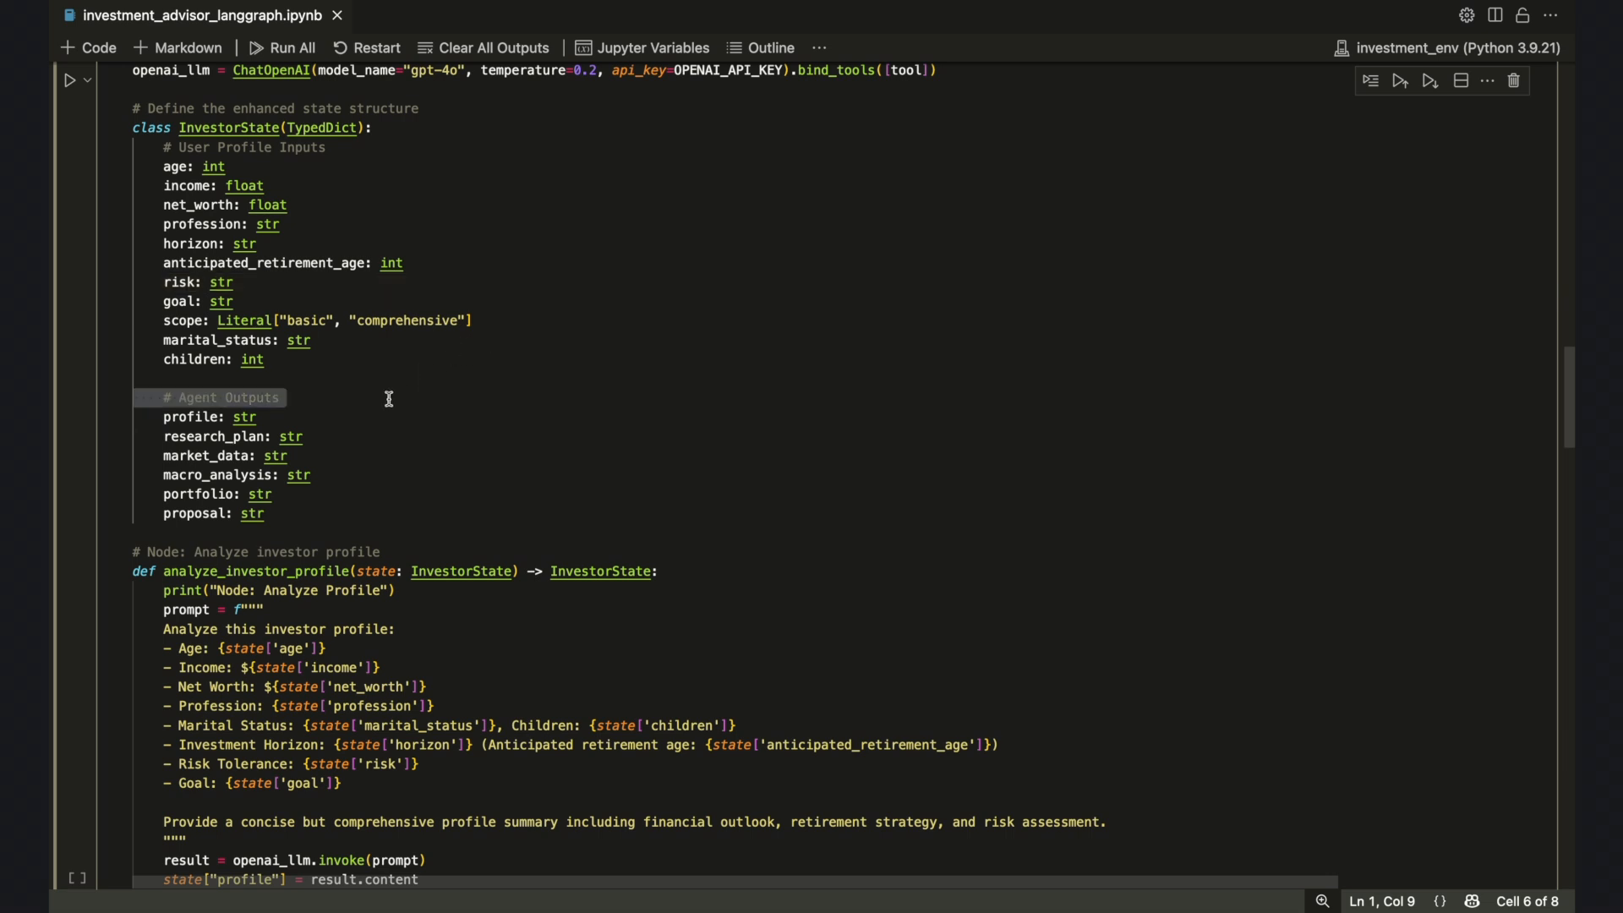
left_click(258, 436)
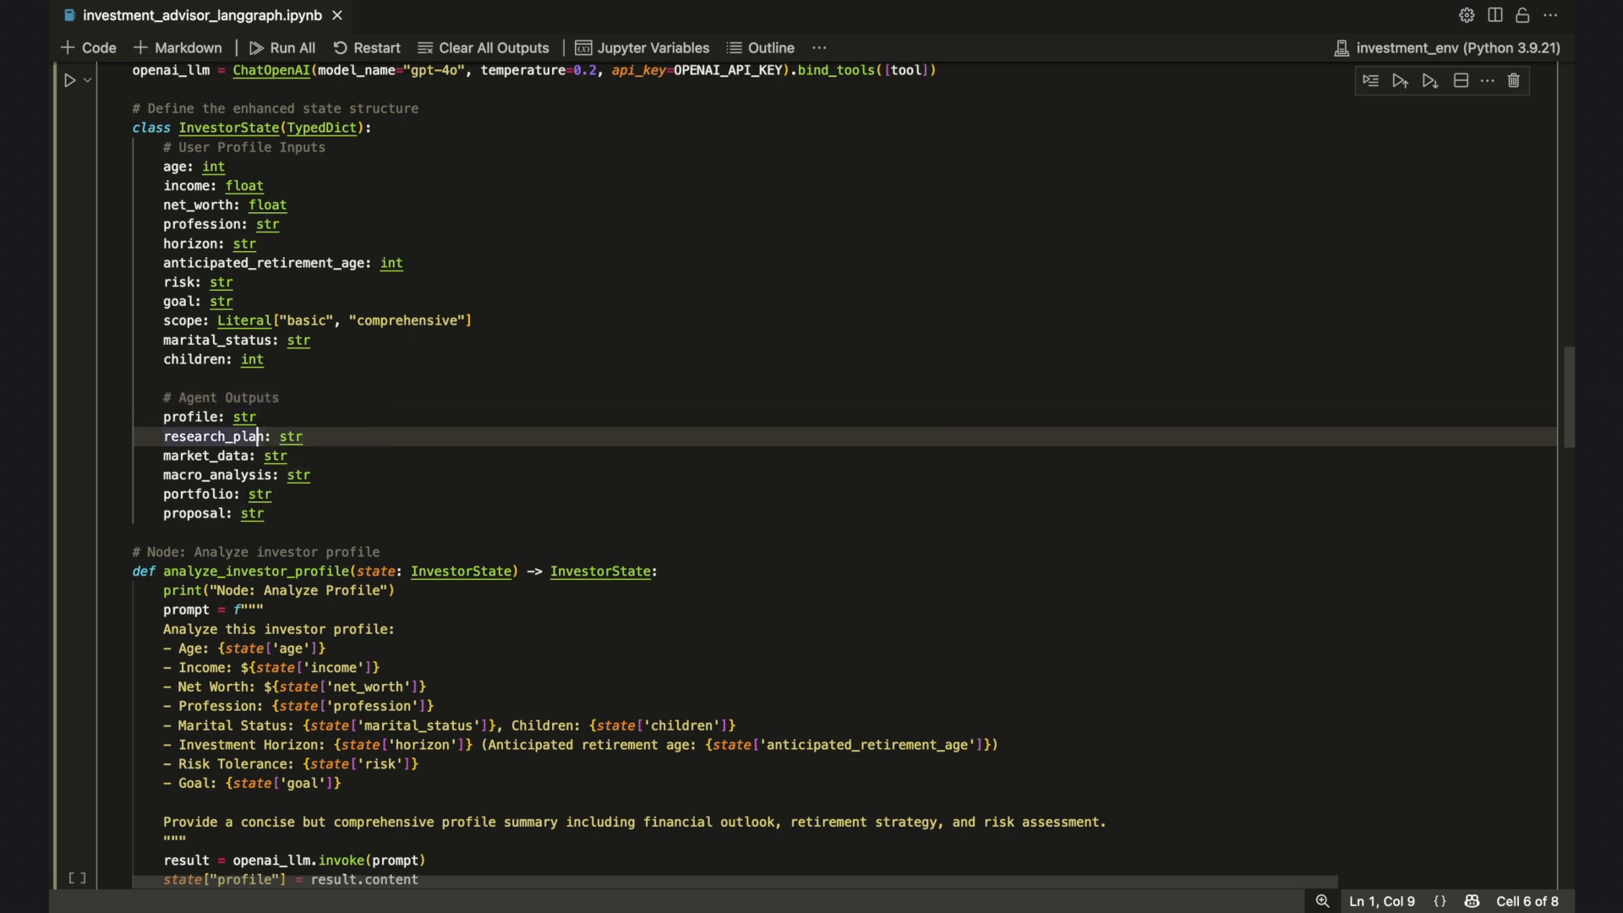
left_click(254, 474)
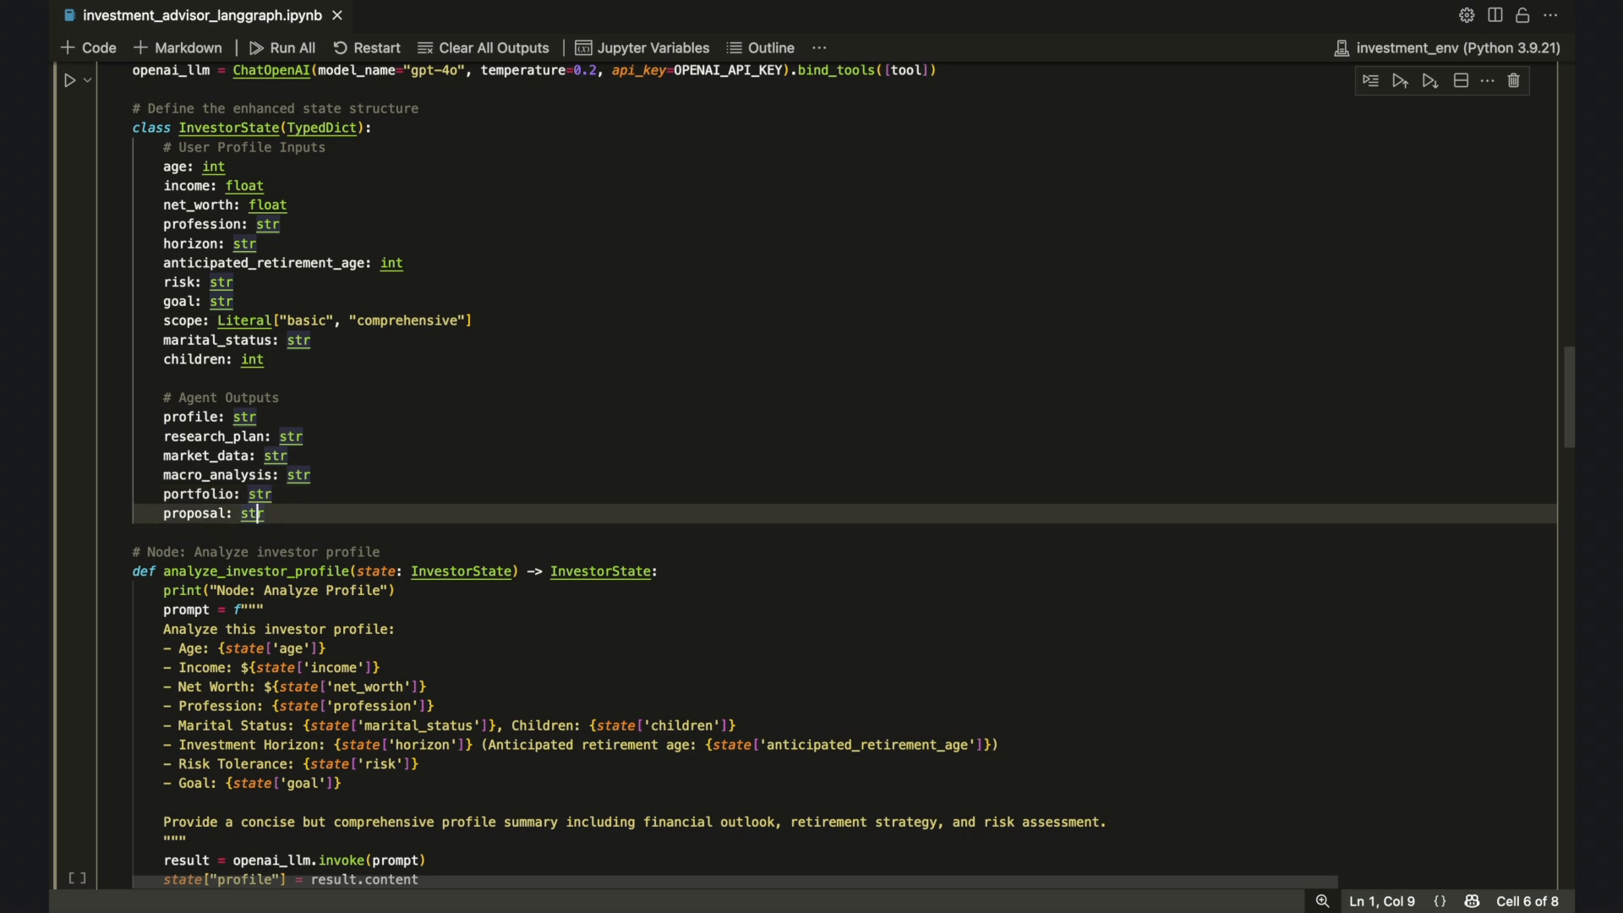
mouse_move(345, 510)
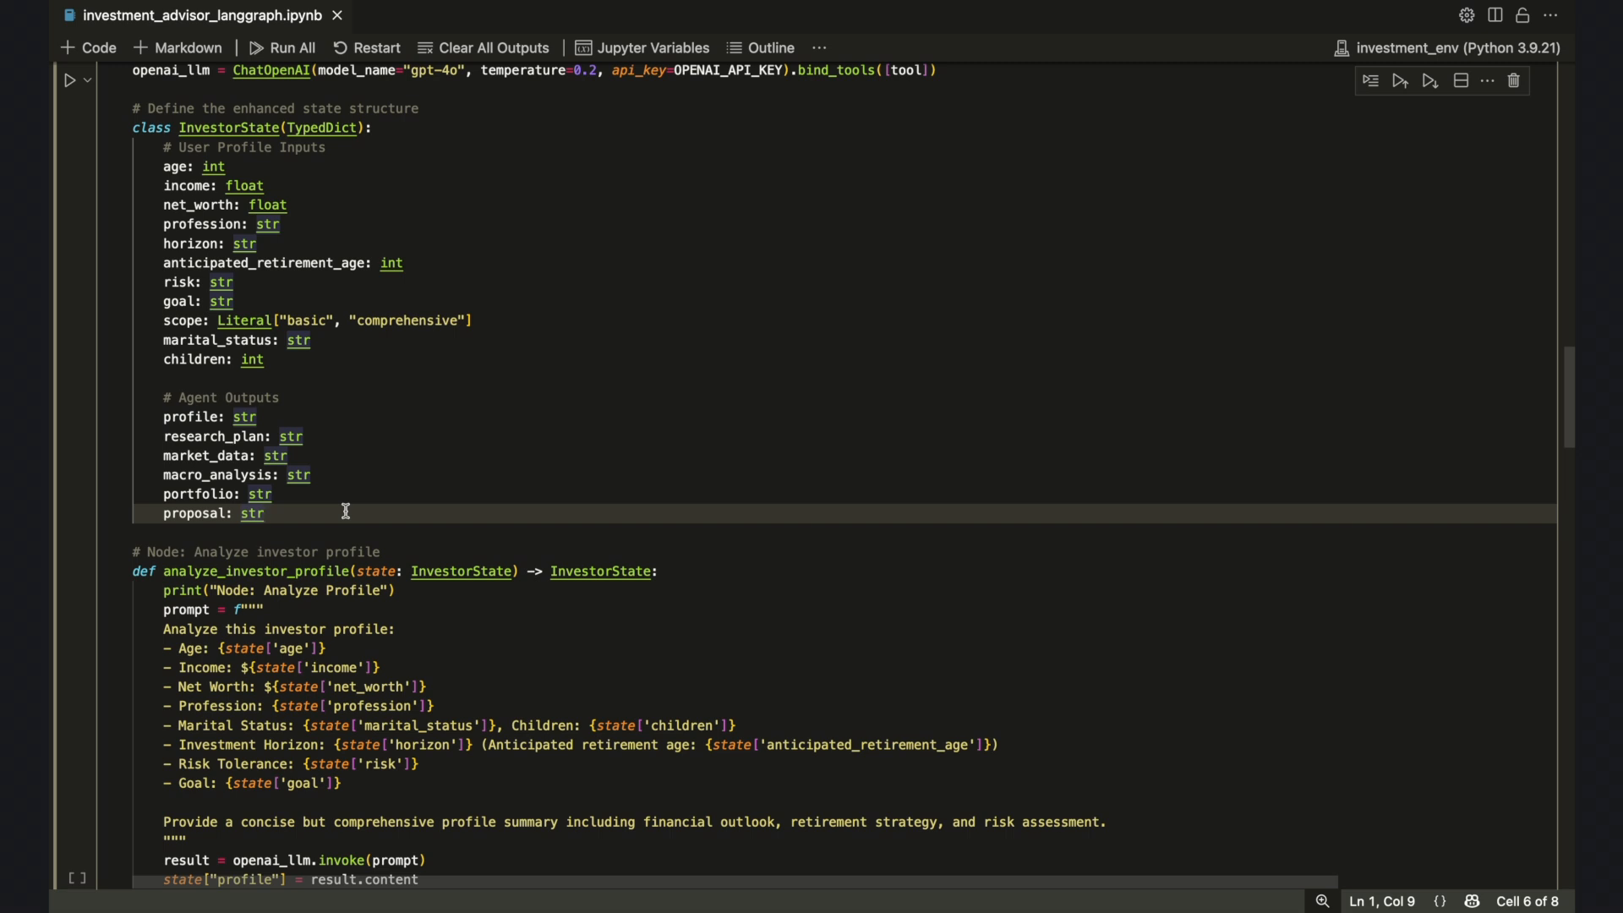
left_click(267, 515)
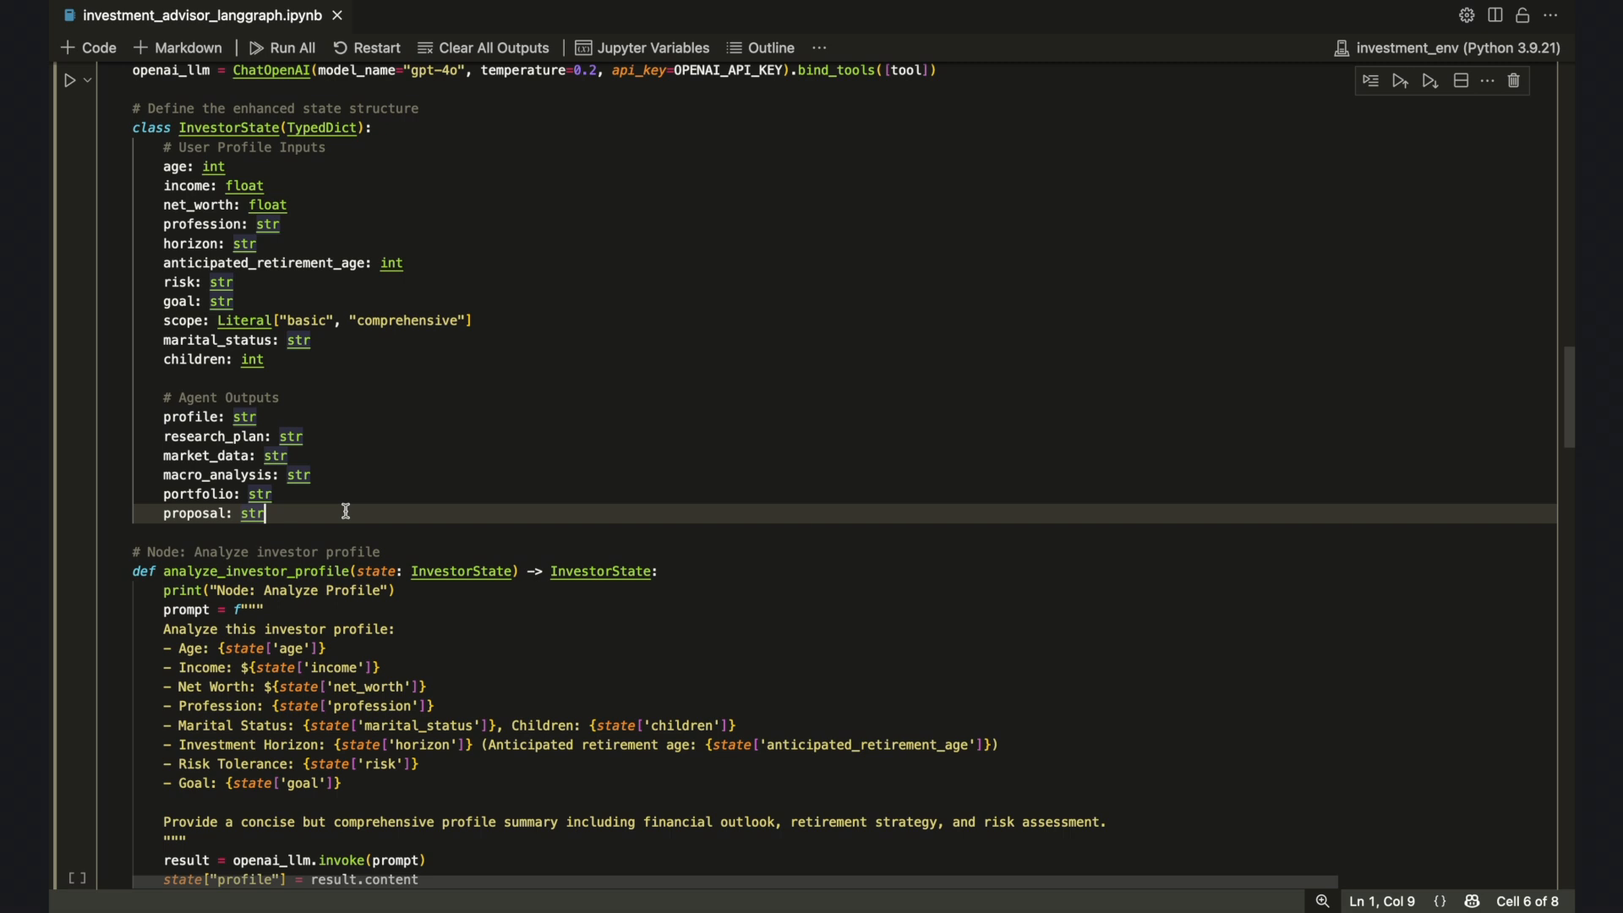
mouse_move(603, 515)
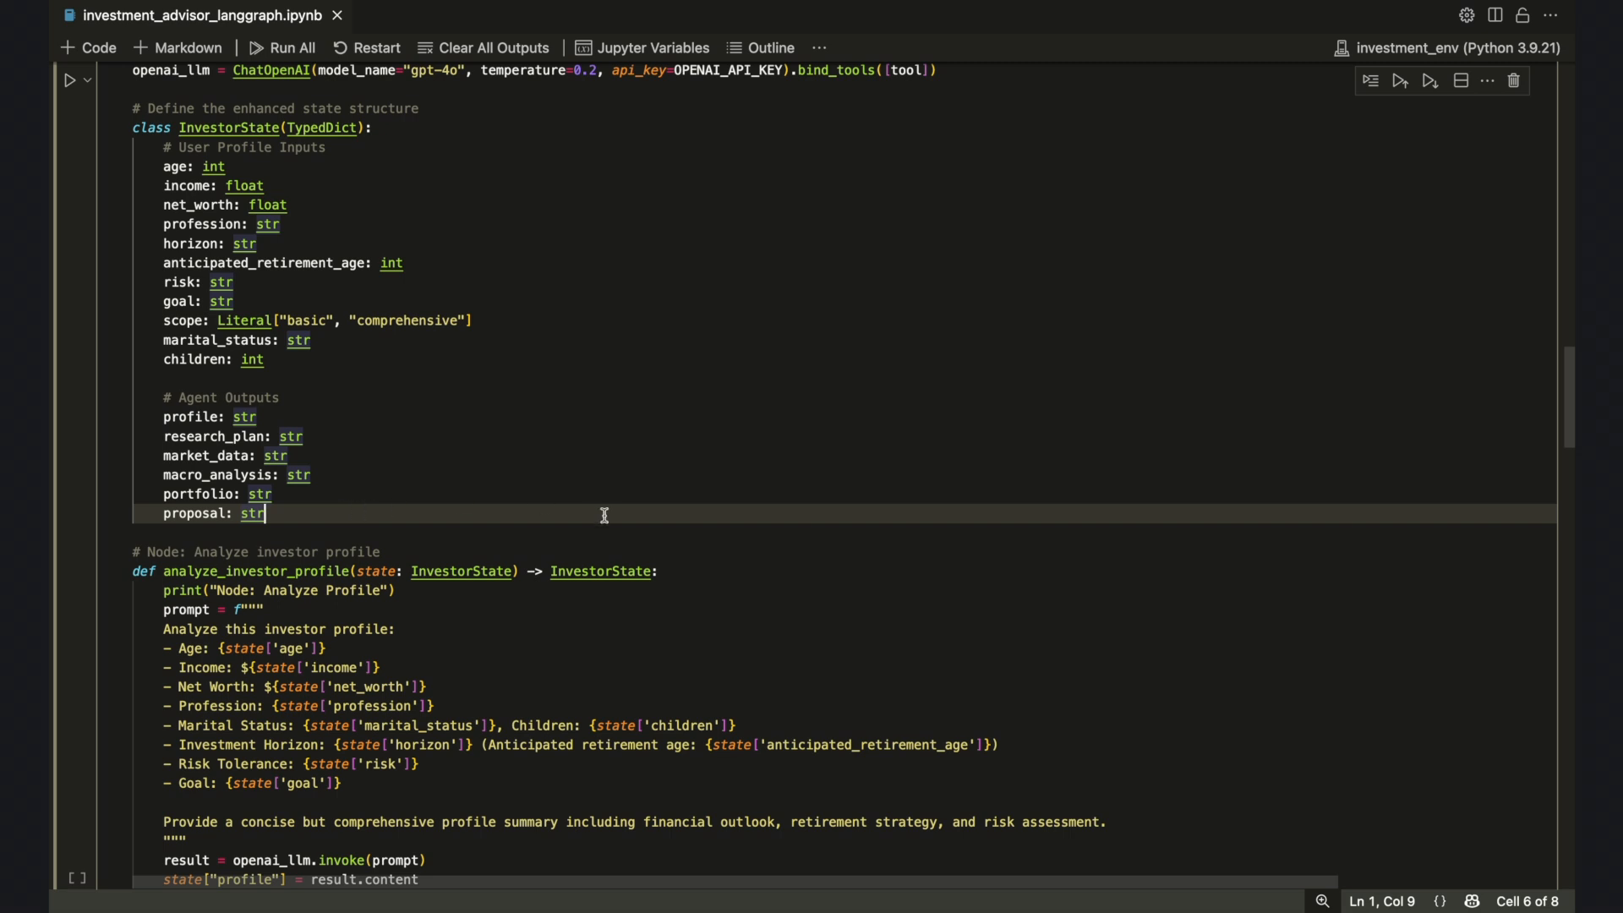
scroll("down", 3)
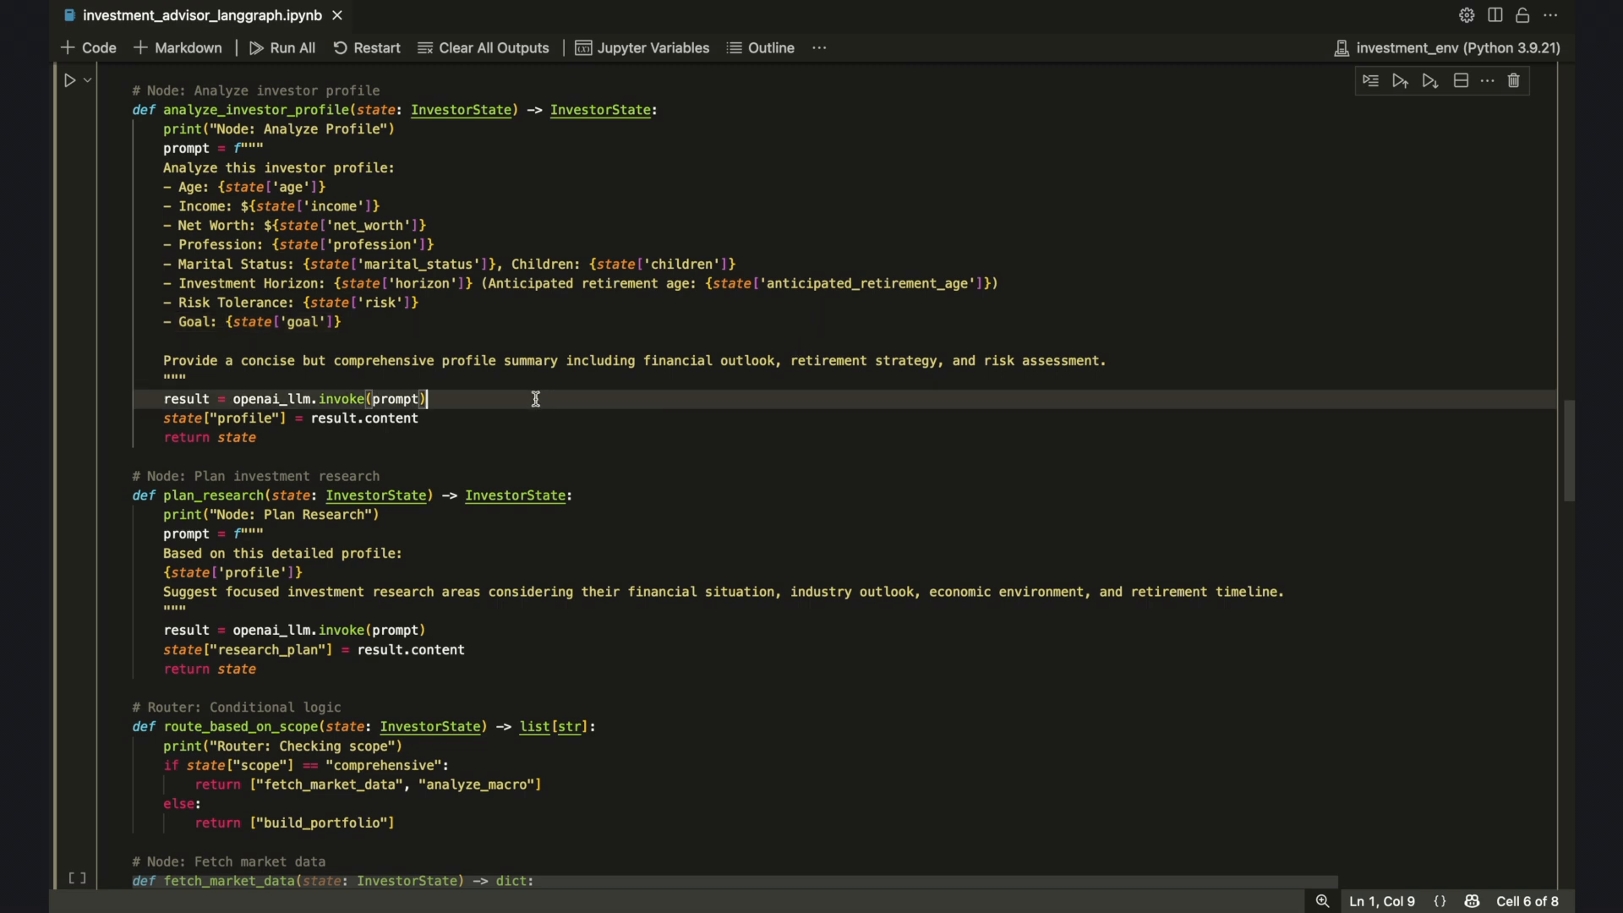
mouse_move(481, 416)
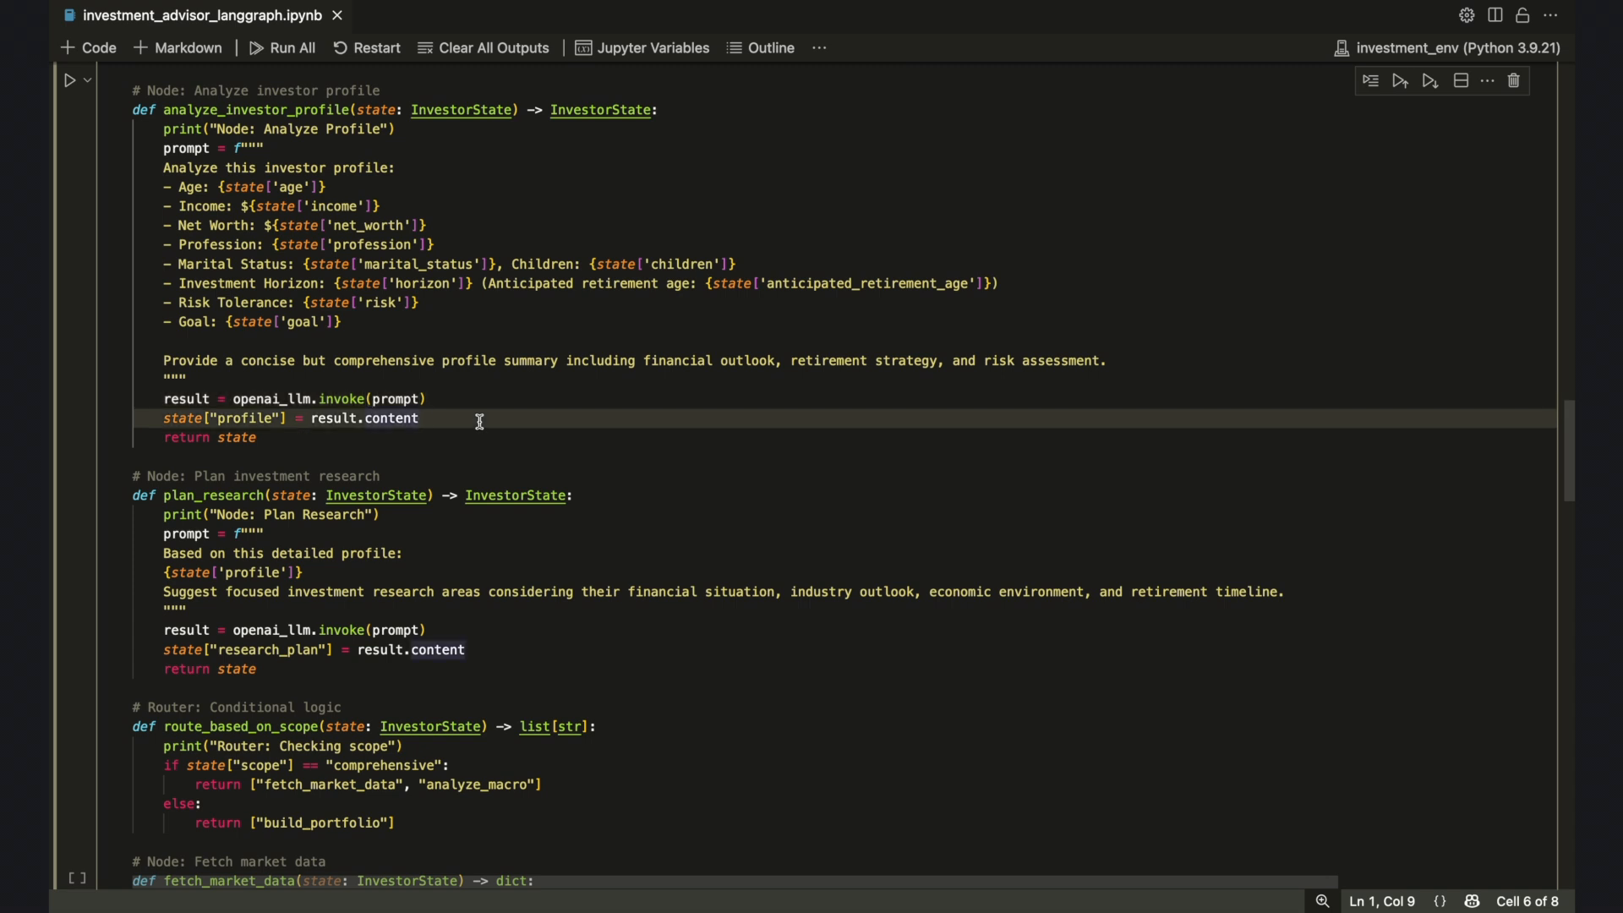
left_click(419, 419)
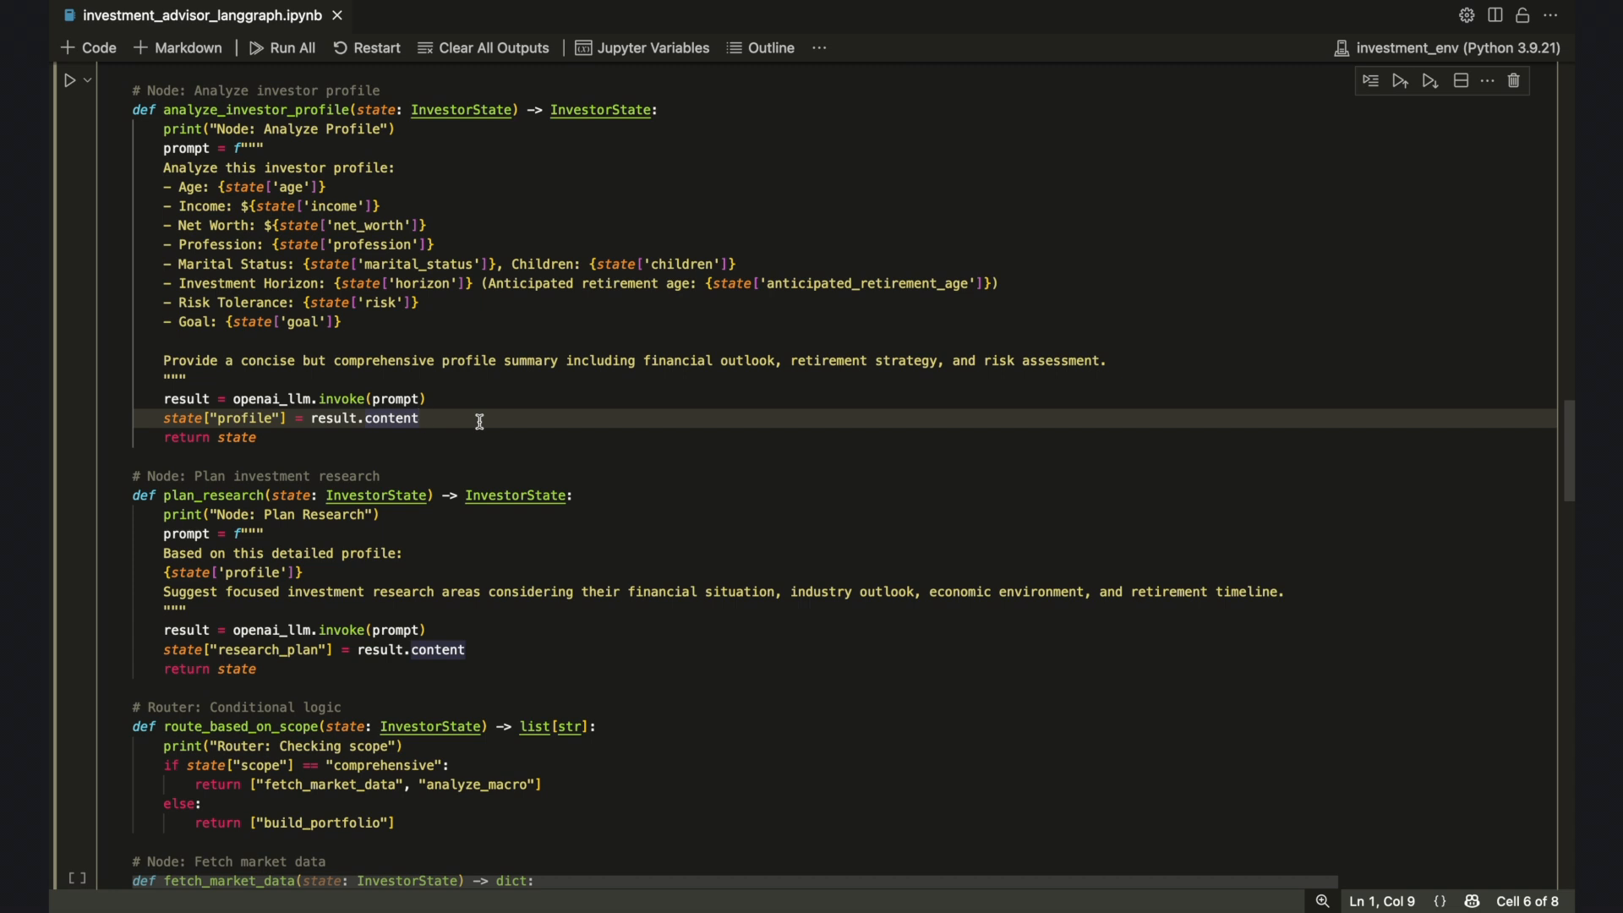
left_click(420, 418)
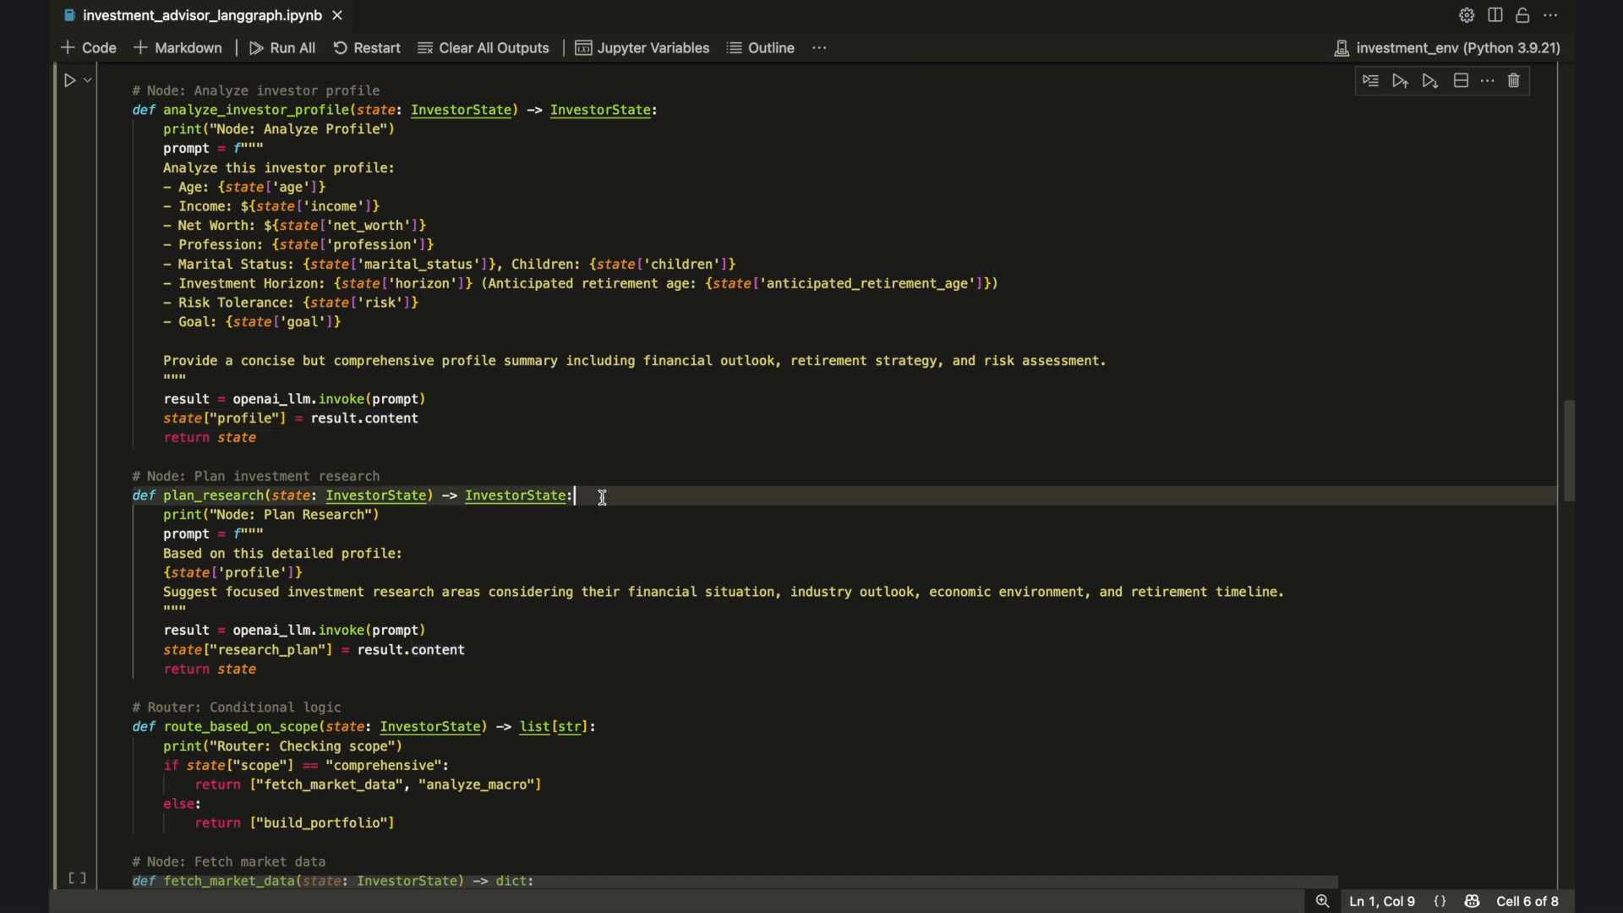
mouse_move(569, 518)
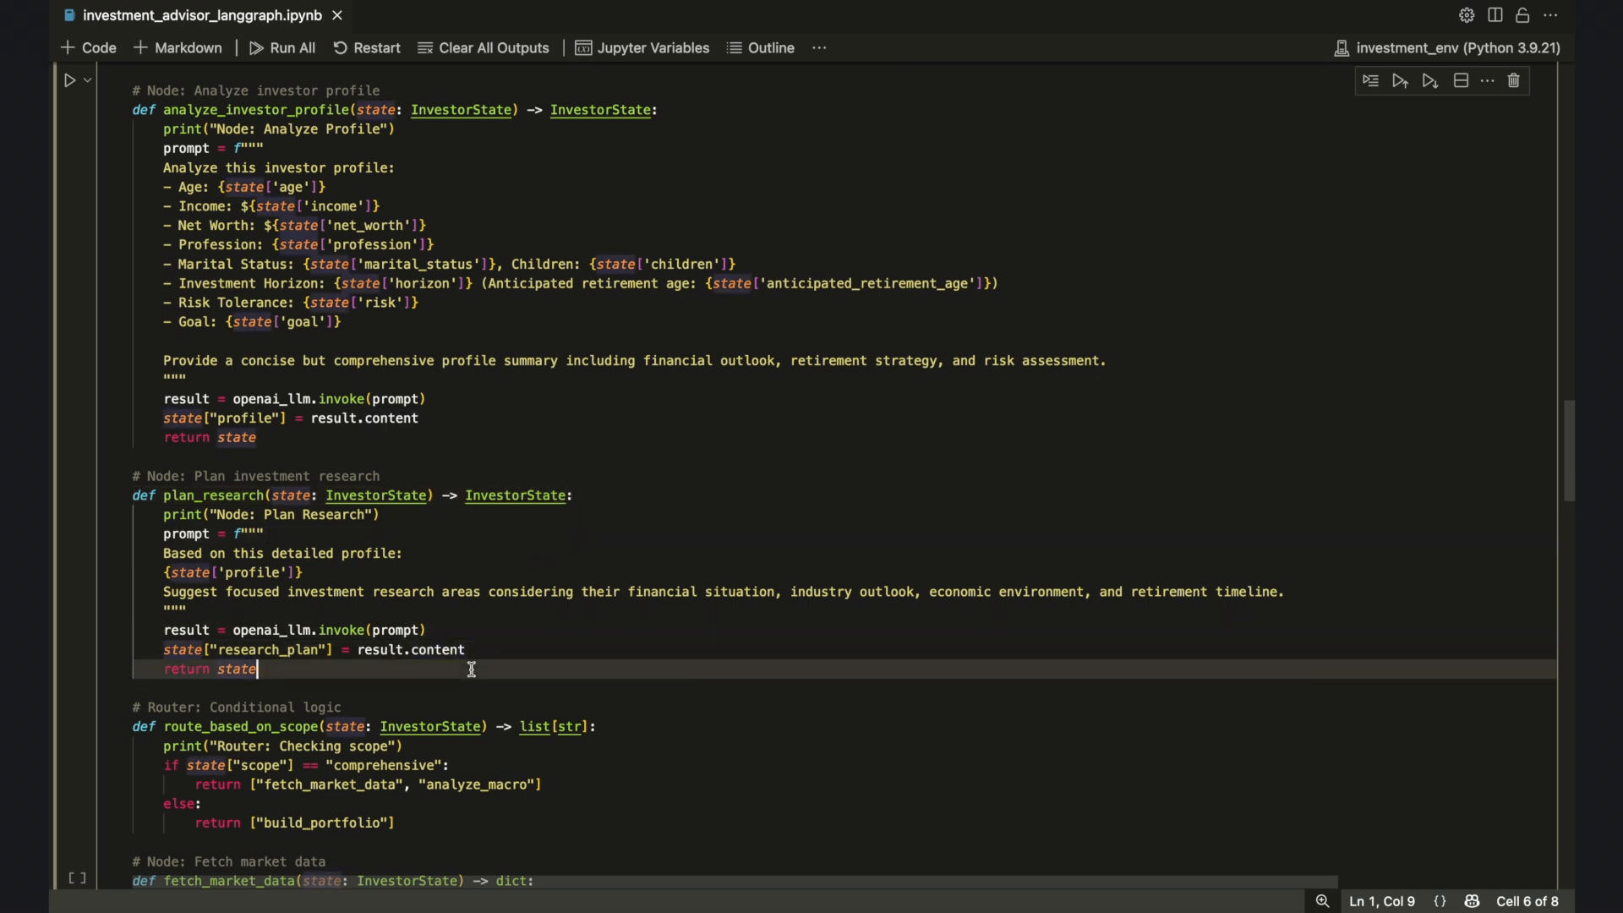
mouse_move(509, 603)
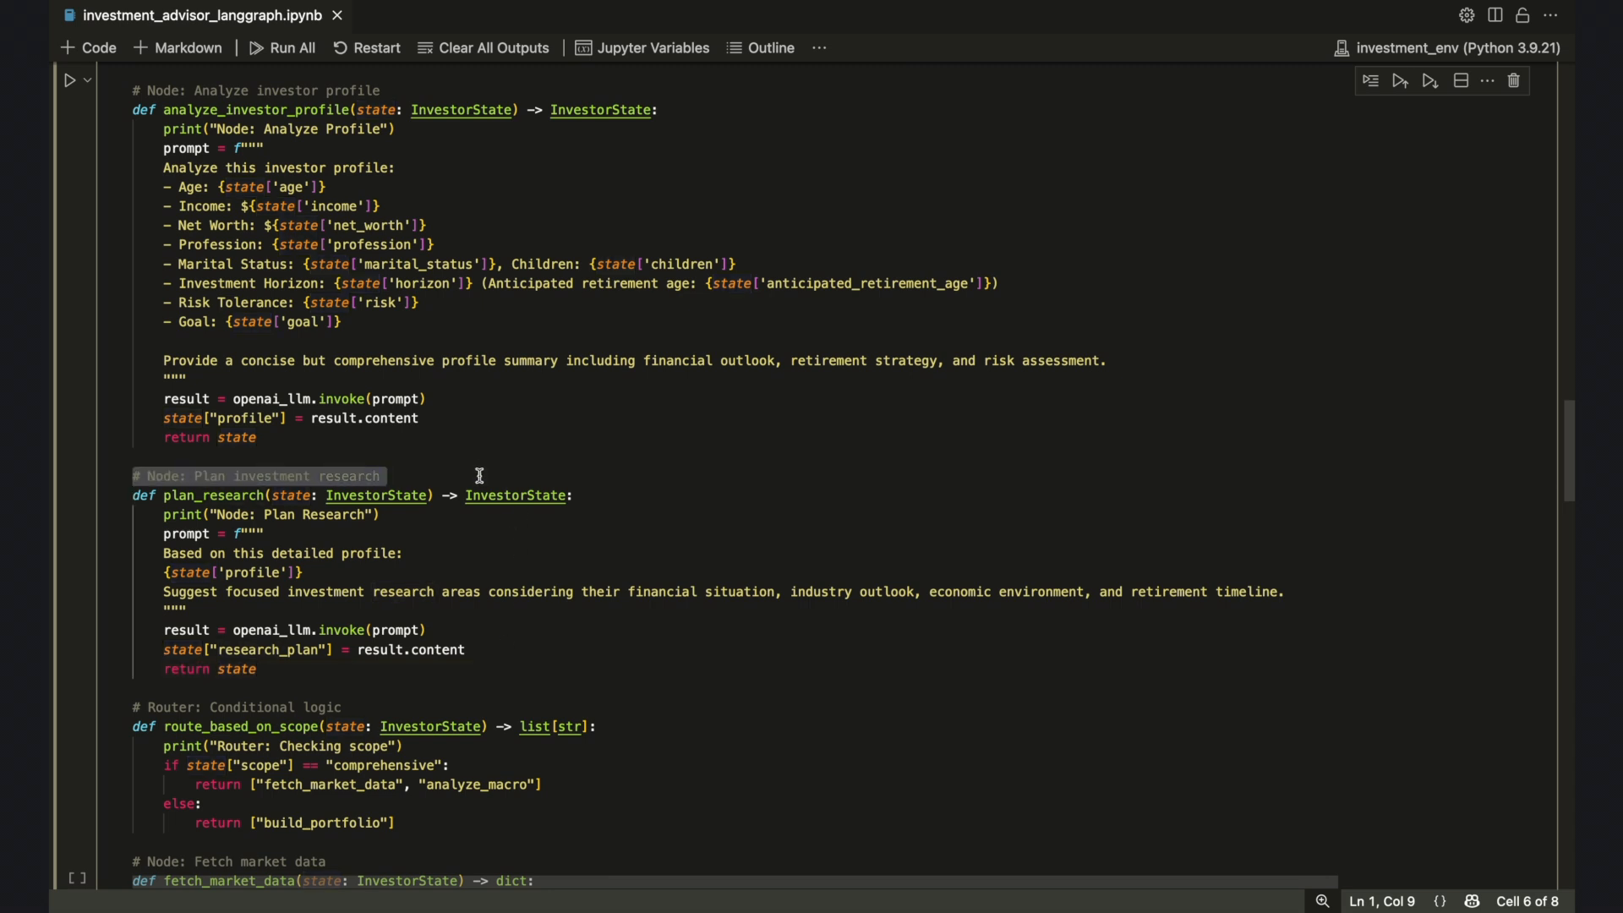
left_click(497, 591)
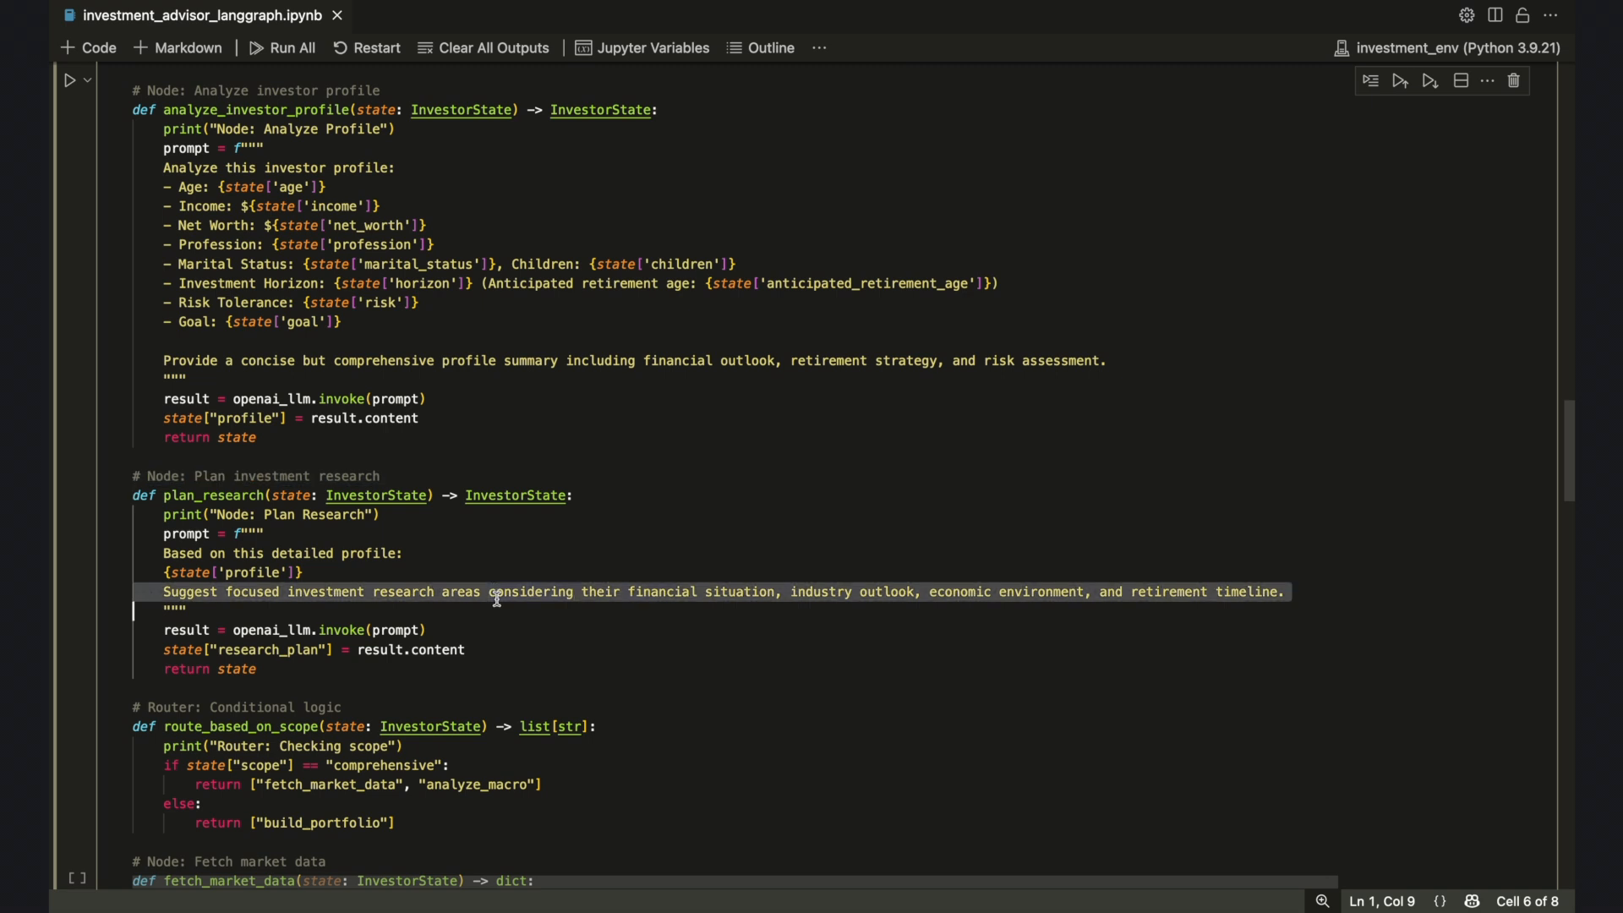
scroll("down", 3)
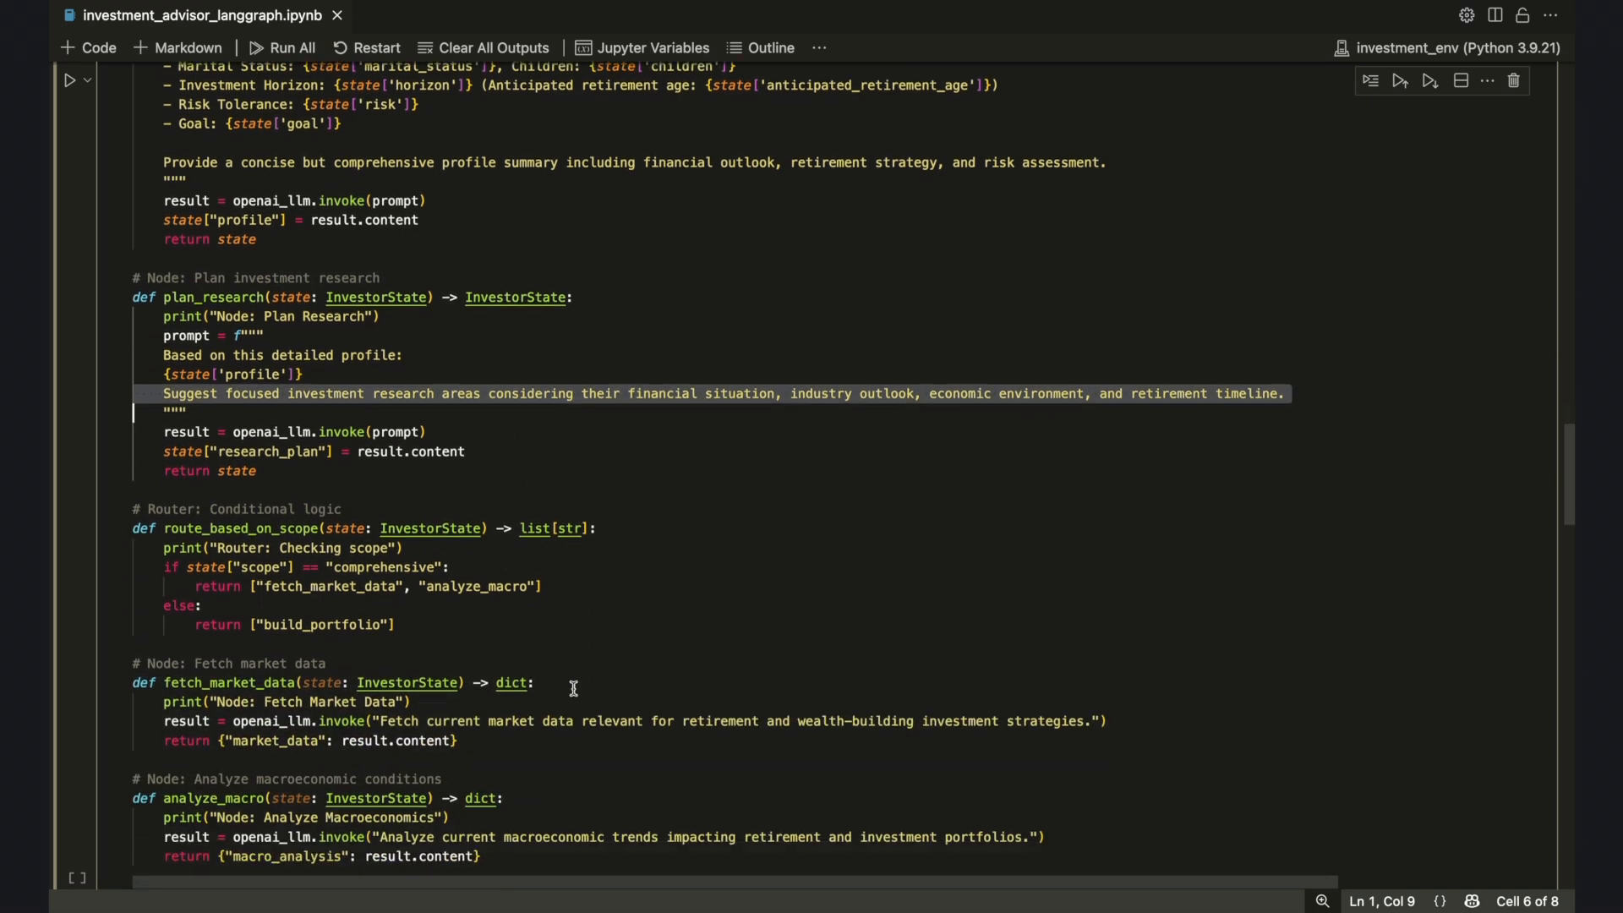
scroll("down", 3)
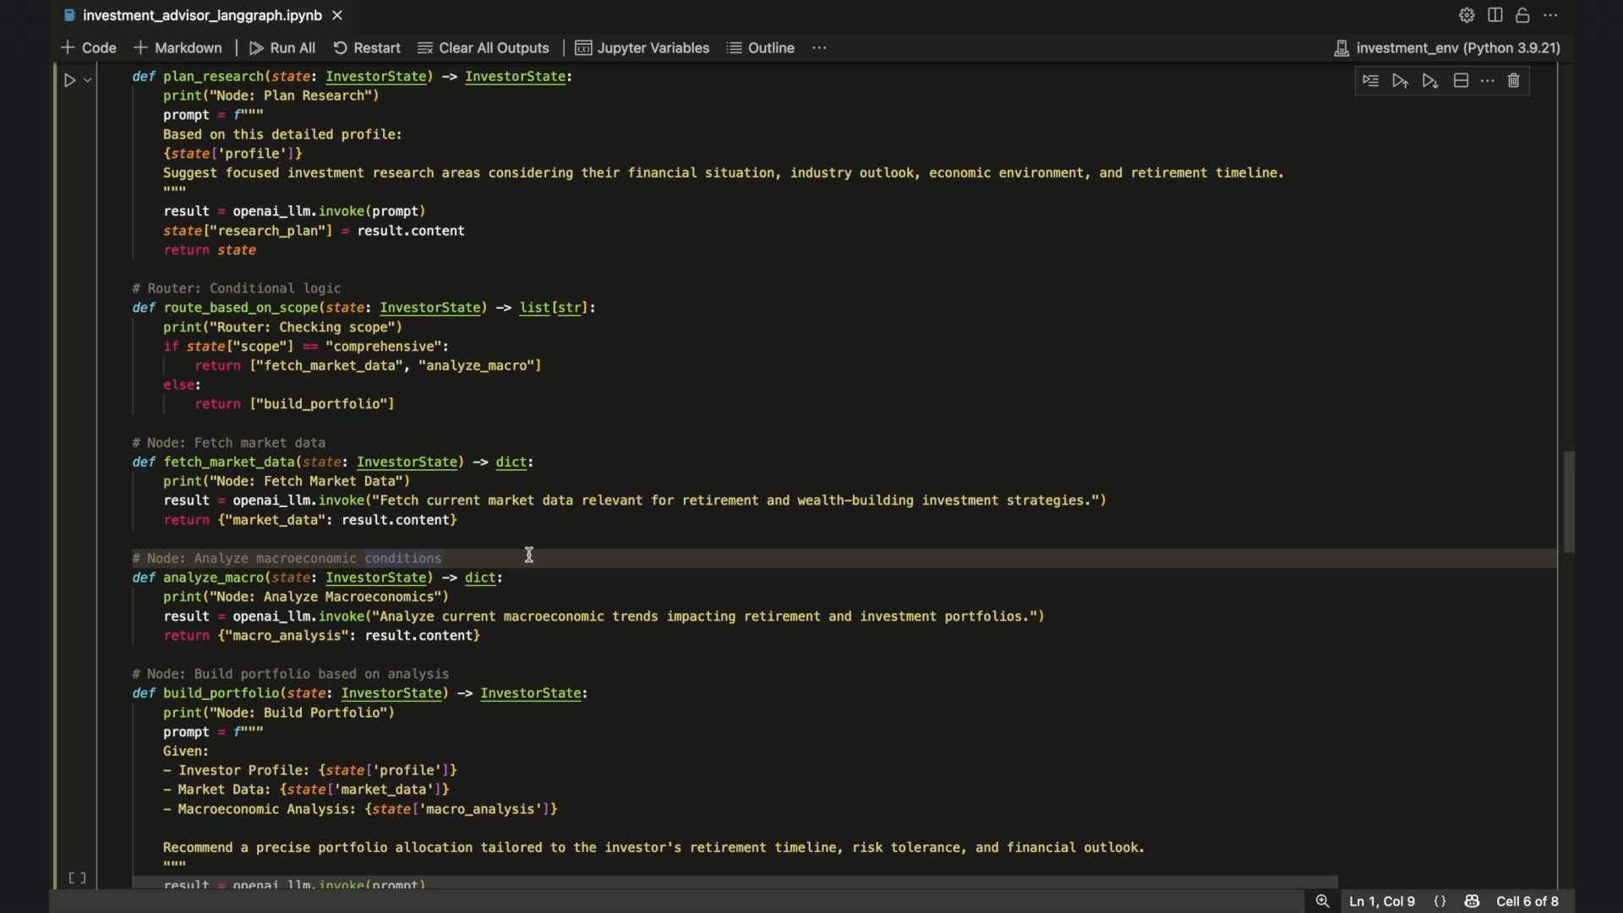
mouse_move(595, 293)
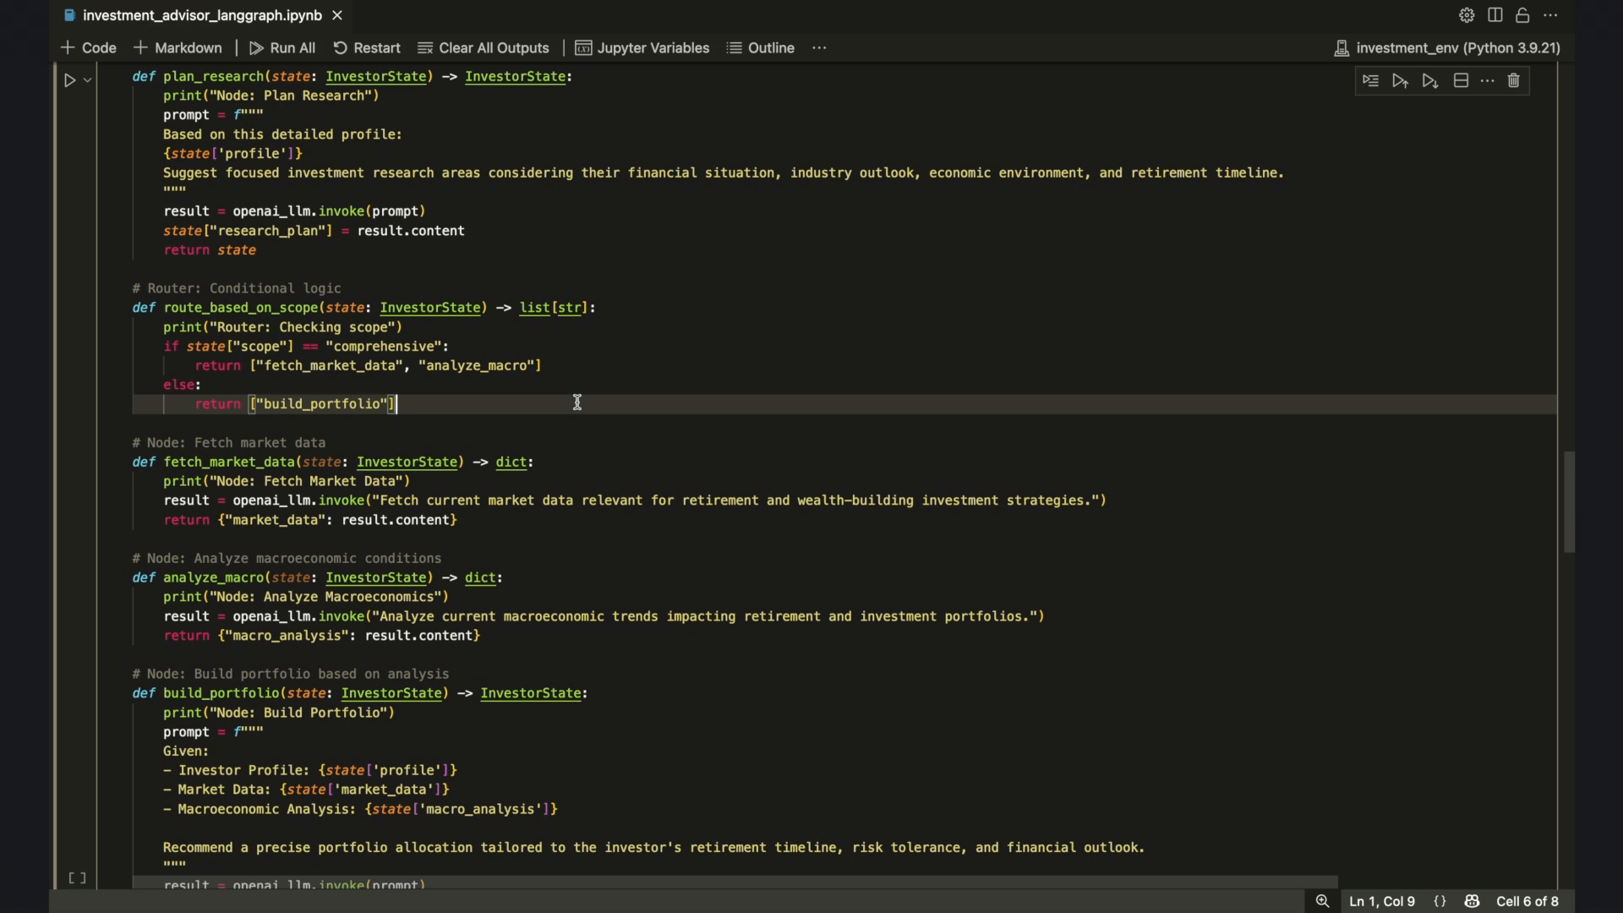
scroll("down", 3)
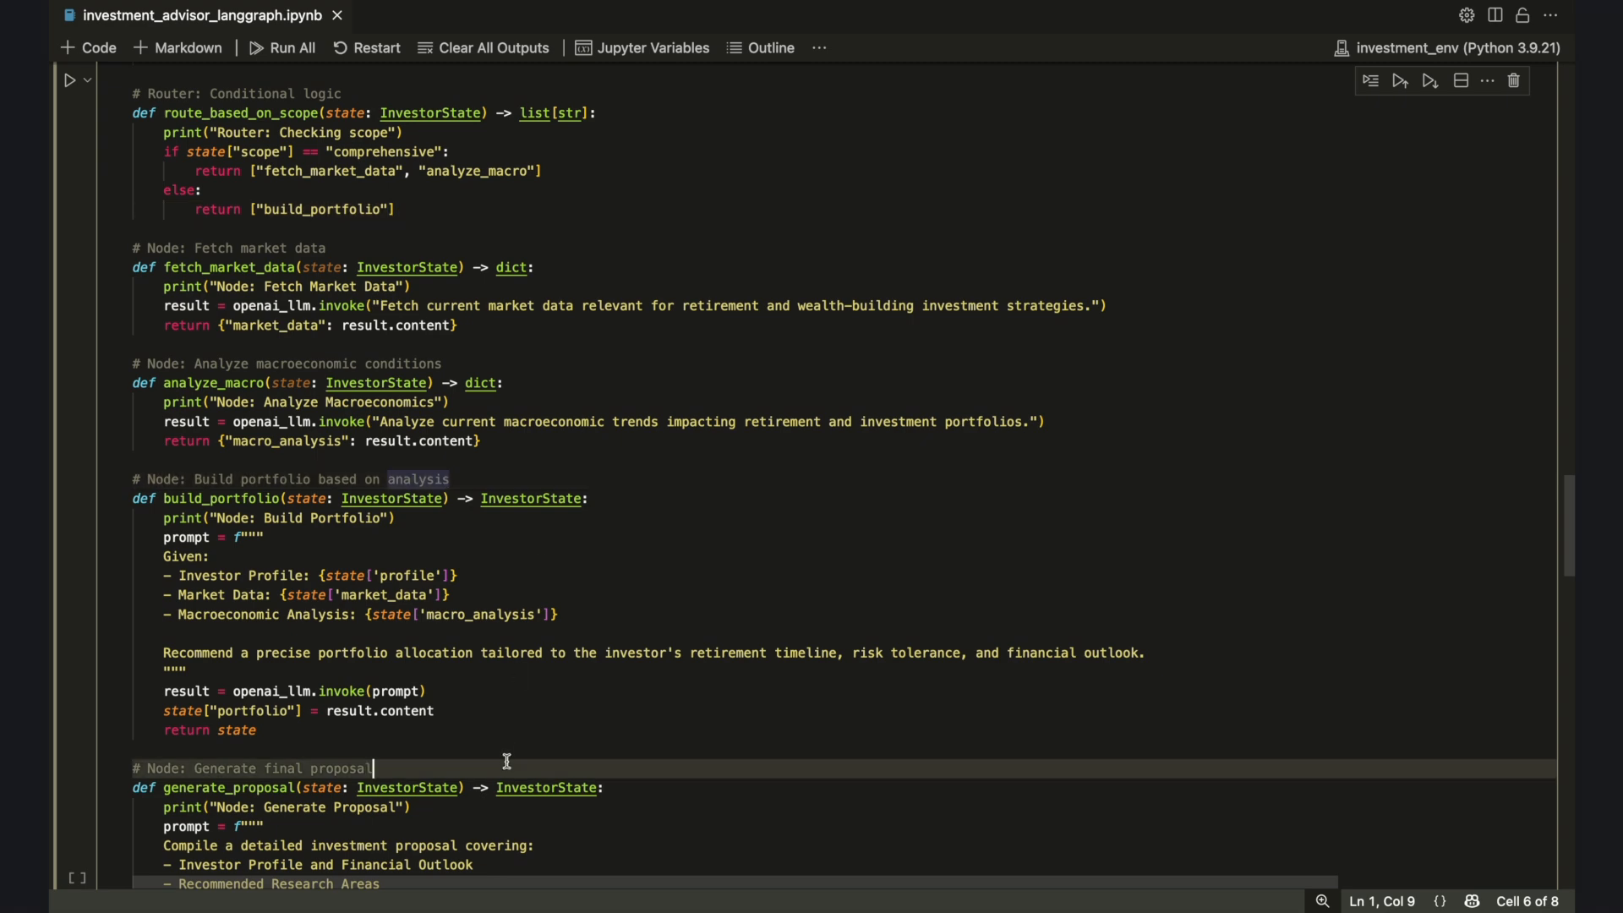
scroll("down", 3)
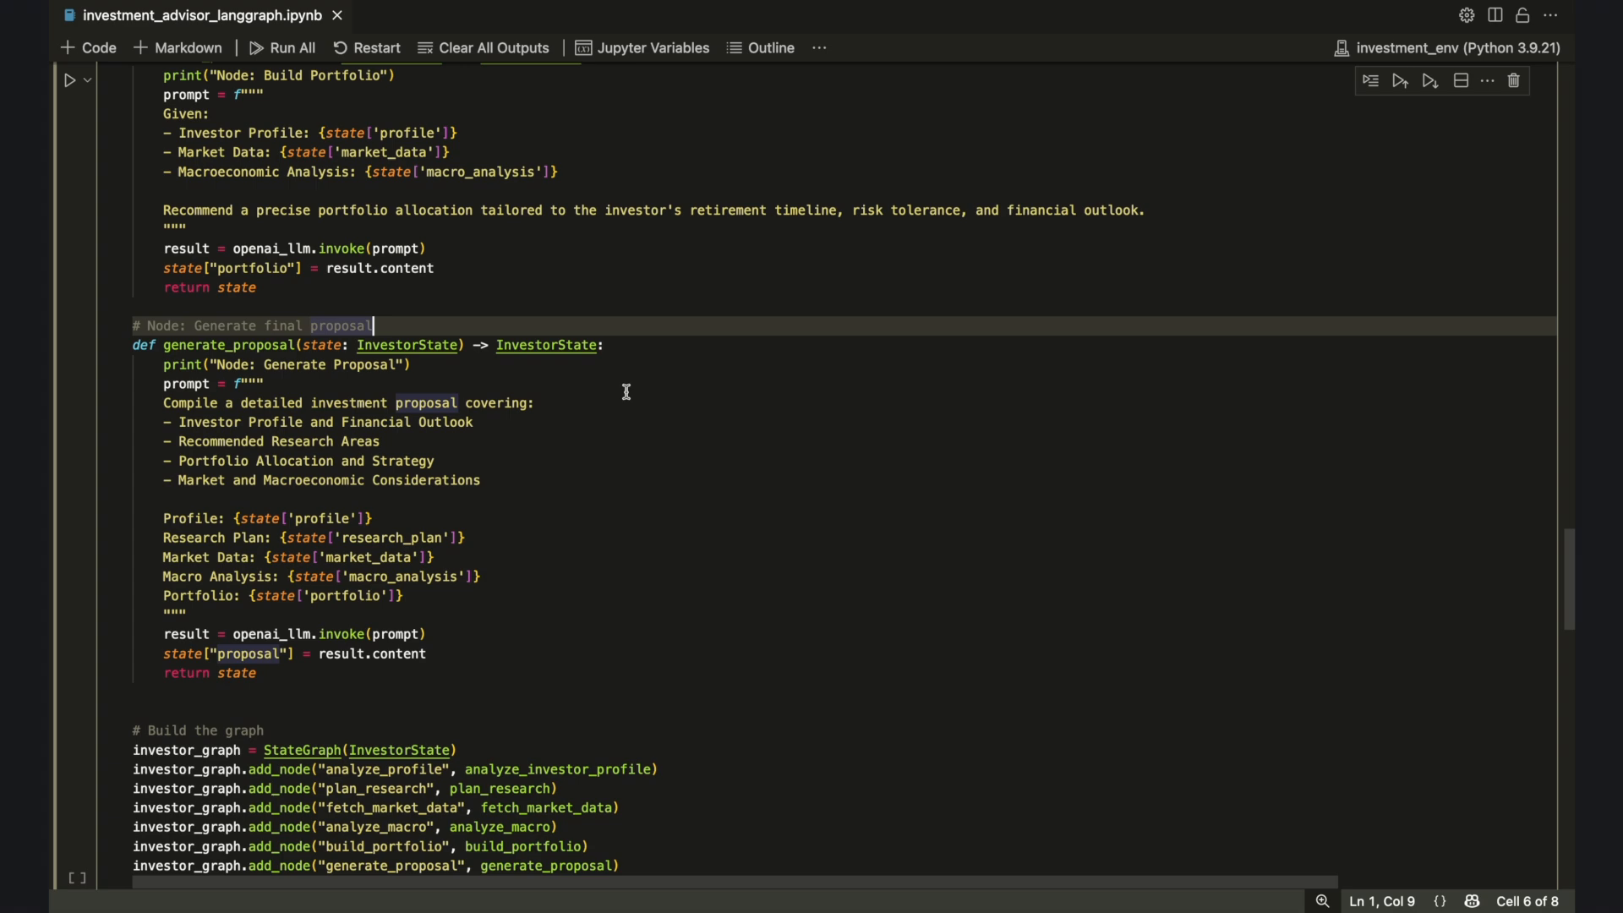
scroll("down", 3)
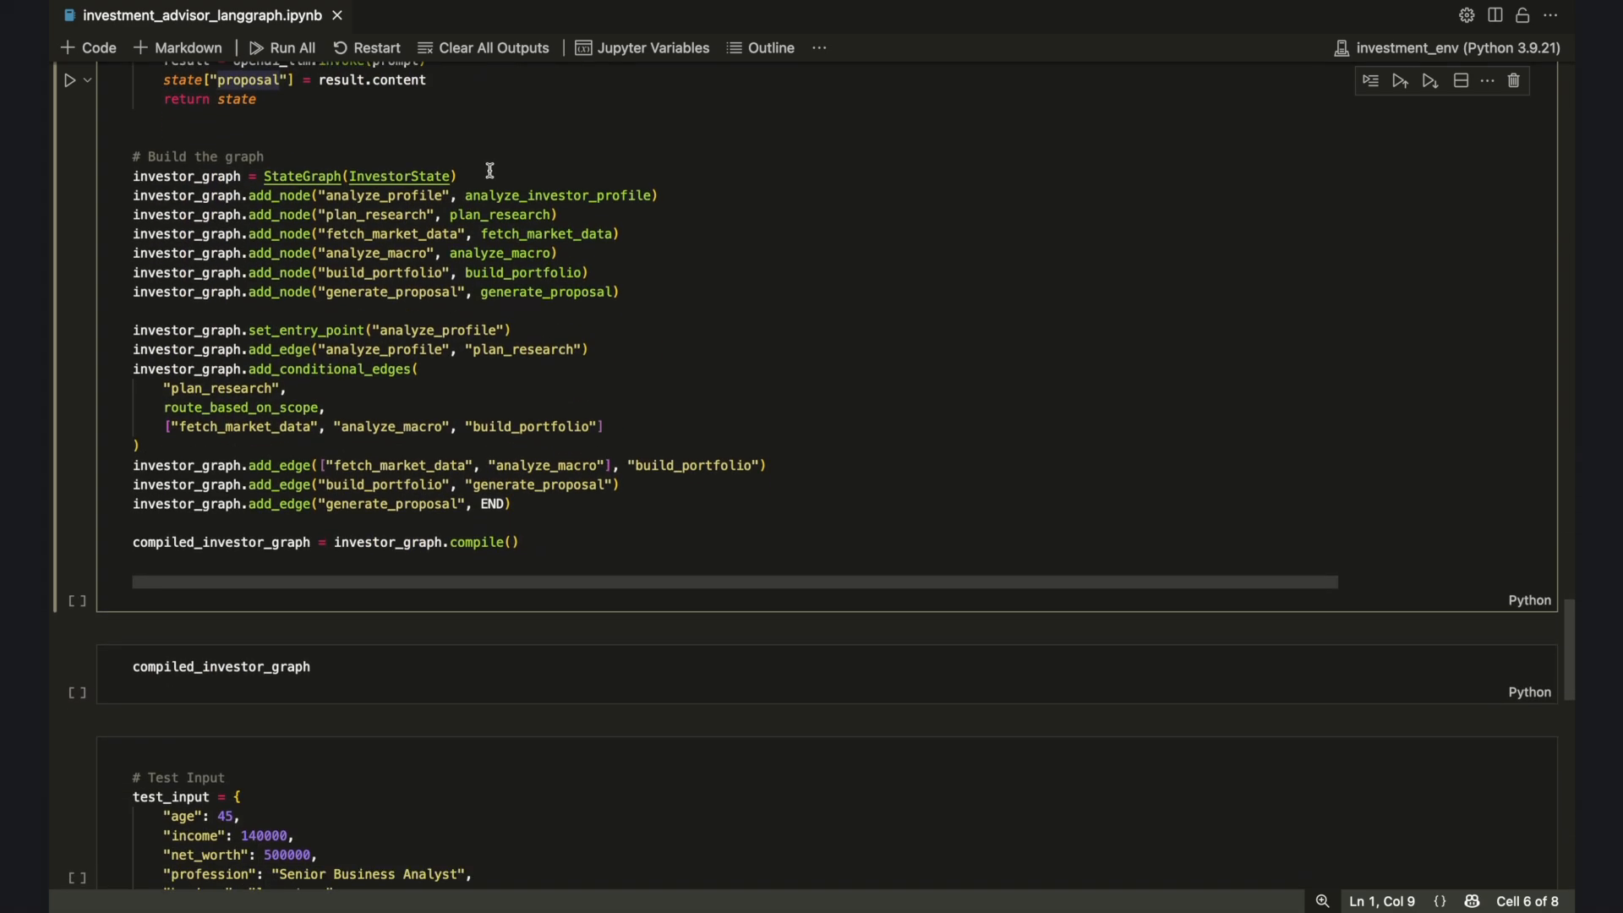
mouse_move(456, 151)
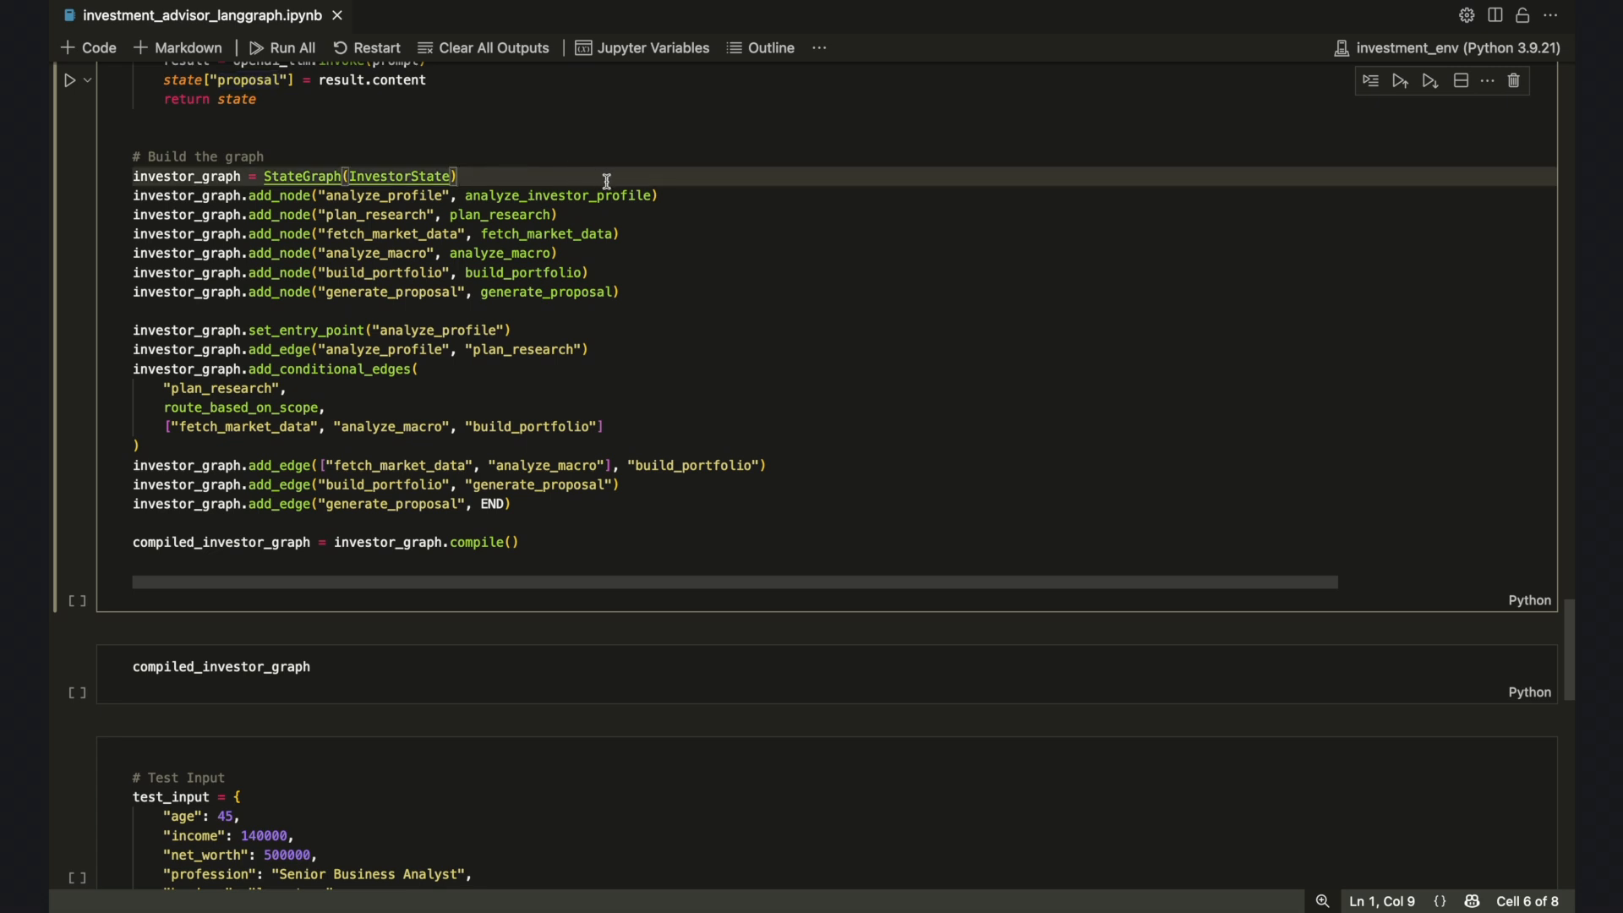
mouse_move(667, 179)
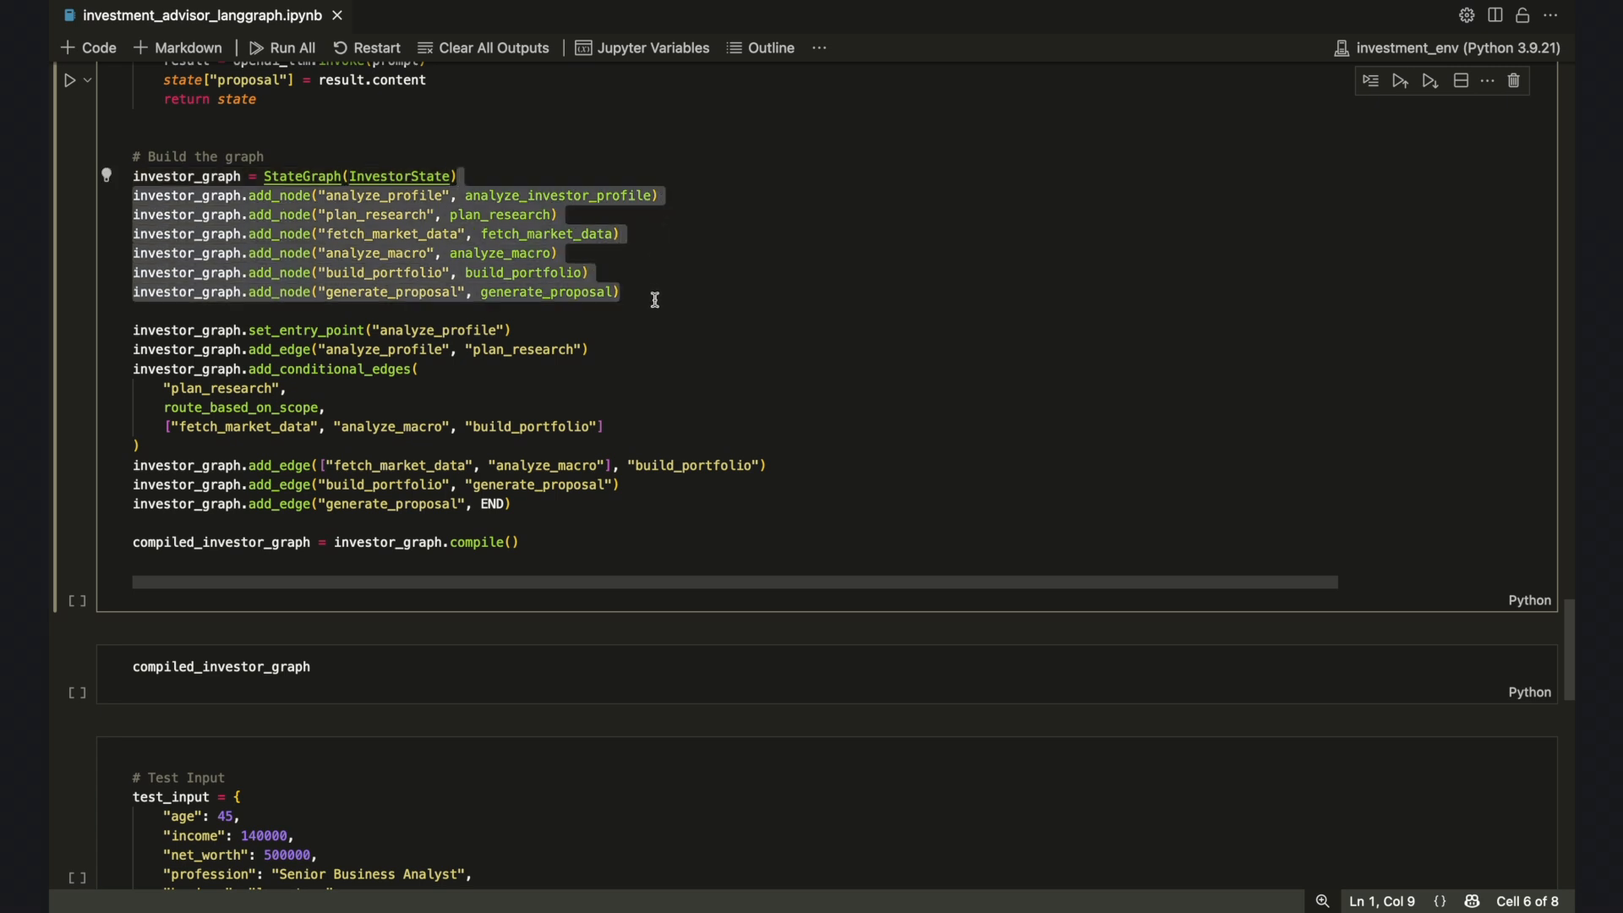
mouse_move(639, 309)
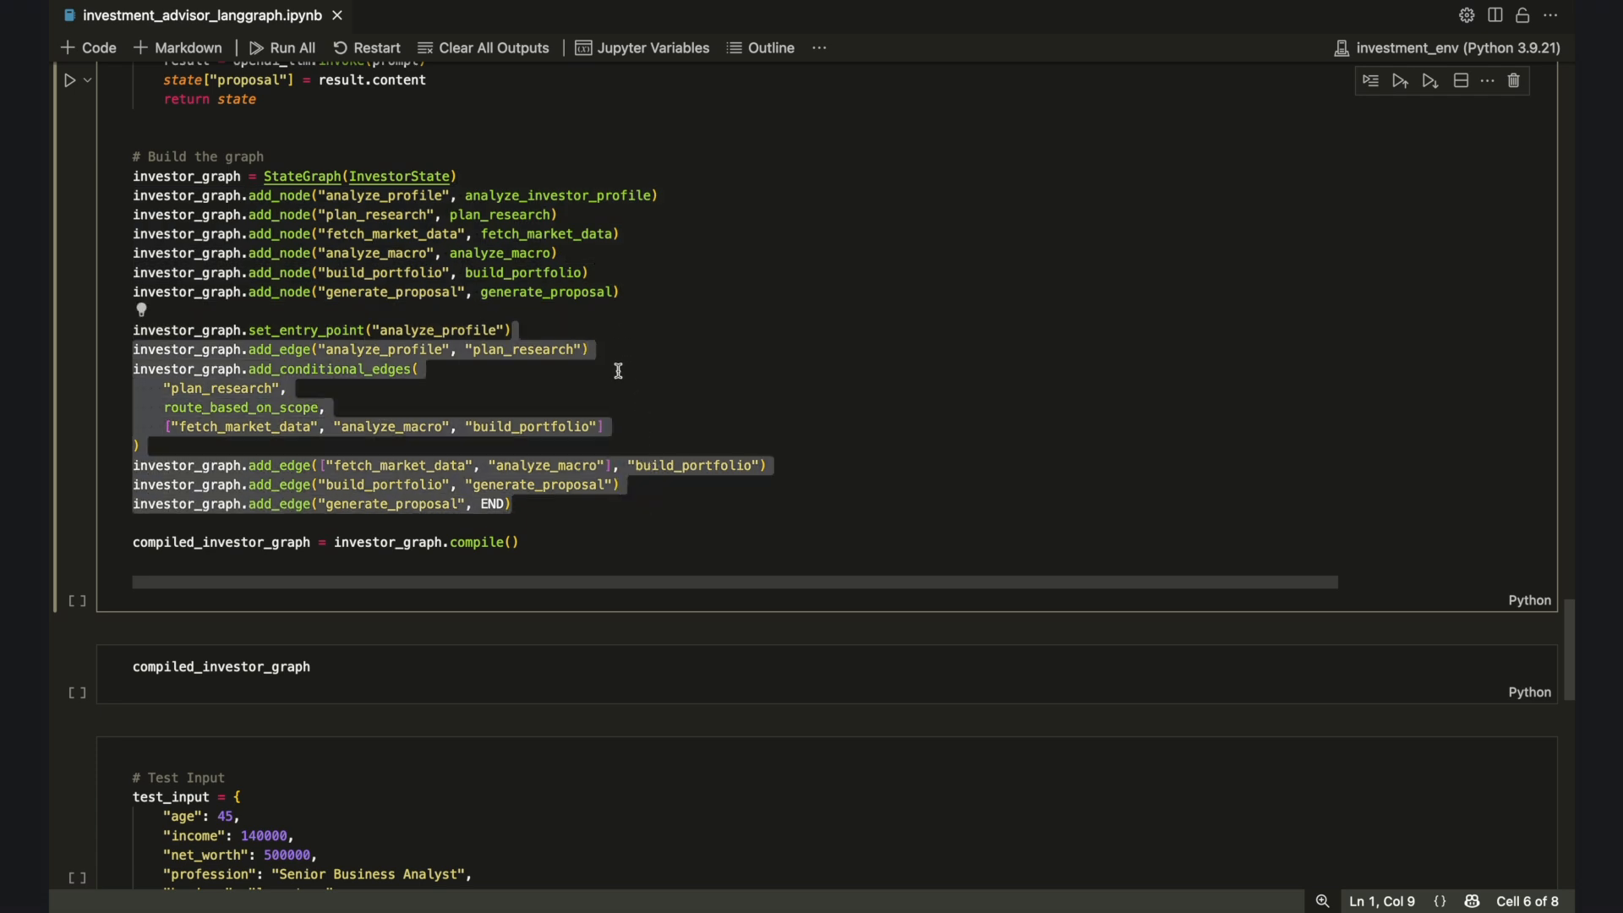
Review the investor graph-building code and focus its cell for execution
left_click(617, 372)
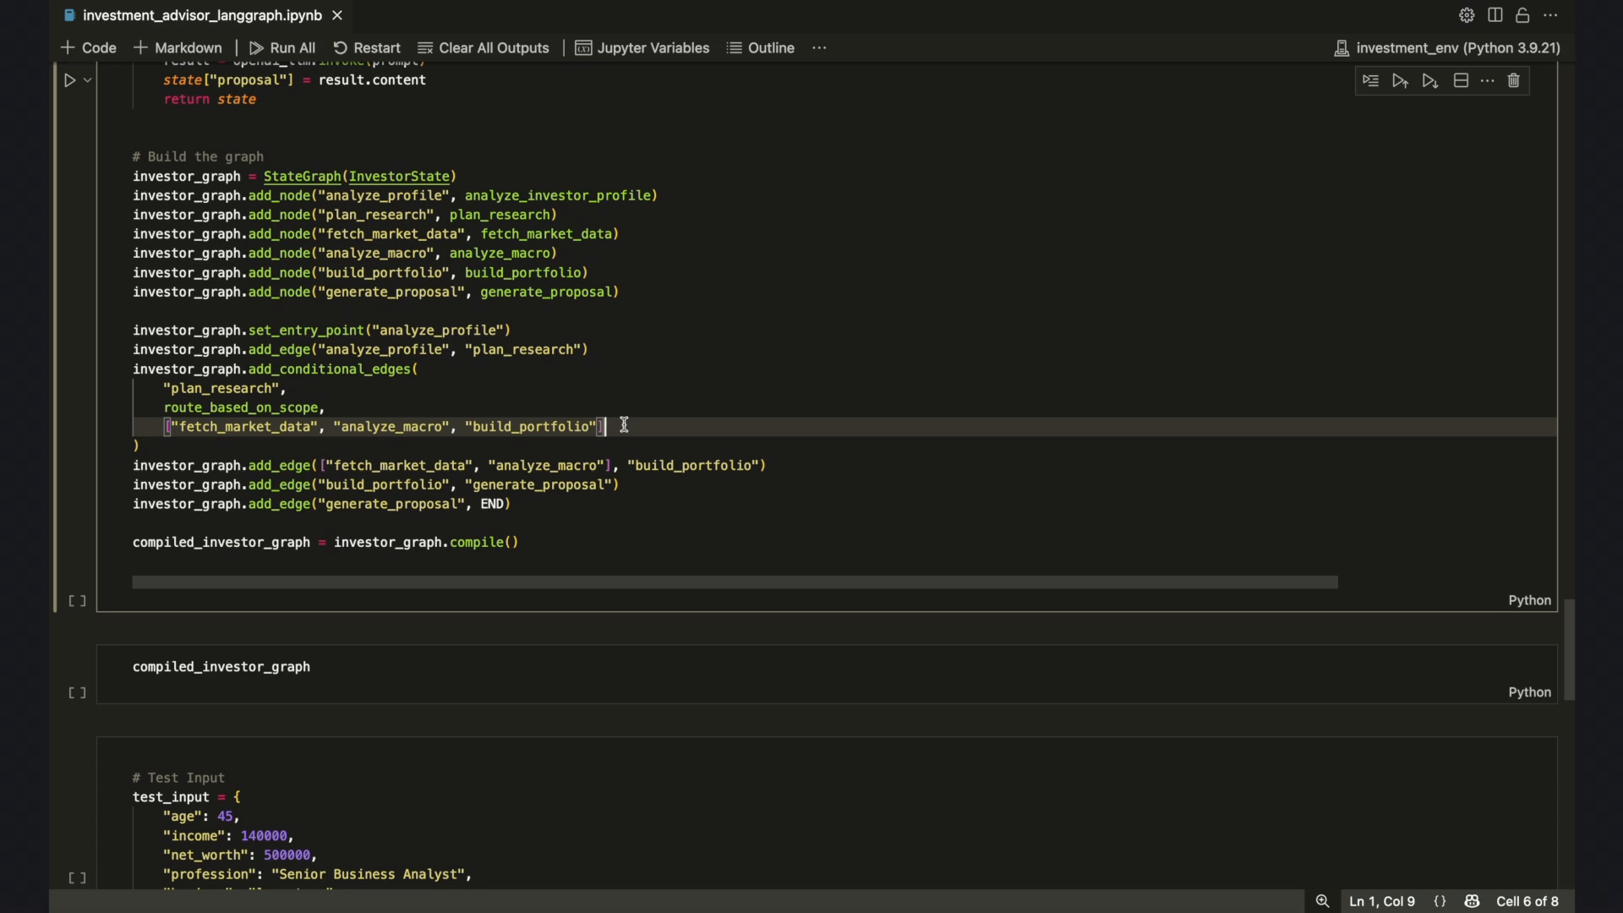
mouse_move(771, 466)
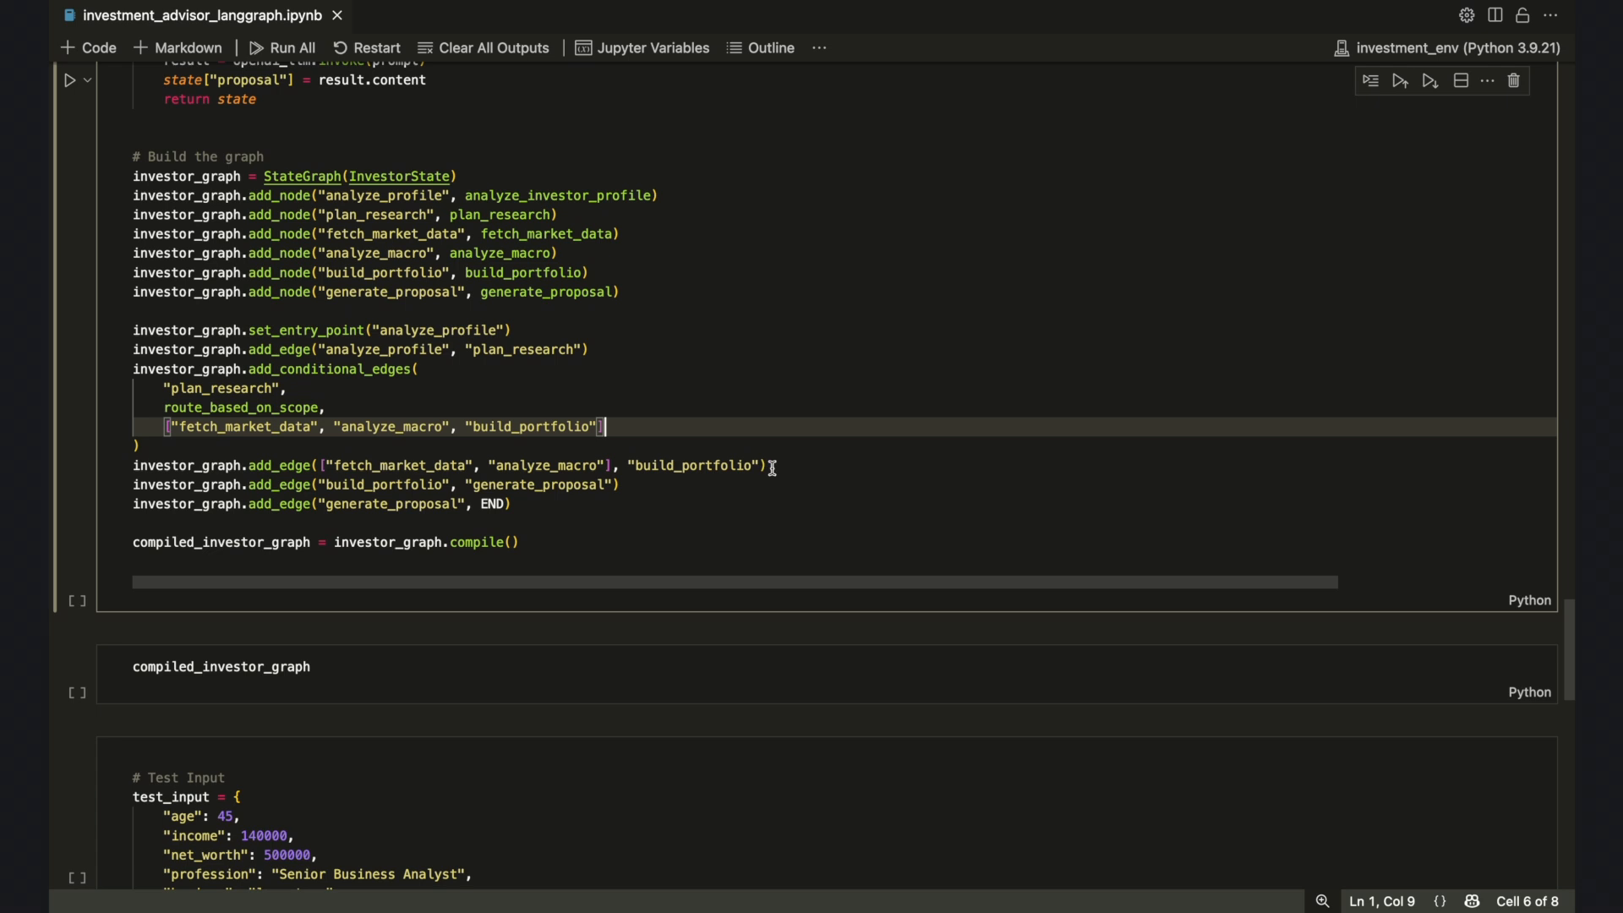
left_click(771, 465)
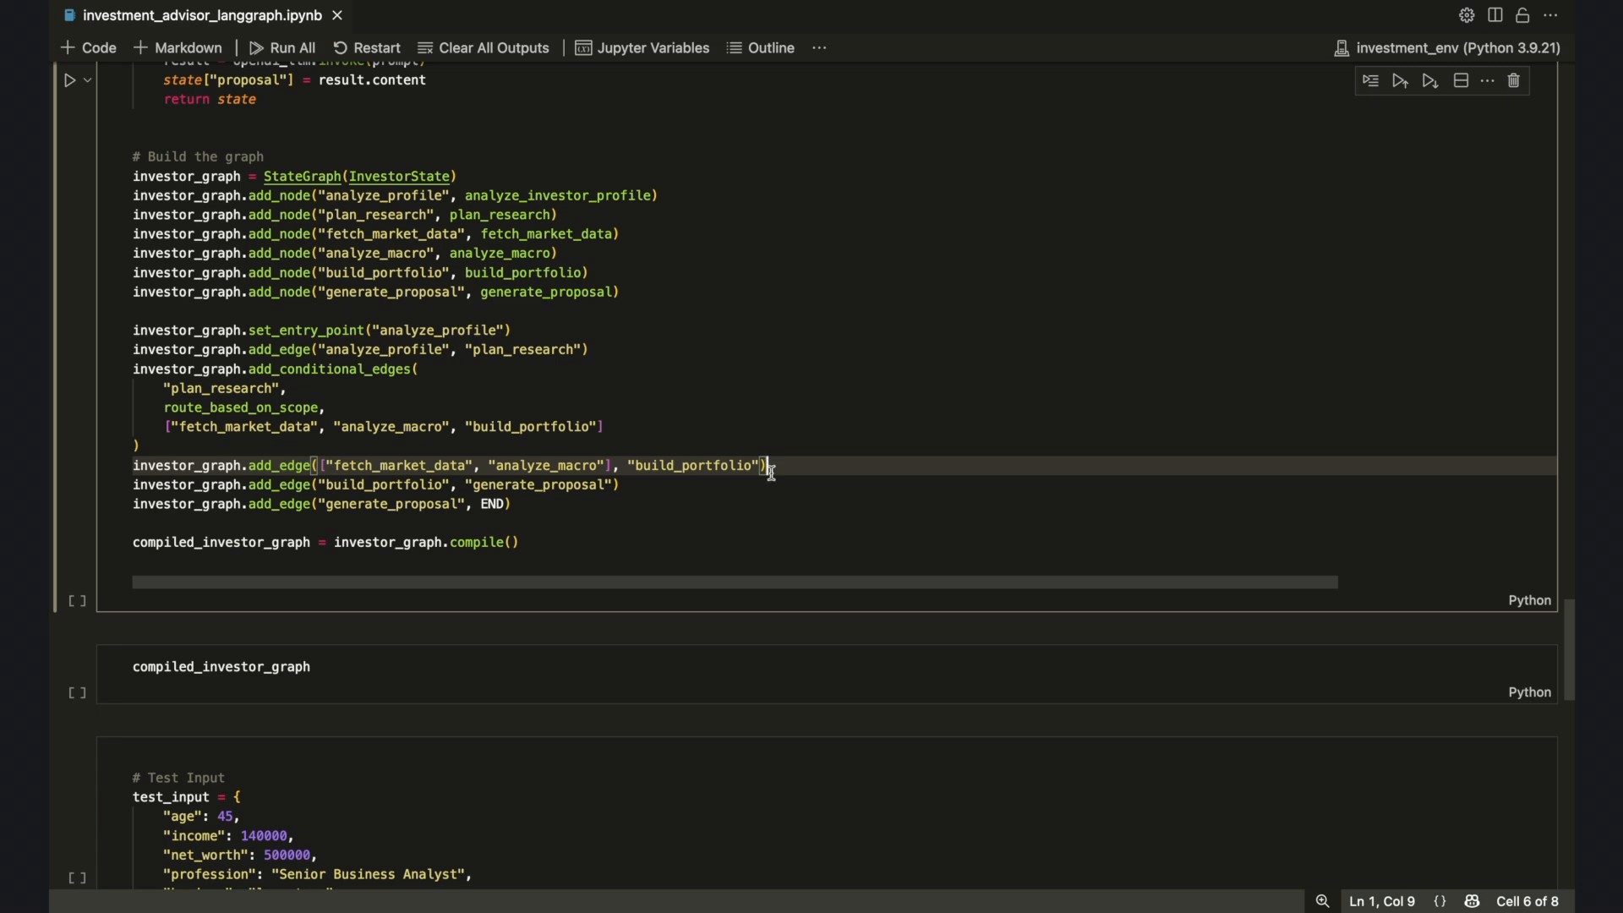
left_click(521, 541)
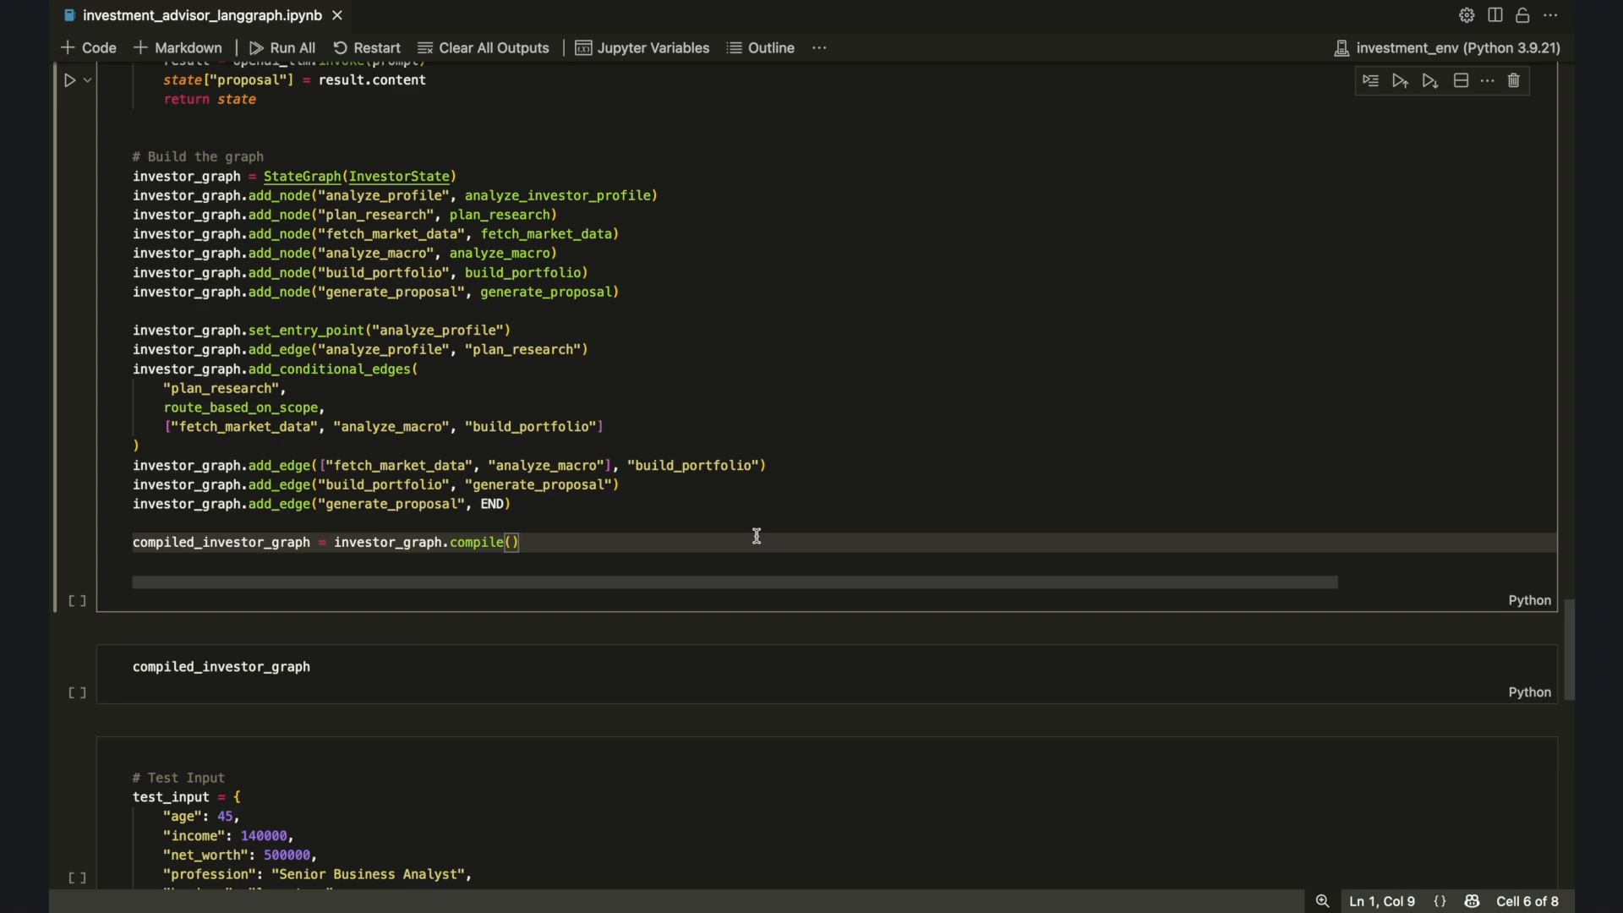
left_click(290, 48)
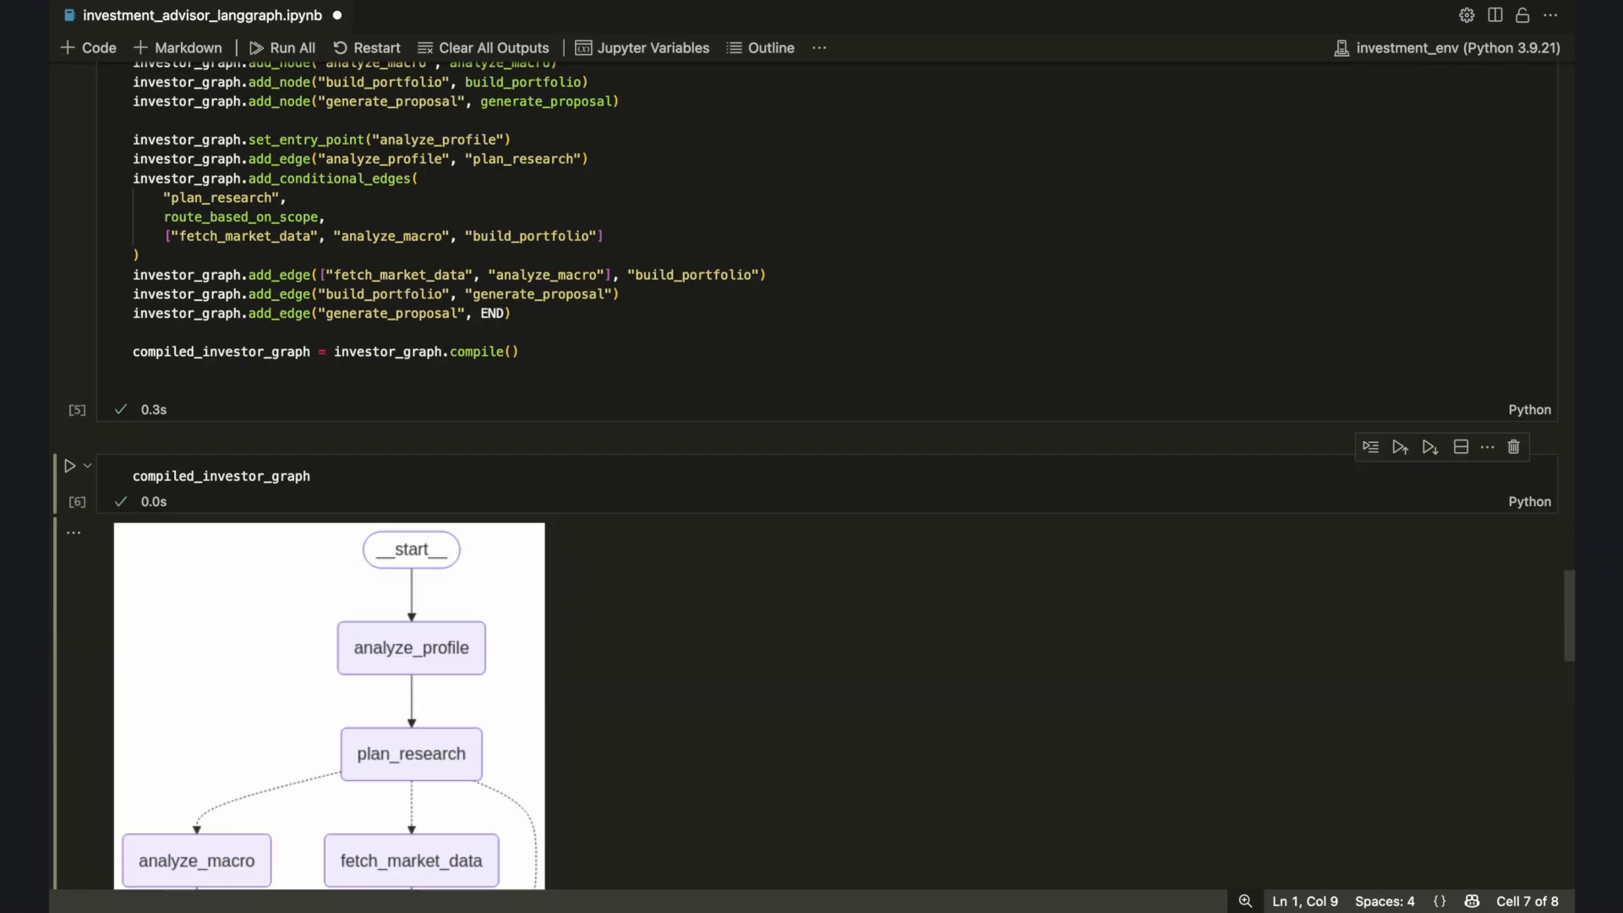
scroll("down", 3)
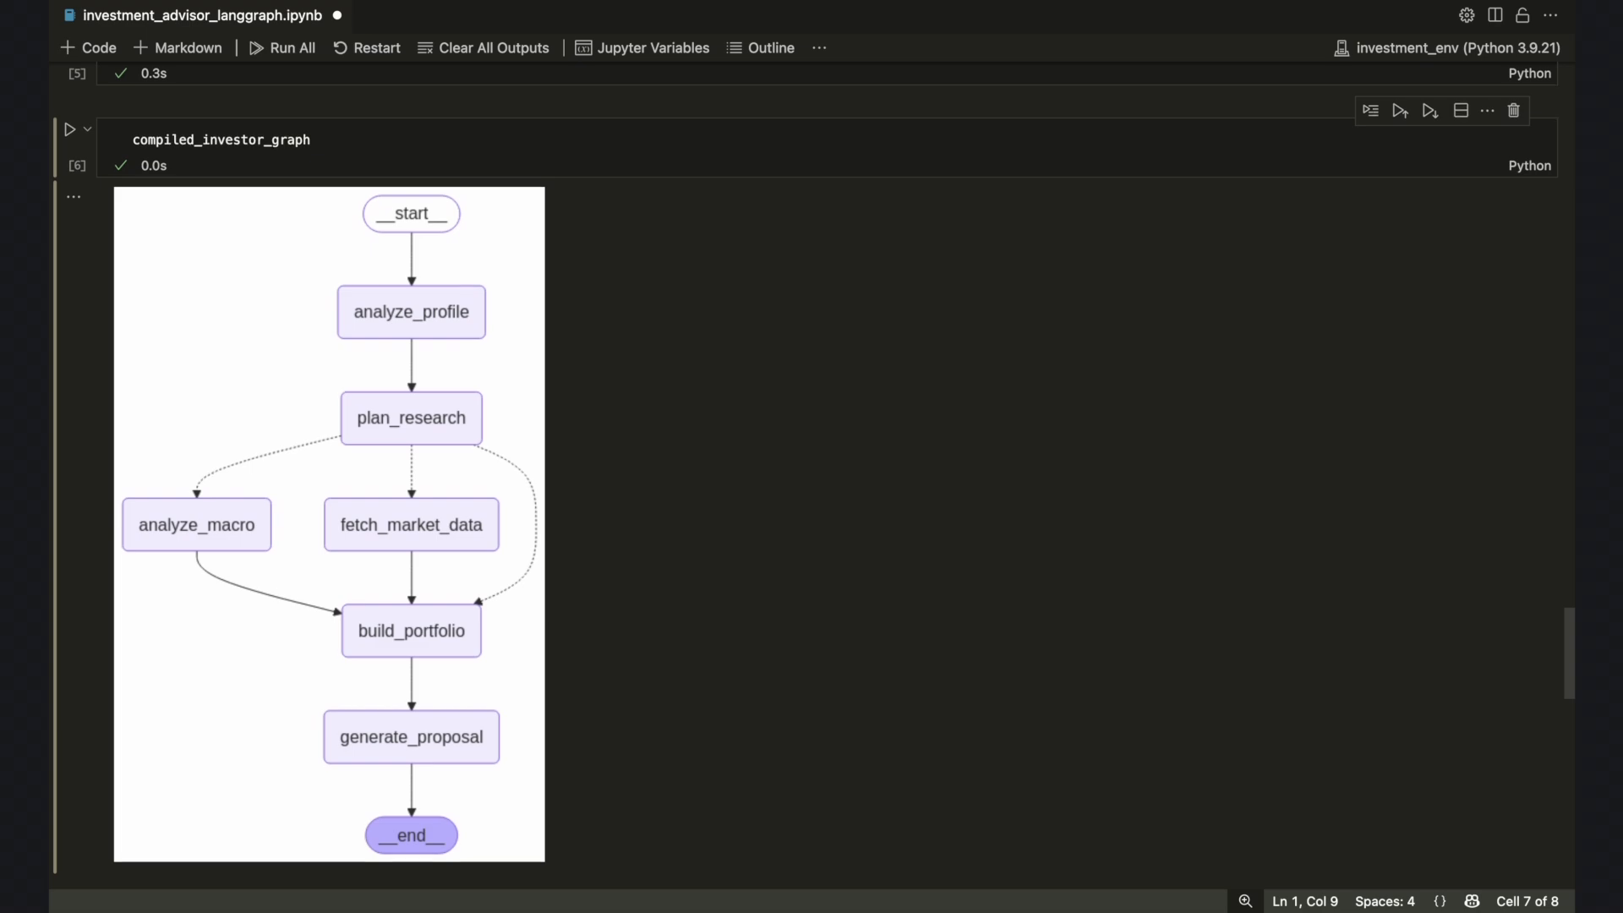
scroll("down", 3)
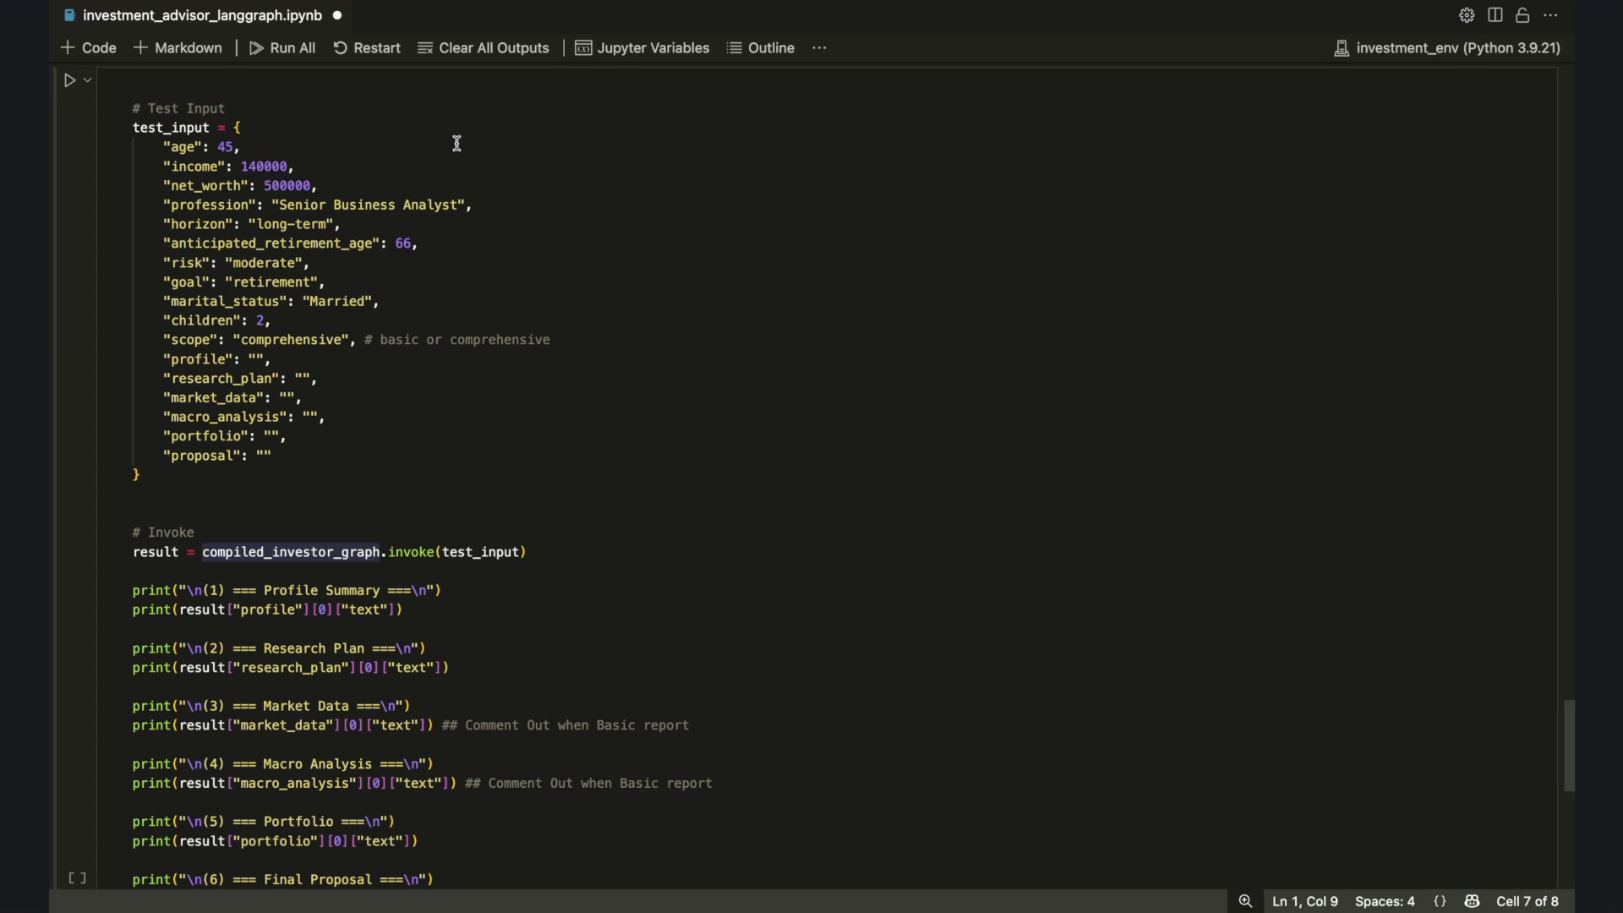
left_click(240, 146)
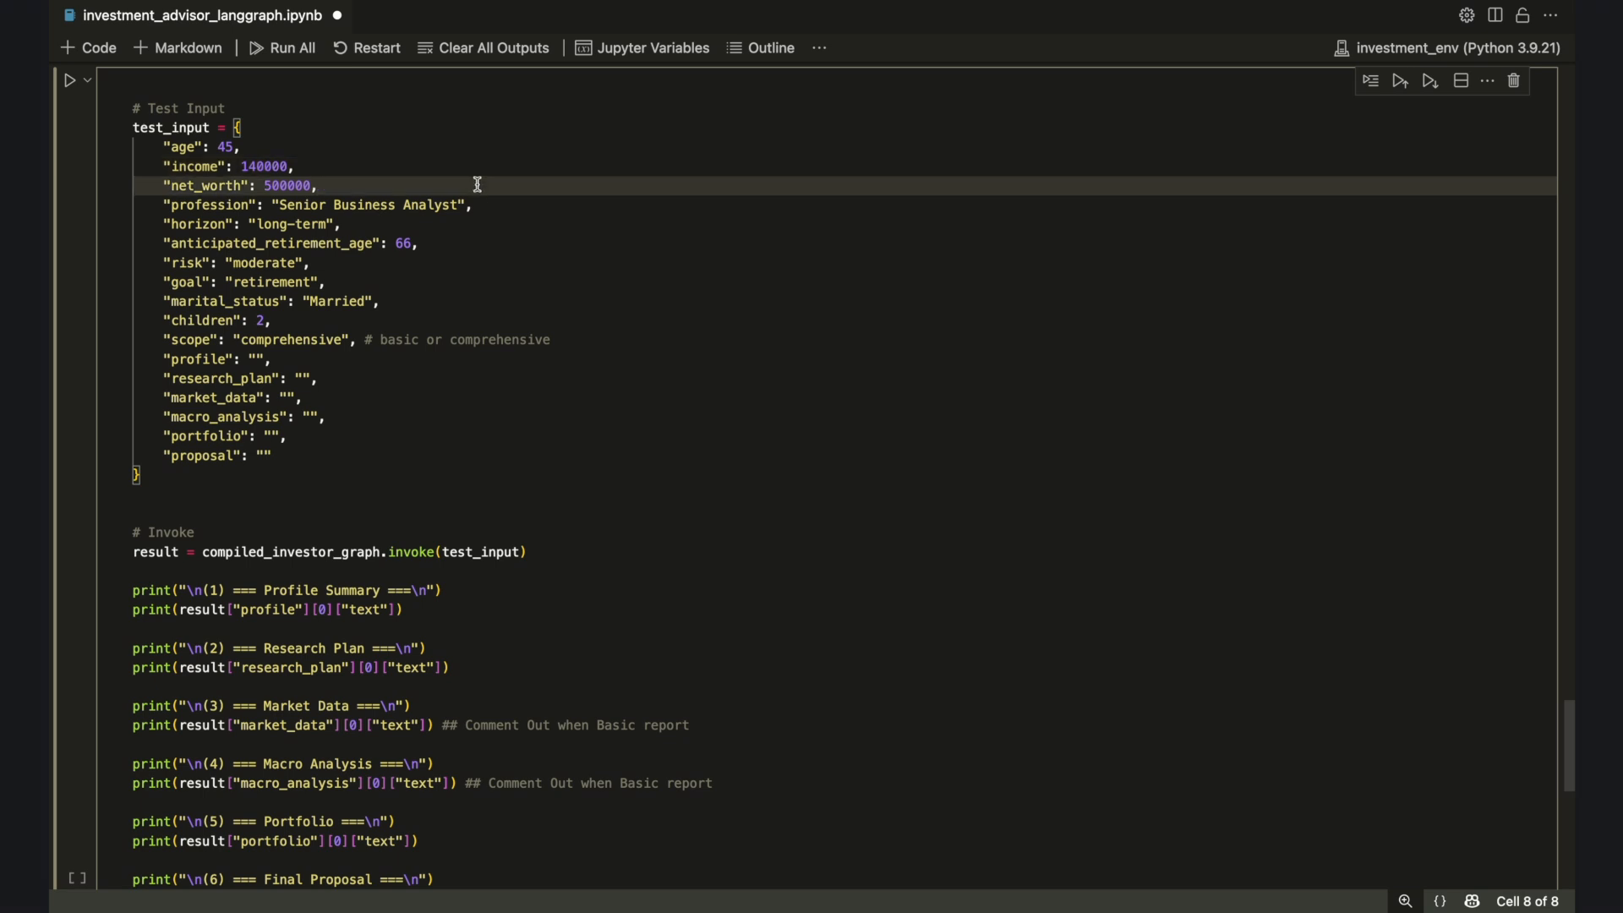
mouse_move(558, 259)
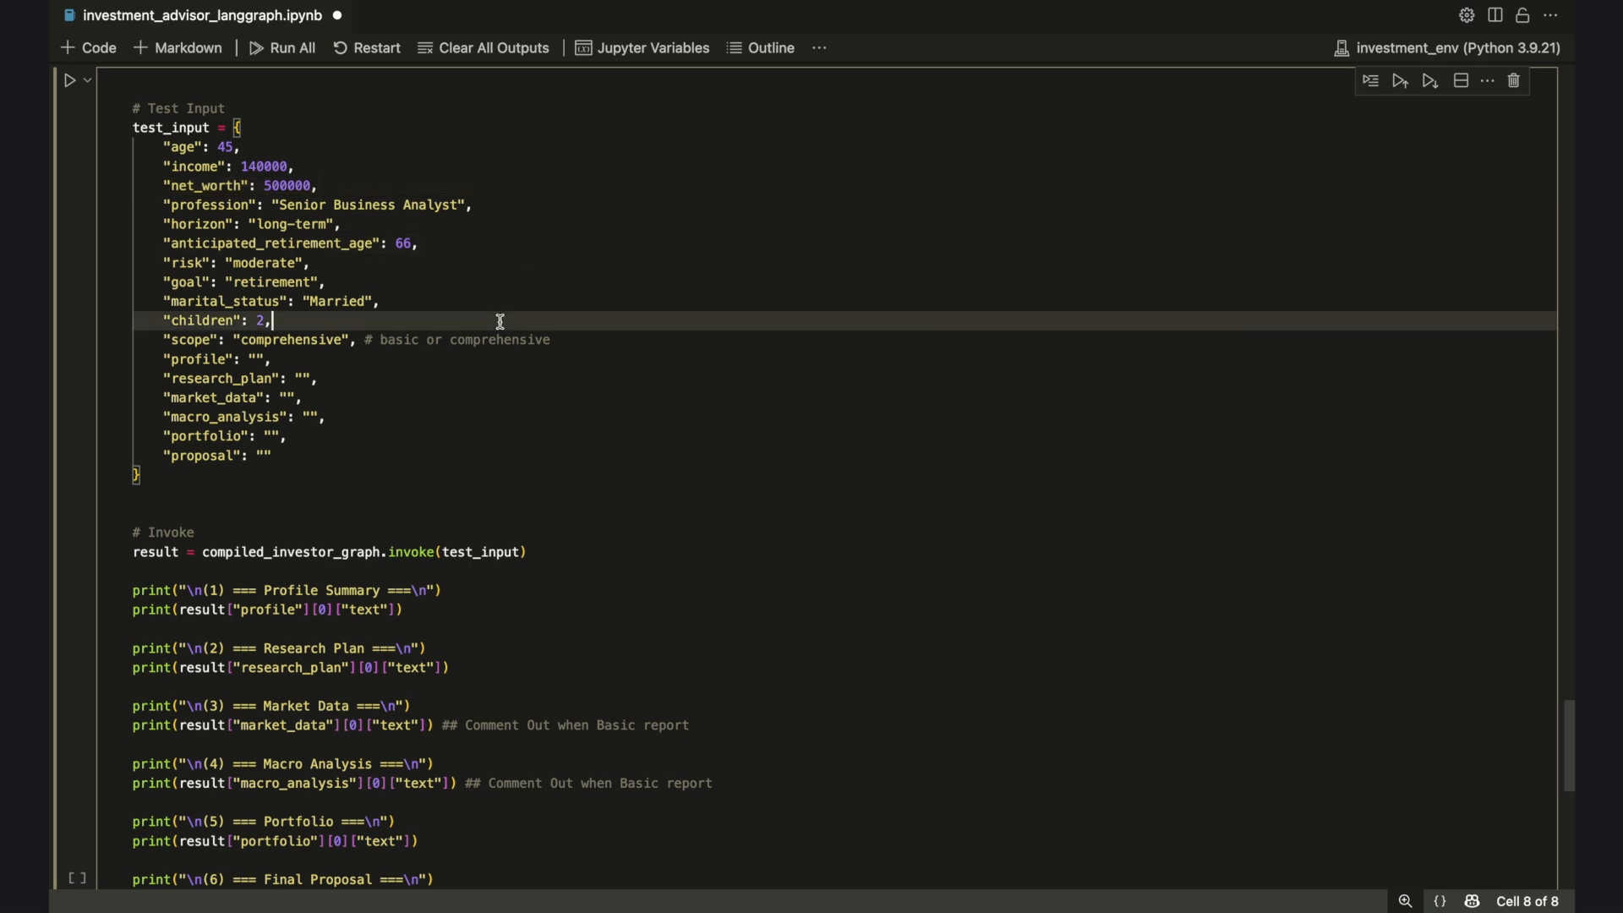
left_click(484, 262)
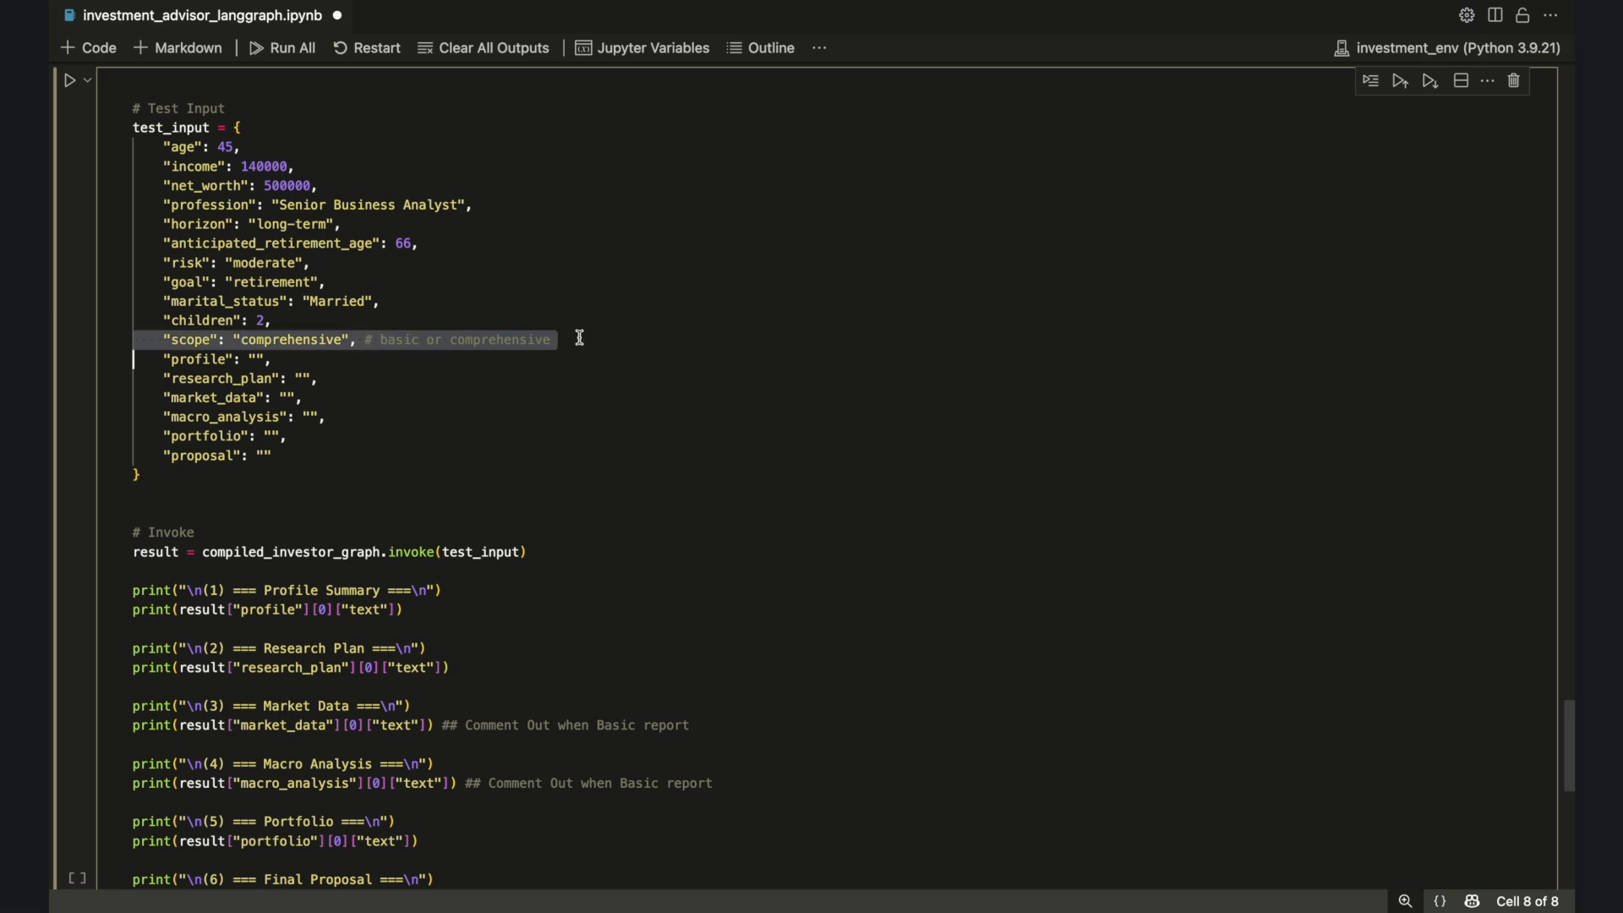
mouse_move(572, 350)
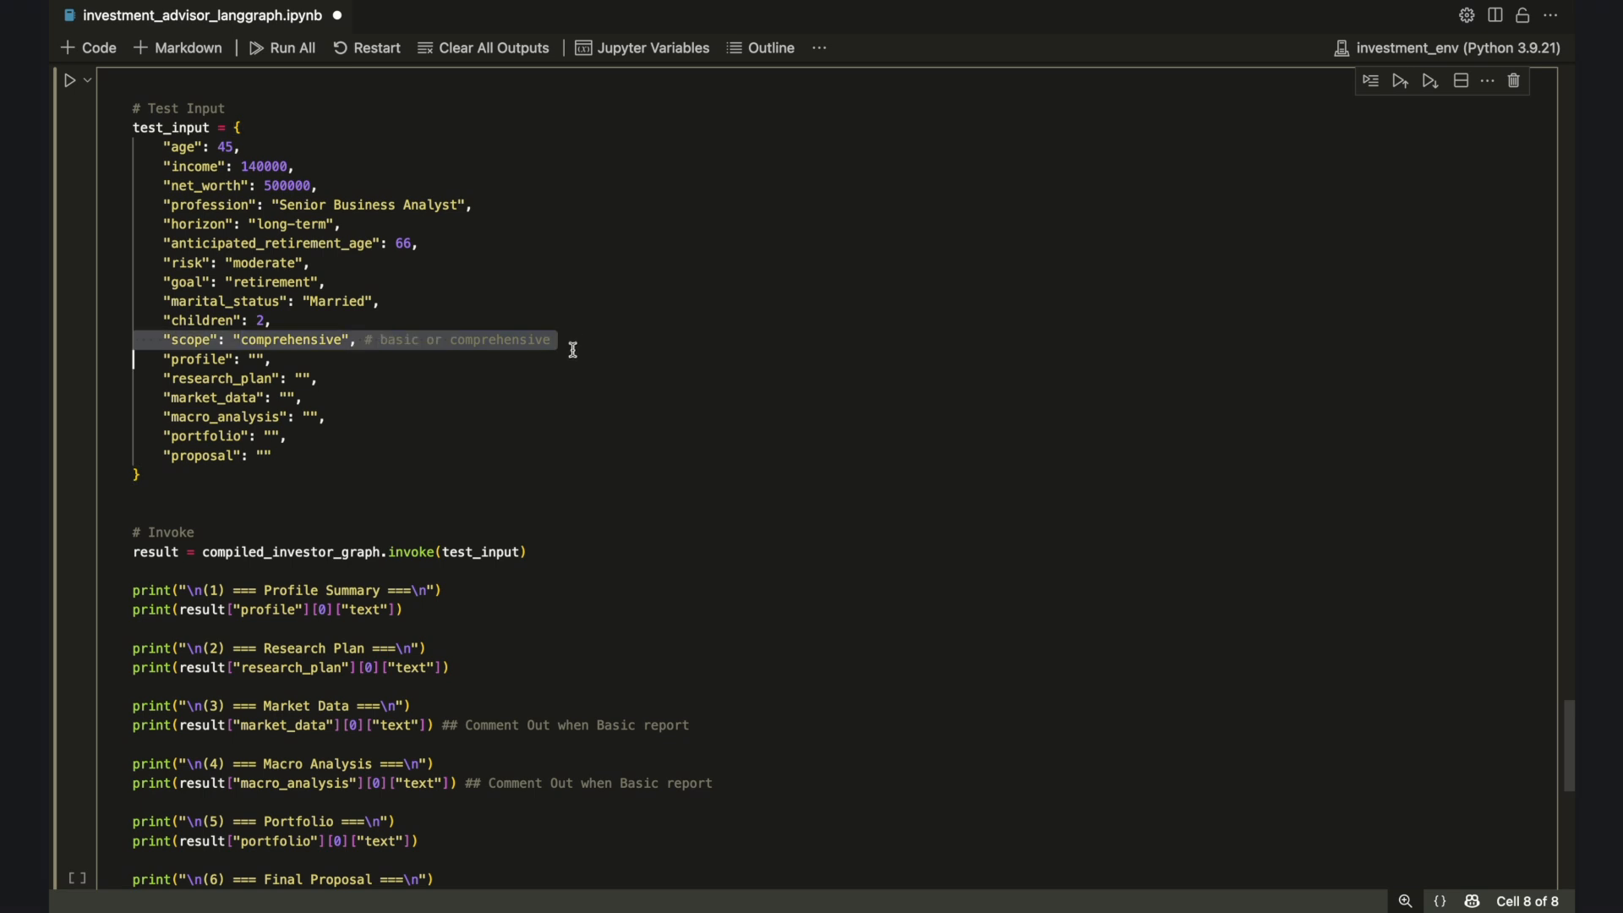